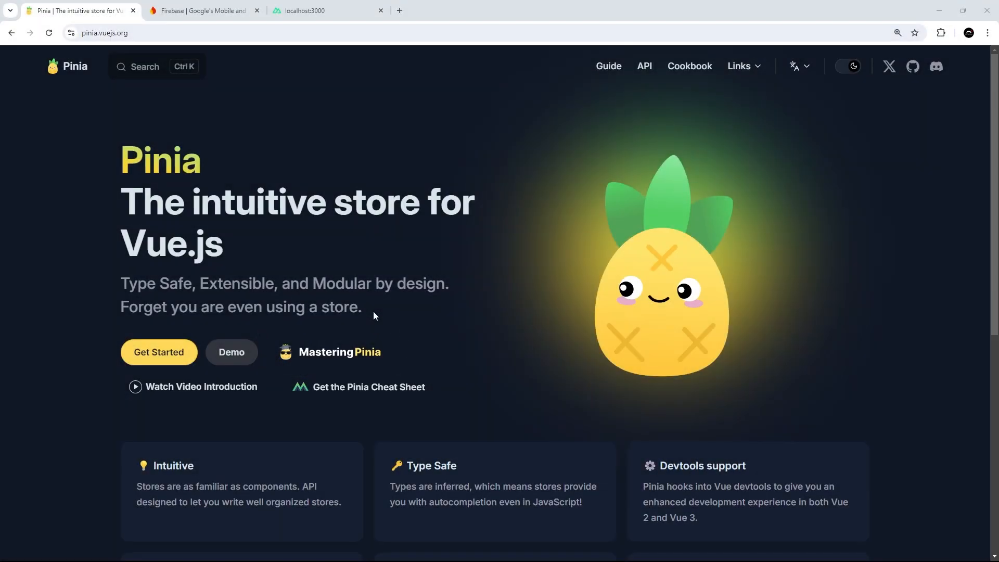
mouse_move(526, 305)
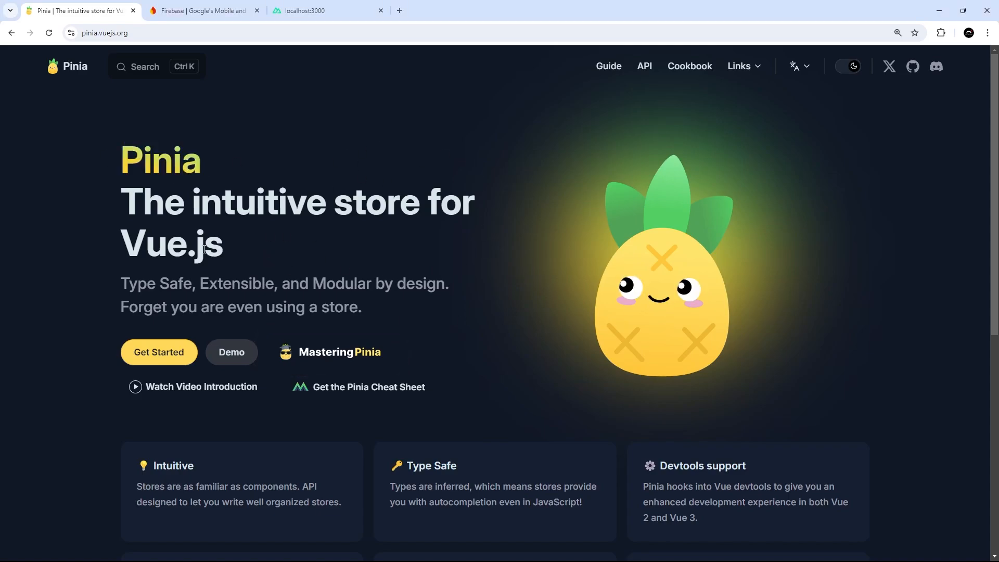
Step: Glance over the Firebase site, then return to the Pinia site
click(204, 10)
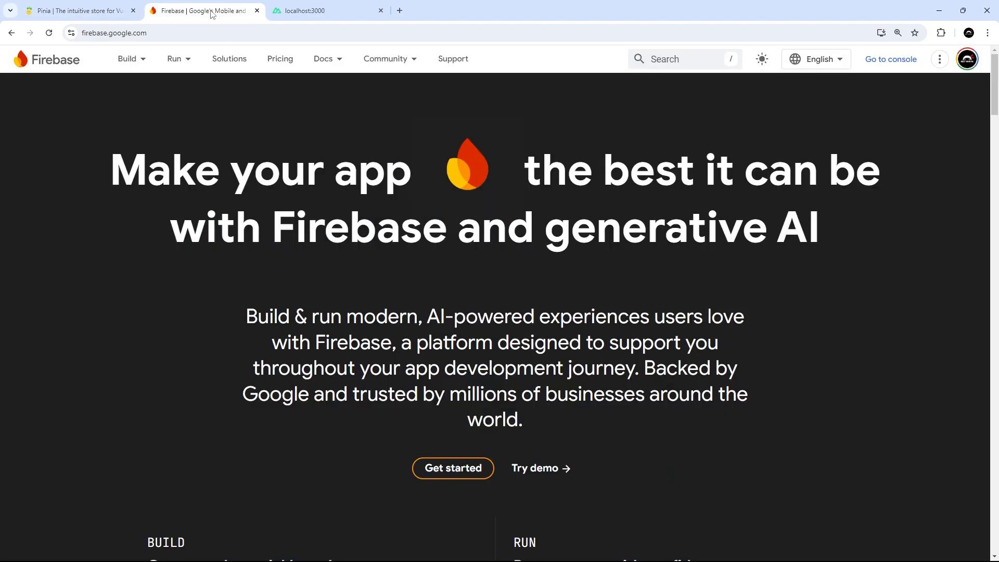
scroll(down, 3)
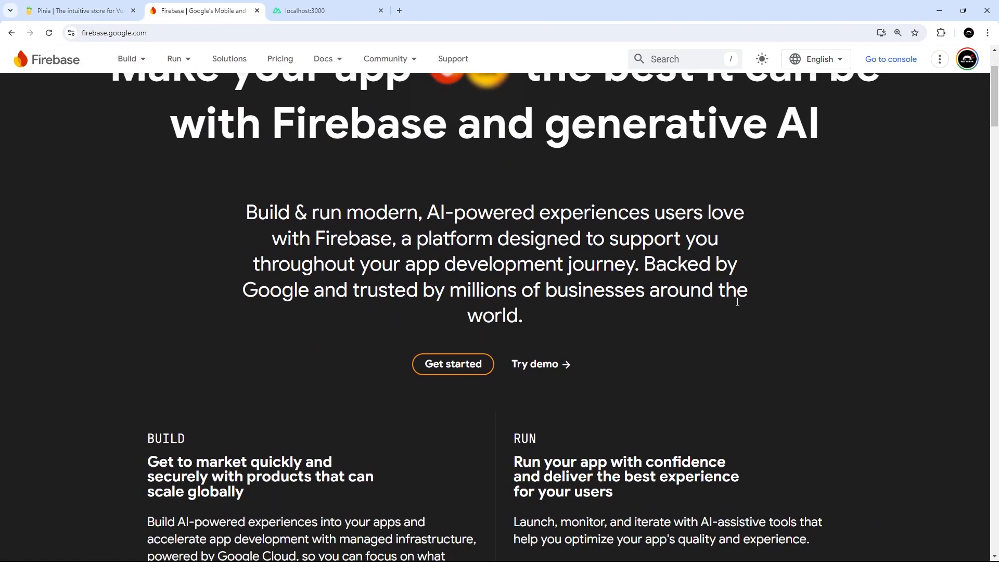
scroll(up, 3)
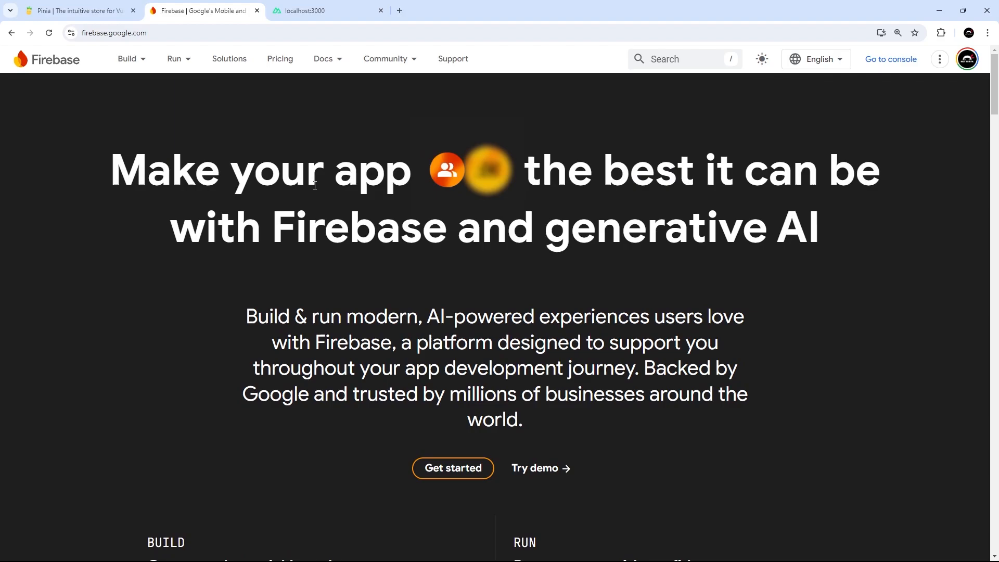
click(73, 10)
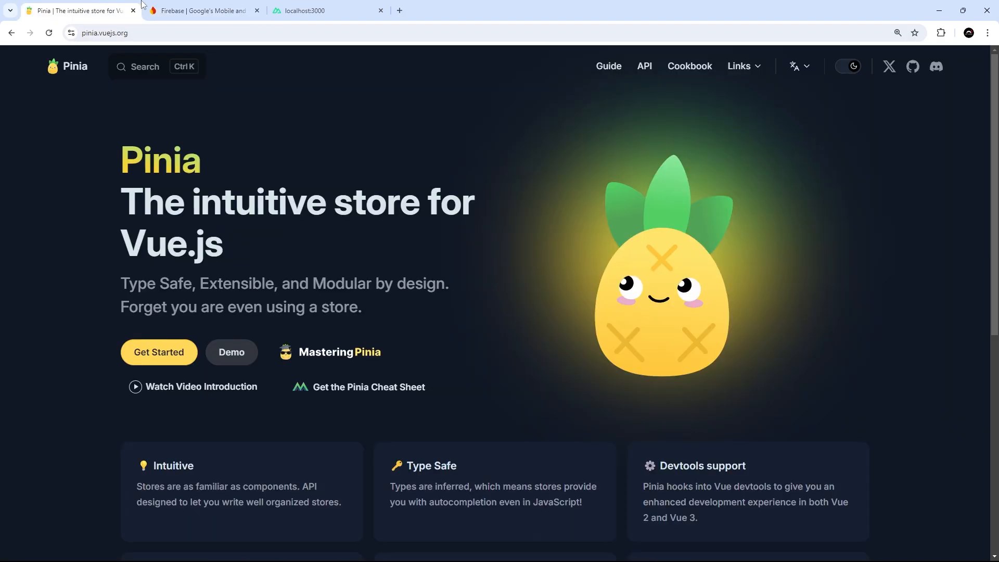
Step: Add a 'code daily' habit in the Habit Tracker, then reload the app
click(311, 10)
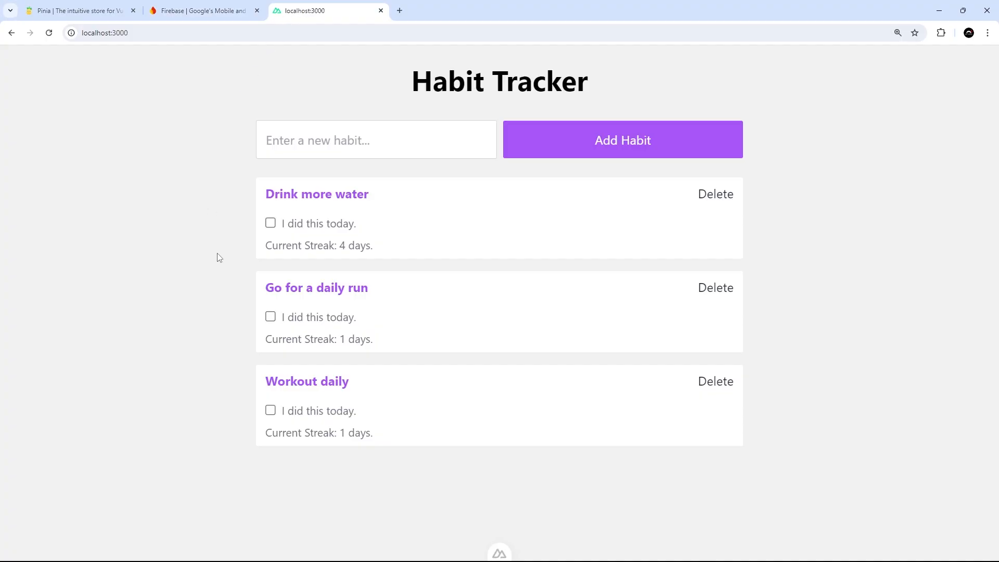
click(379, 141)
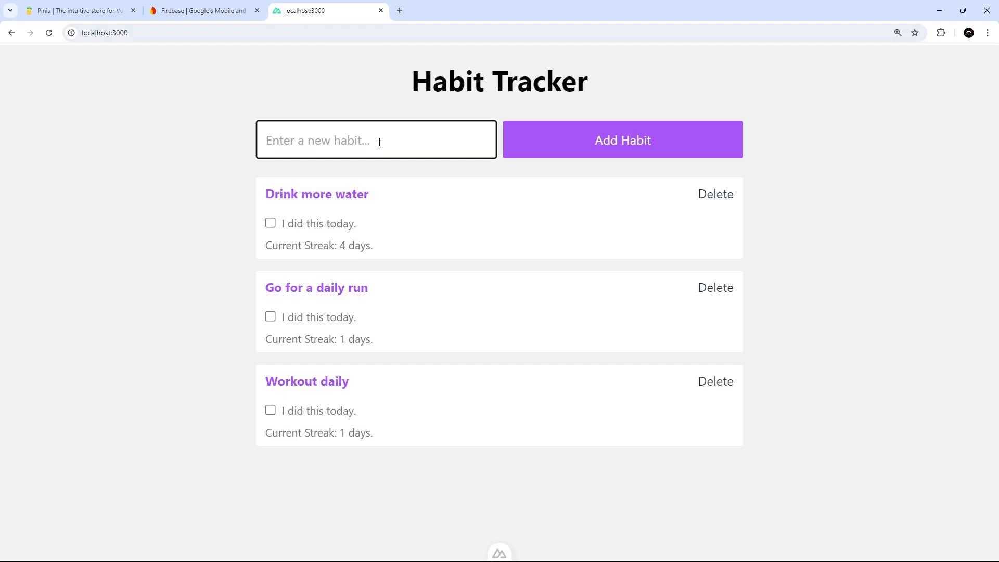
text(code daily)
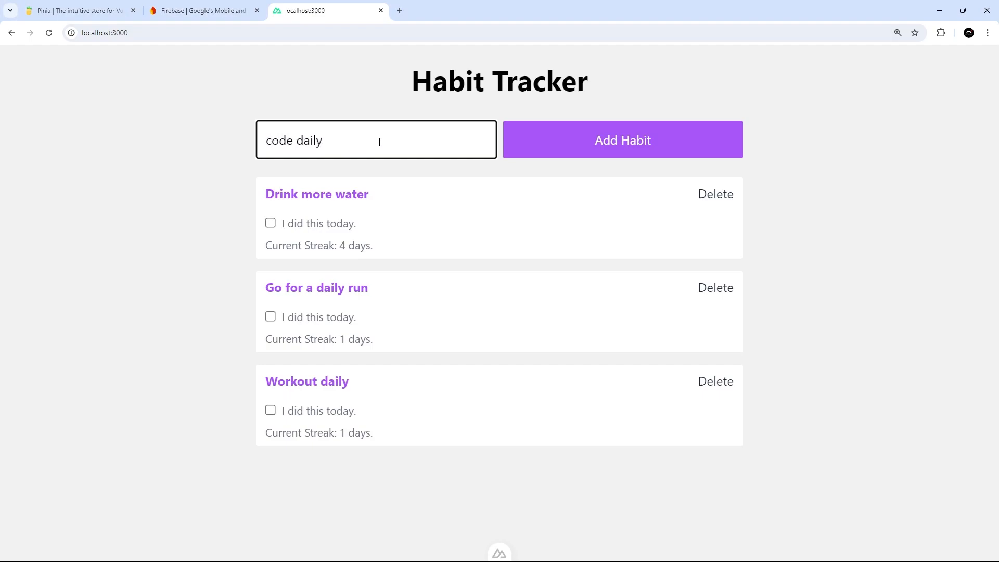
click(623, 139)
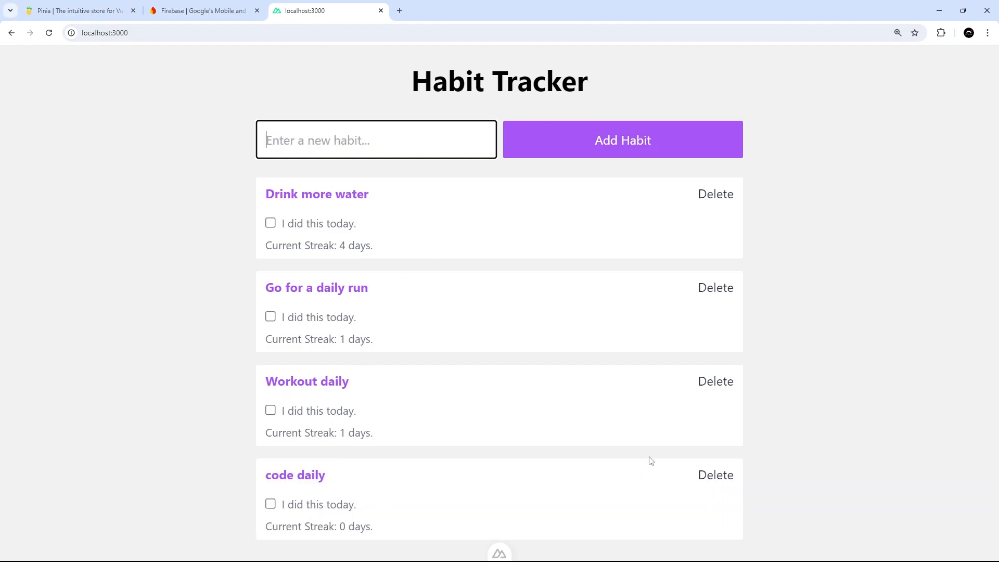
click(715, 475)
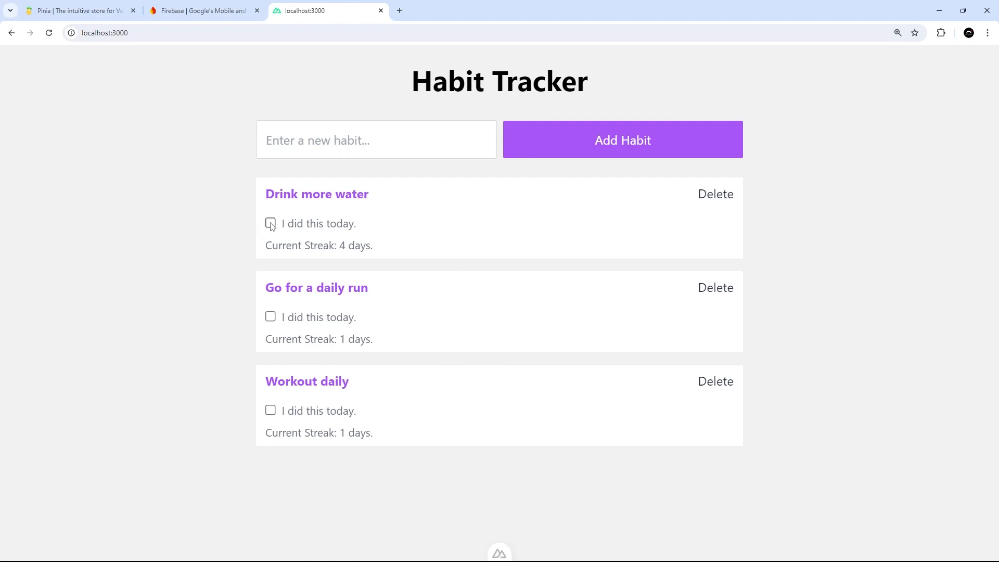
Step: Mark Drink more water, Go for a daily run and Workout daily as done today
click(270, 224)
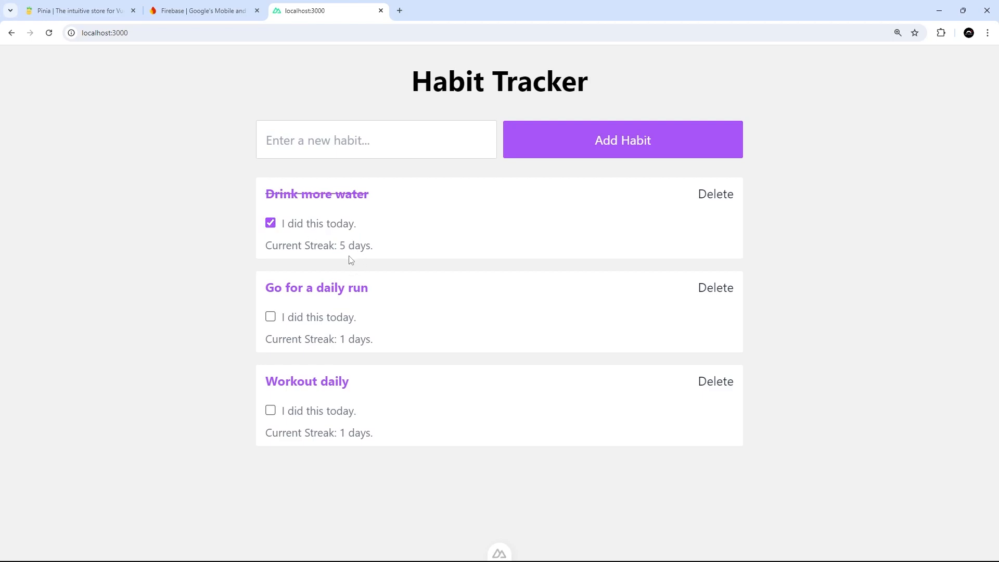
click(270, 316)
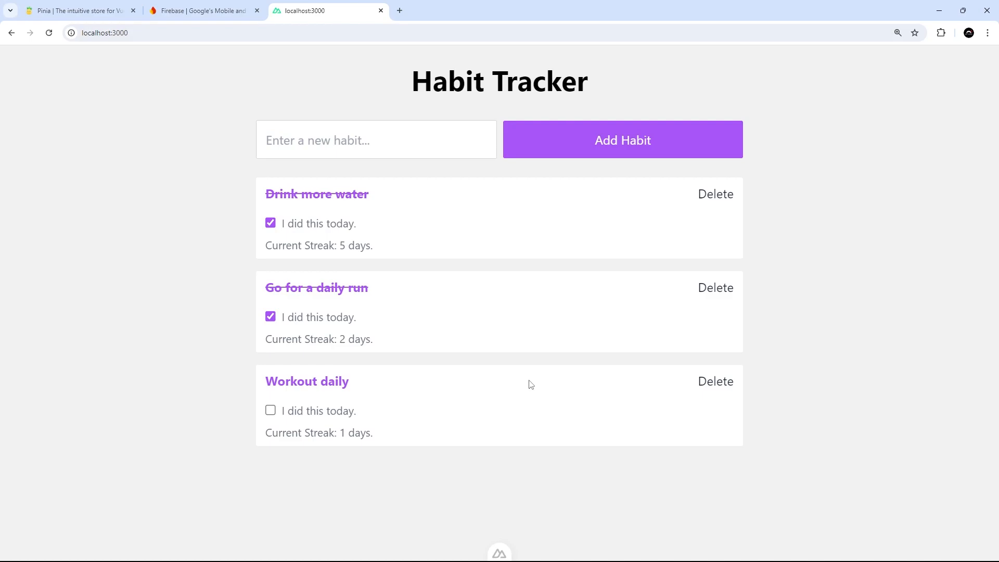
mouse_move(251, 305)
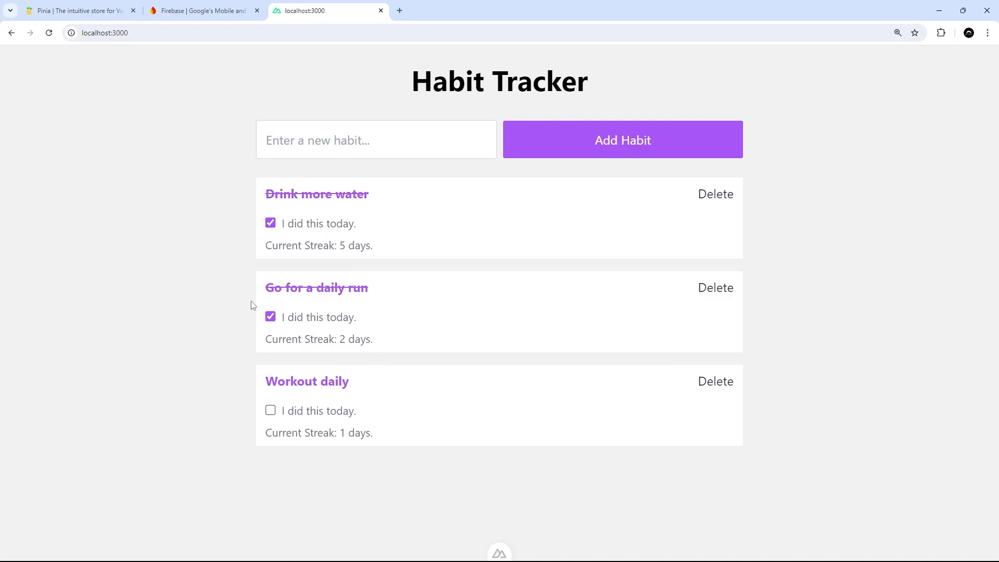
mouse_move(400, 350)
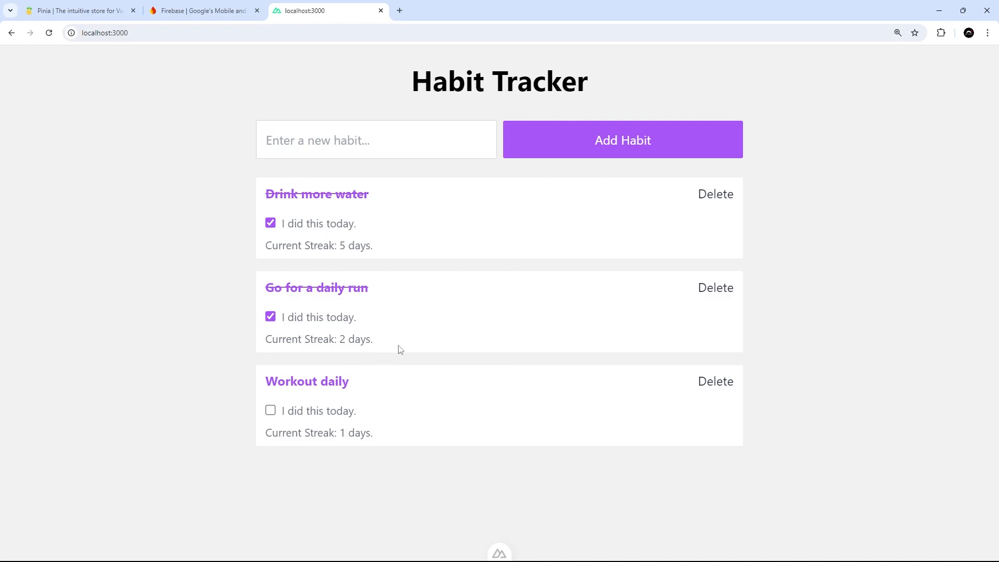
click(270, 410)
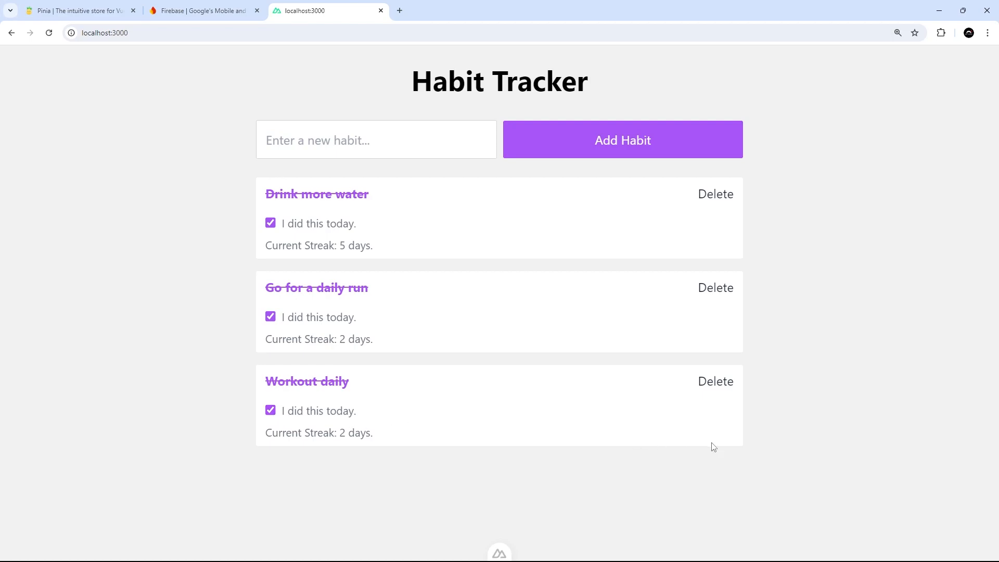
mouse_move(822, 438)
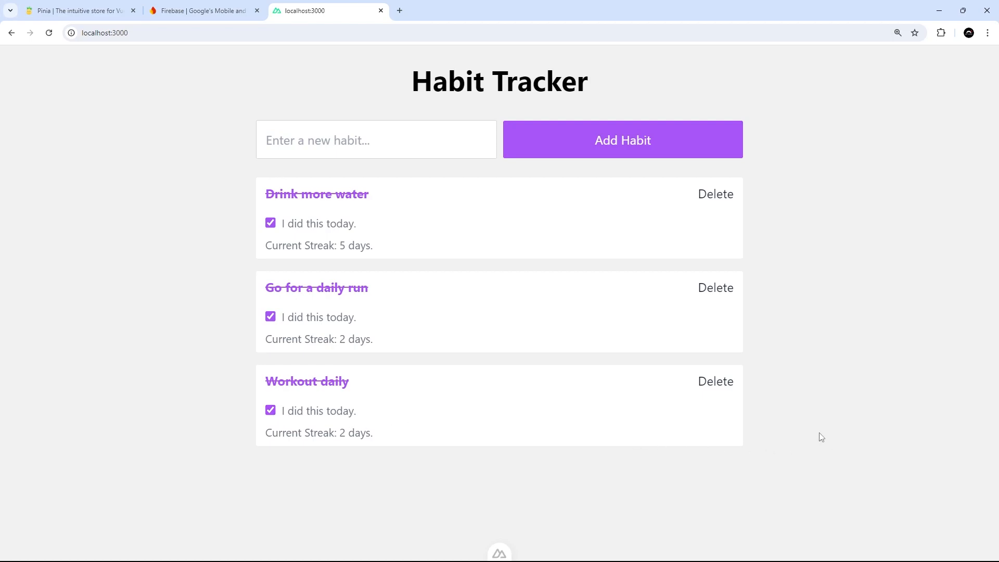
mouse_move(824, 435)
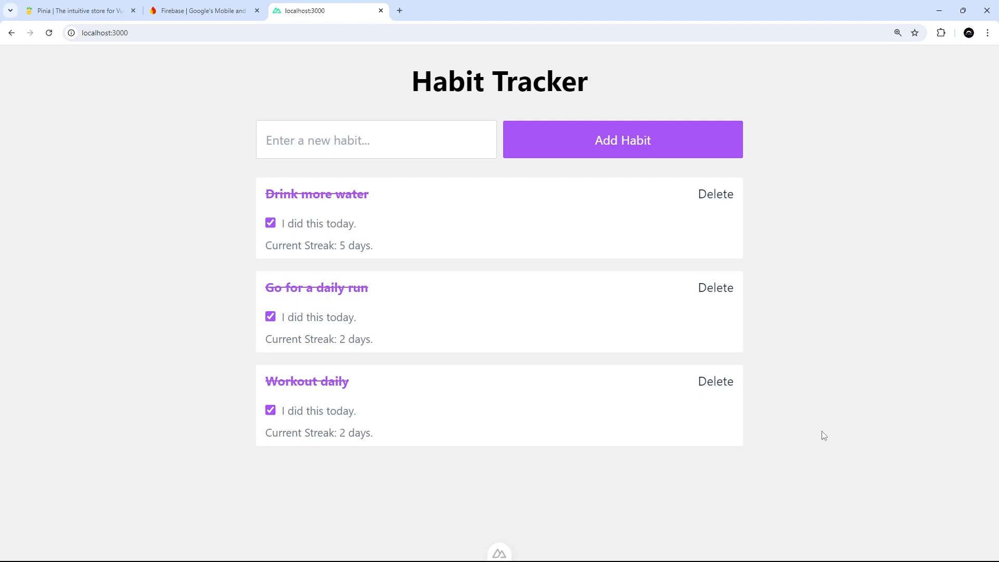
drag(313, 339, 373, 338)
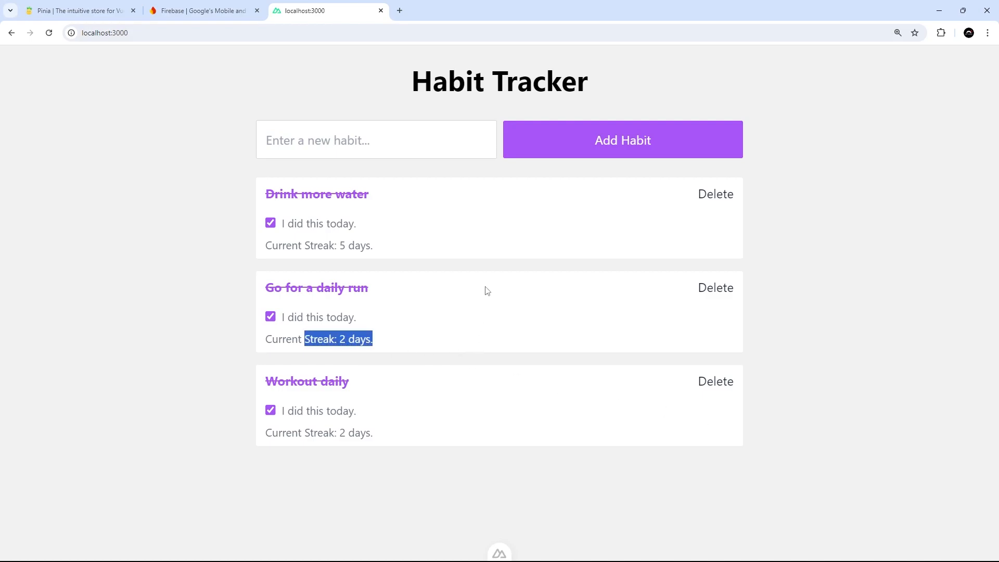
click(858, 236)
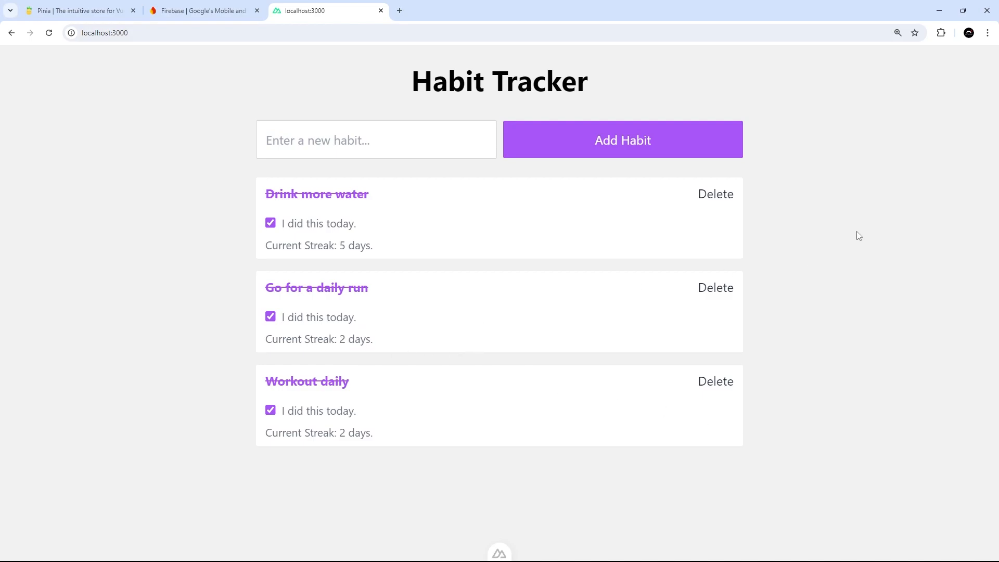
mouse_move(531, 288)
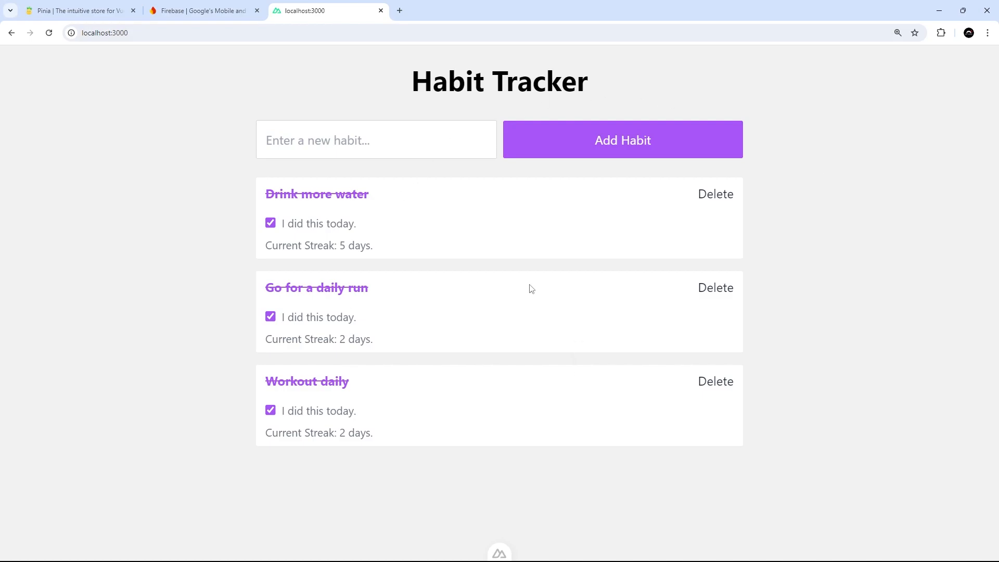
click(78, 9)
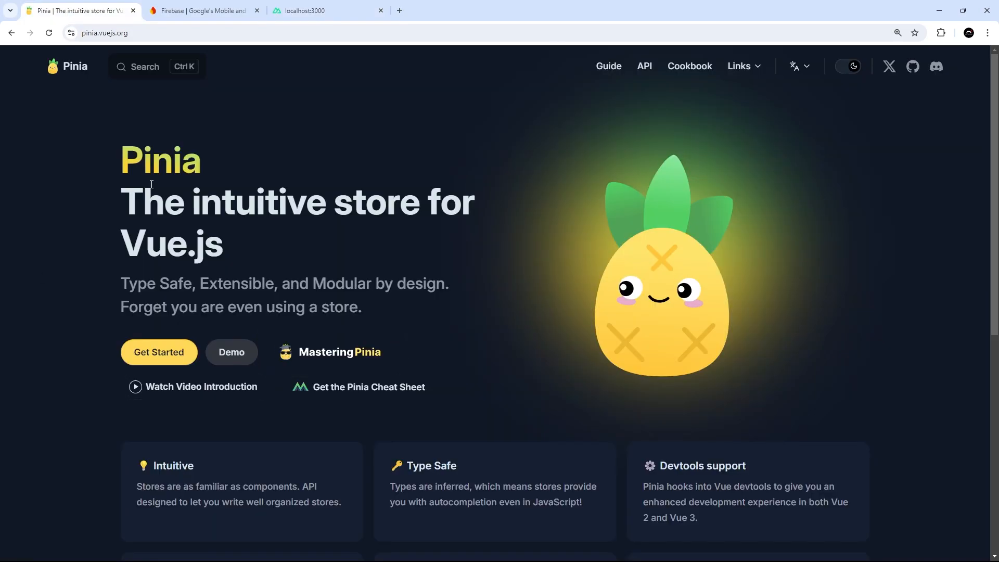
click(198, 11)
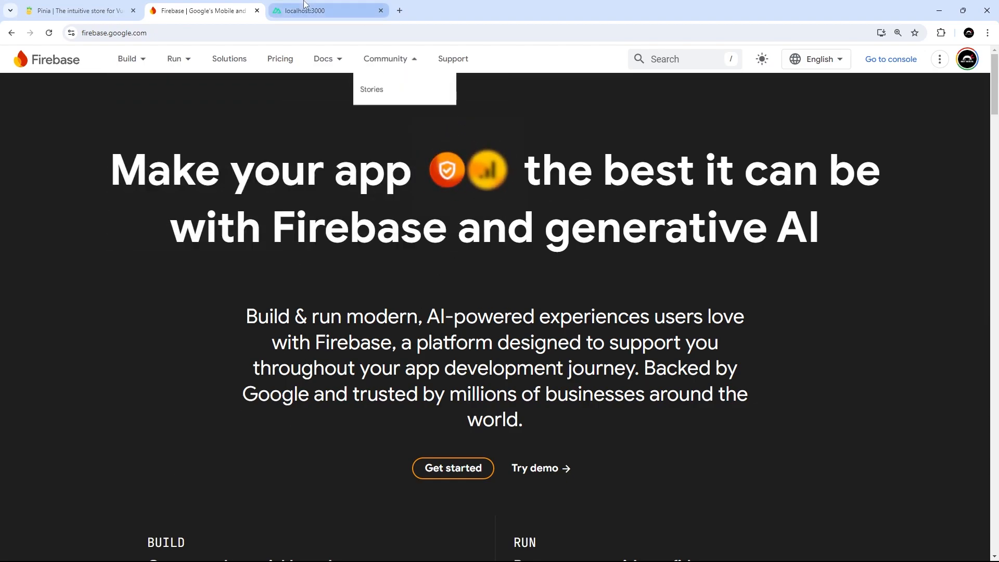
click(312, 10)
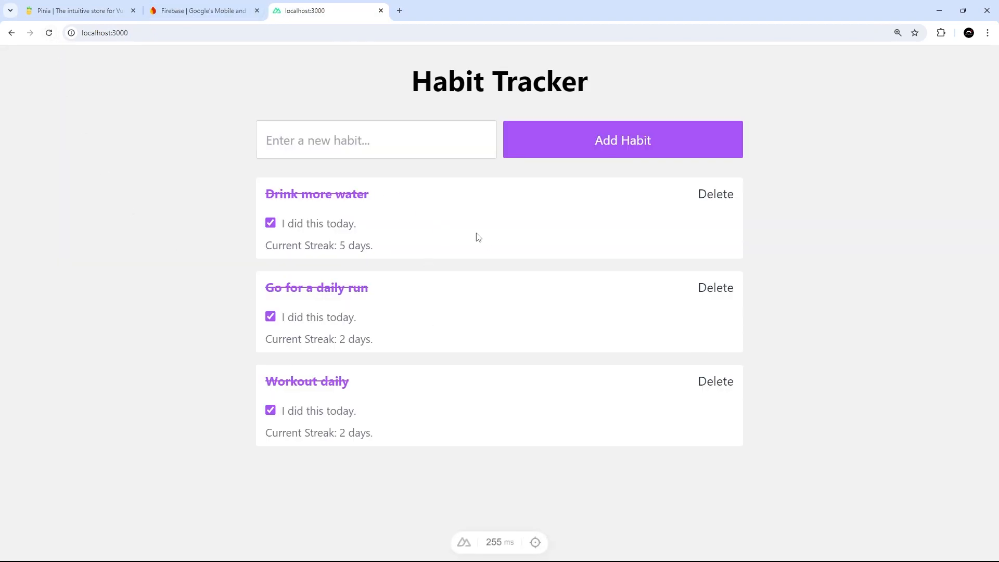
mouse_move(934, 314)
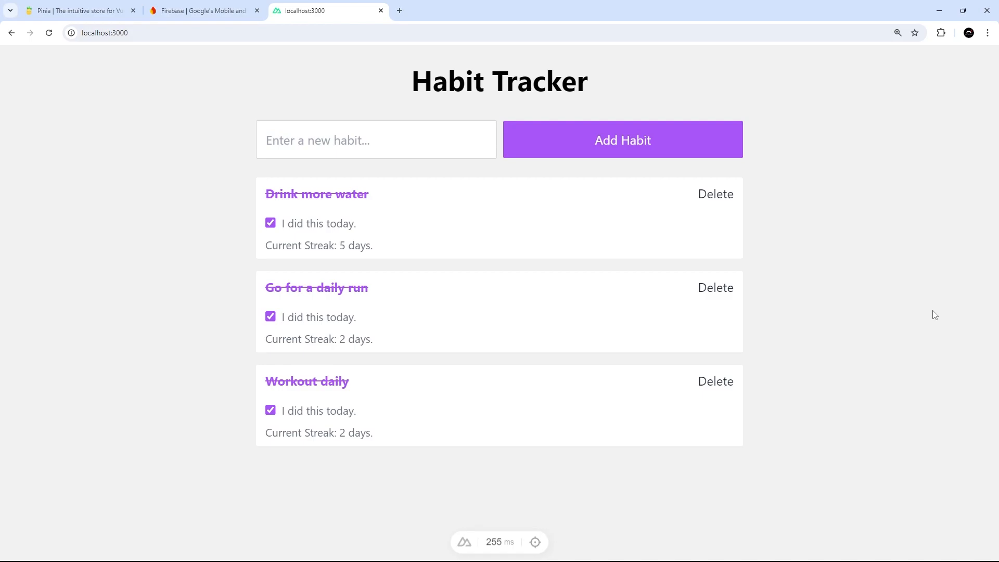
mouse_move(927, 312)
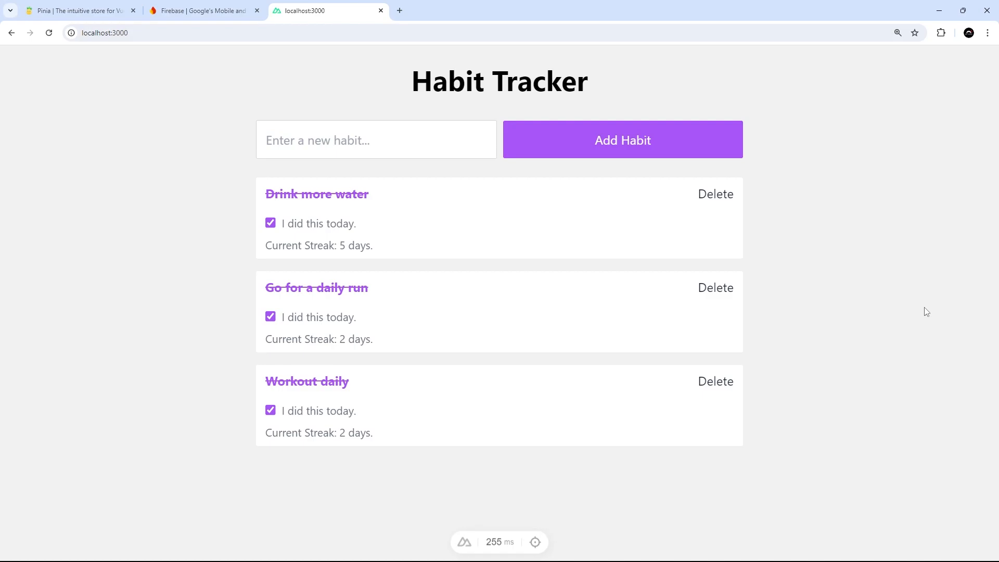
mouse_move(286, 270)
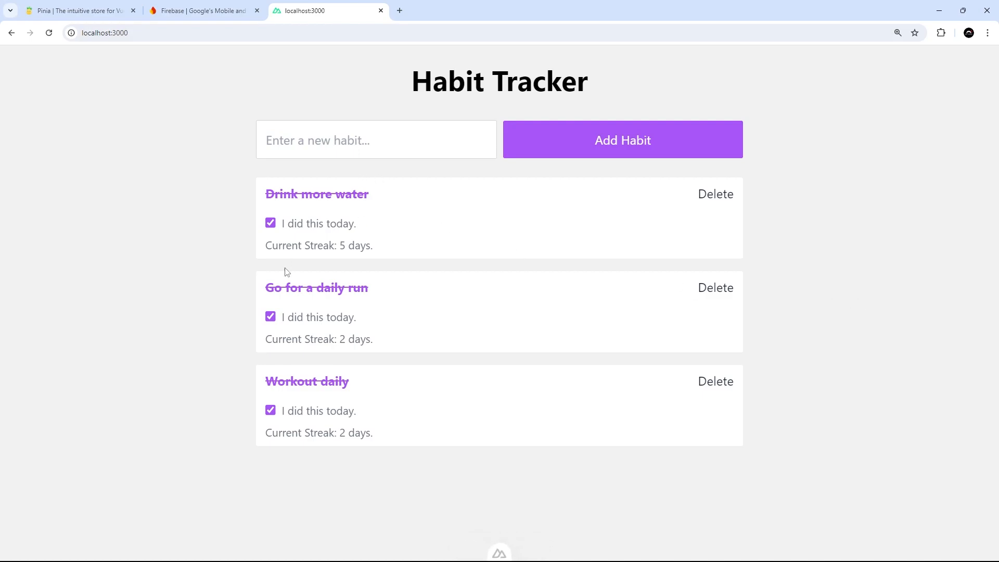
mouse_move(577, 299)
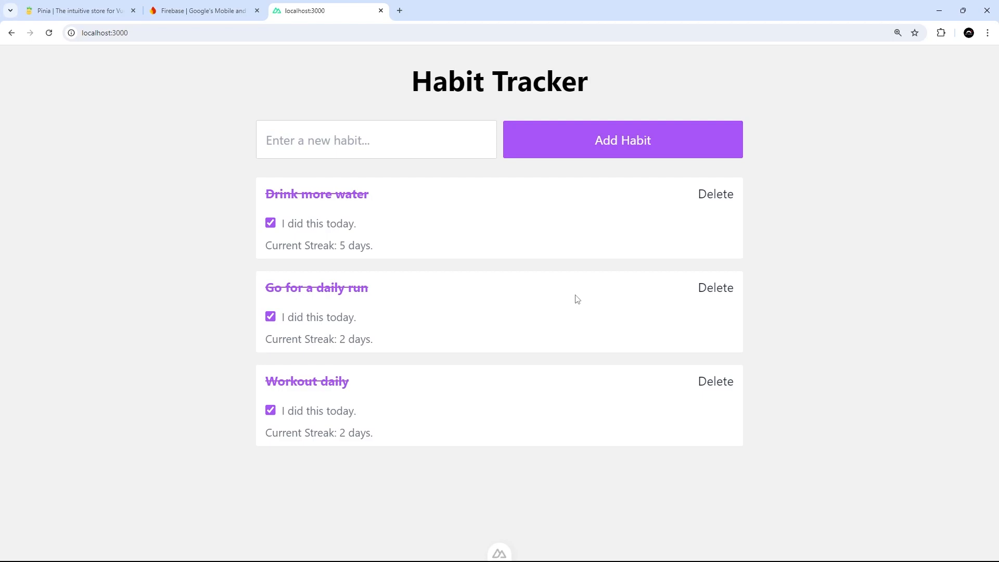
text(gdfgfdgd)
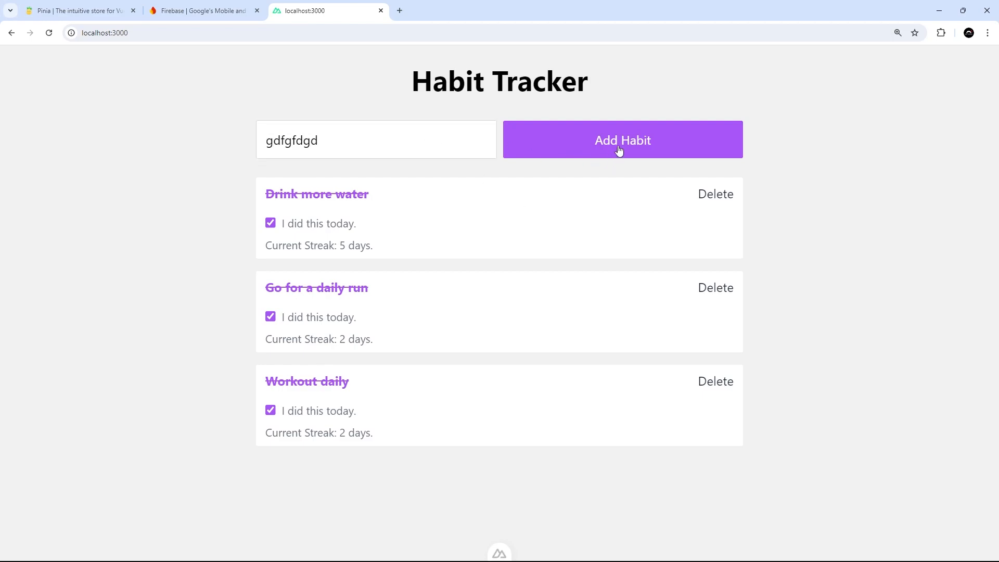
click(622, 139)
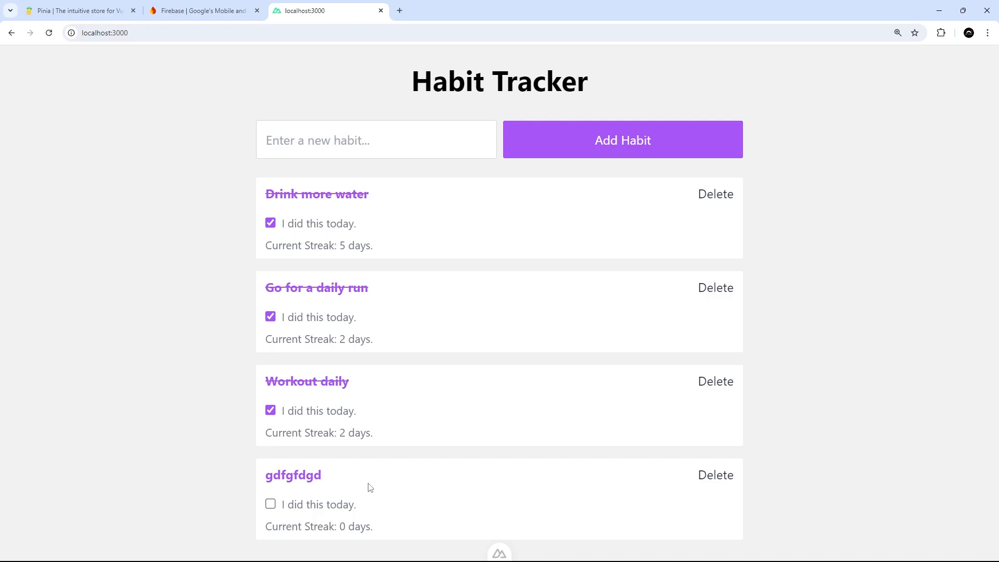
mouse_move(411, 460)
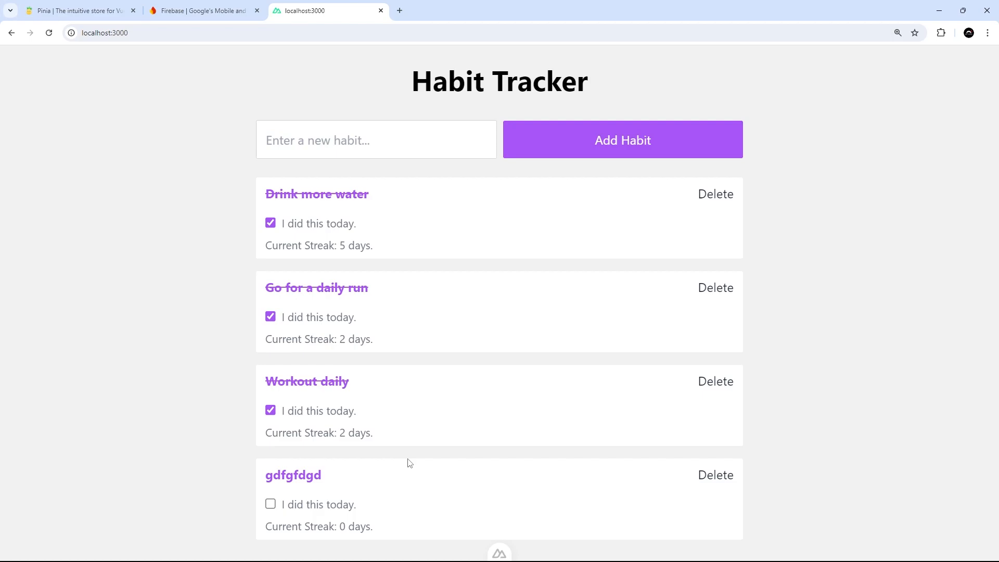
mouse_move(321, 491)
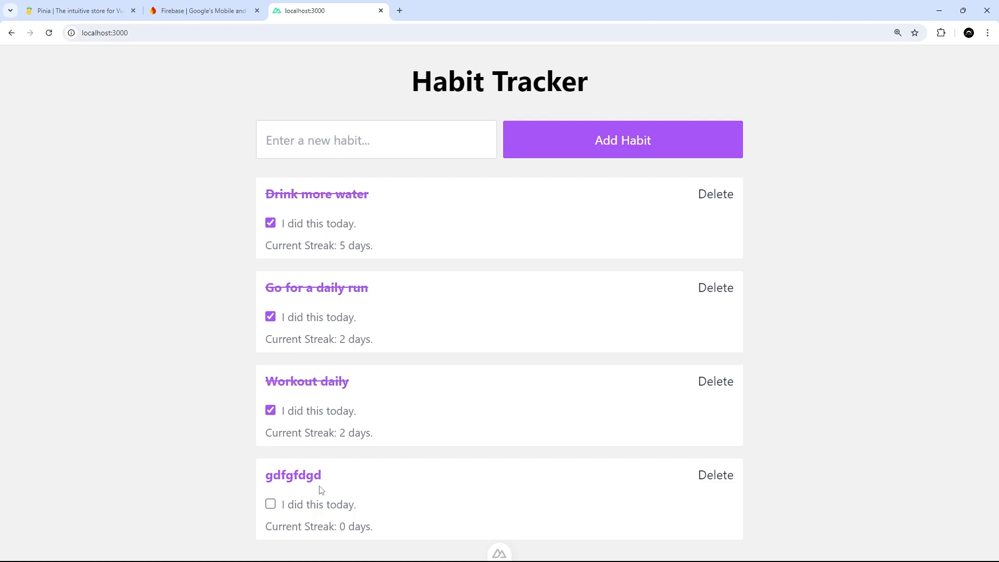
mouse_move(453, 501)
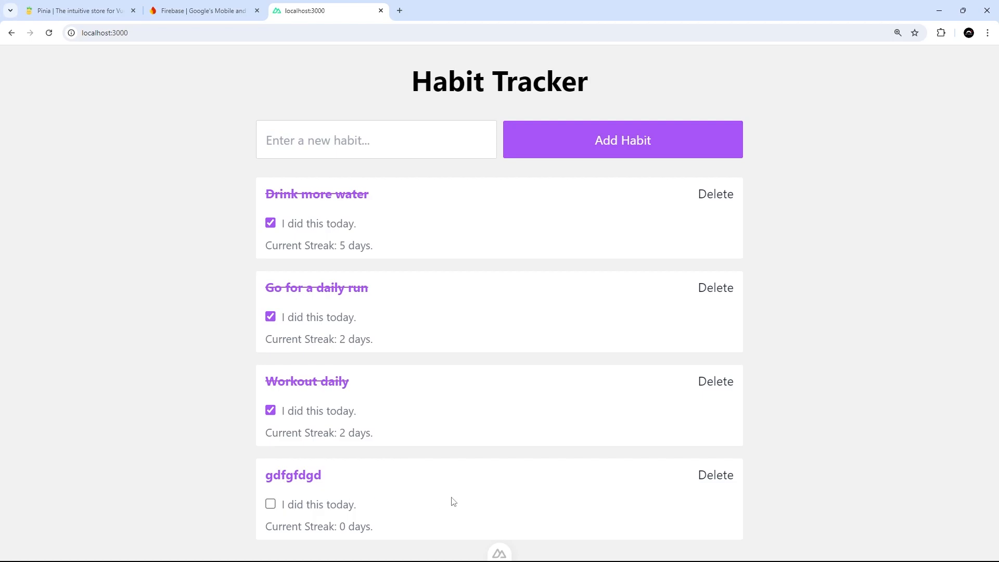
click(715, 475)
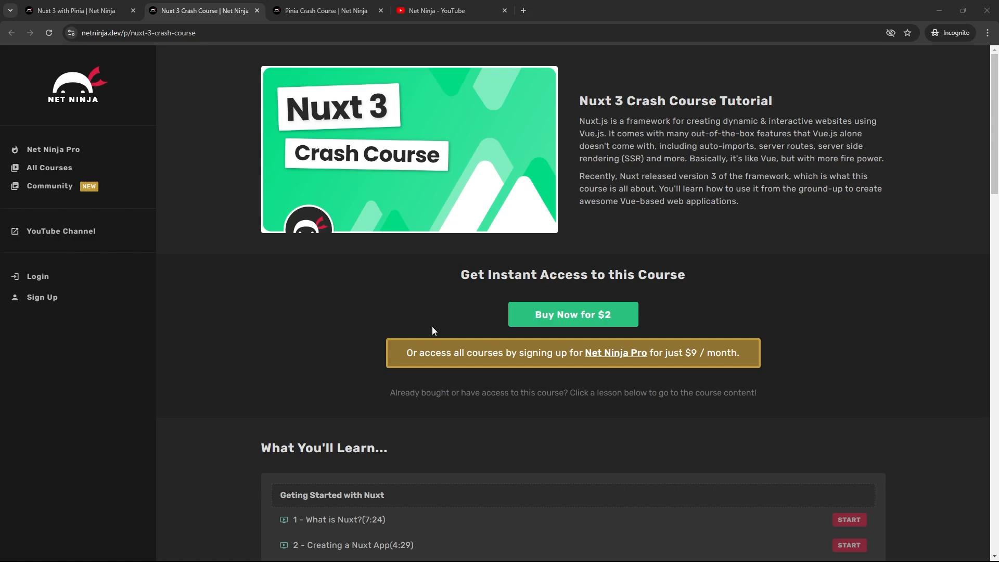
mouse_move(426, 330)
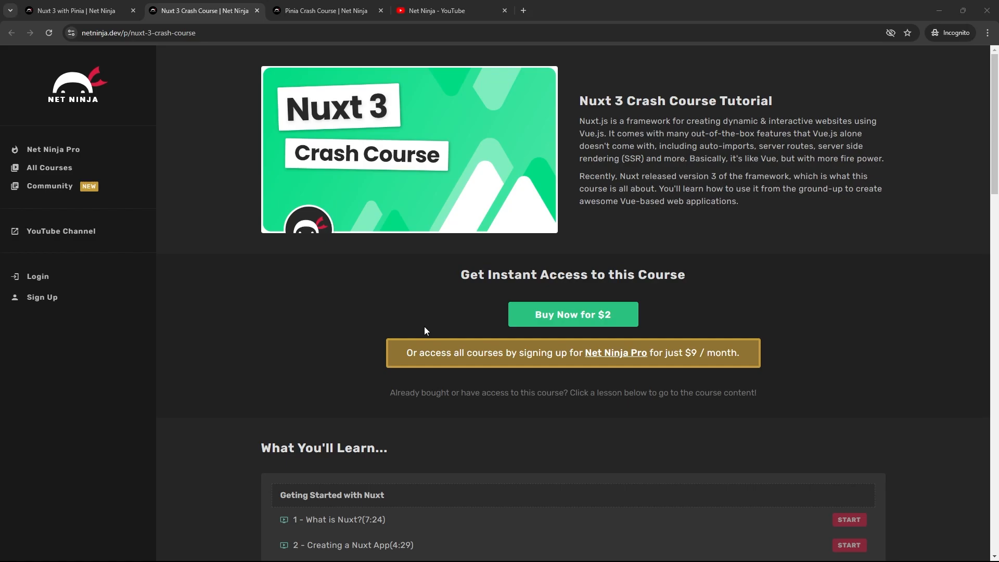
mouse_move(427, 133)
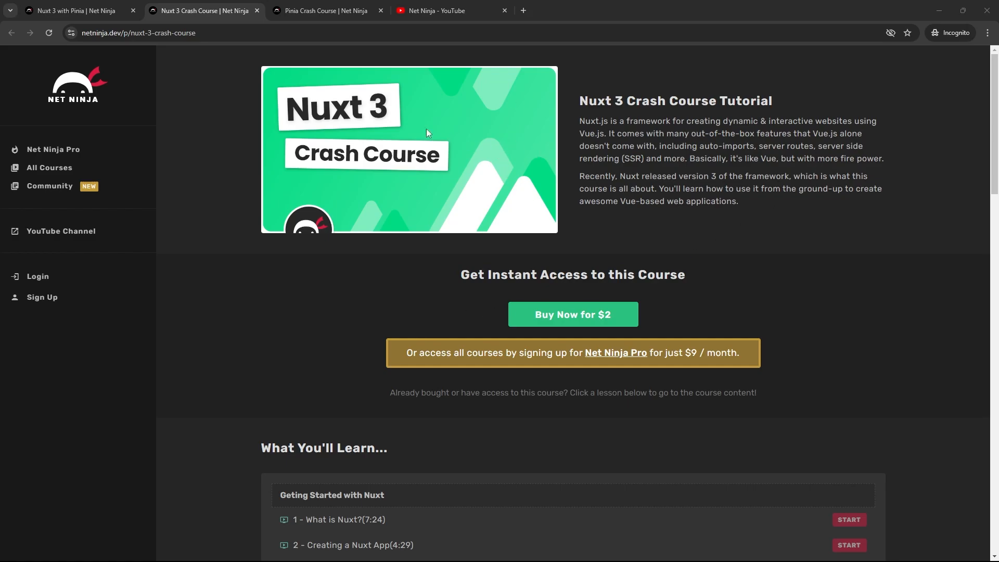
Step: Flip between Pinia Crash Course, Nuxt 3 Crash Course, YouTube nuxt results and Nuxt 3 With Pinia
click(325, 10)
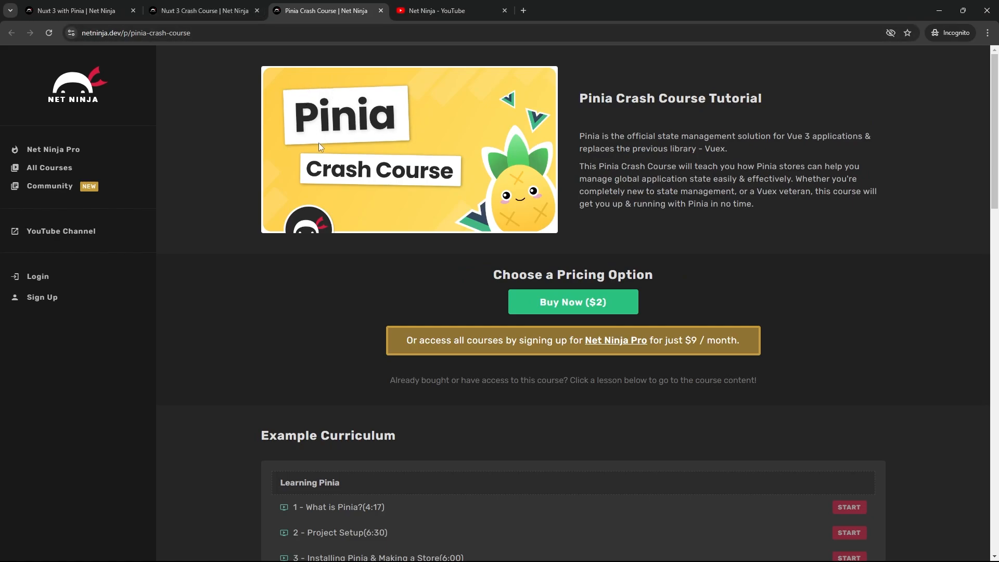
click(198, 10)
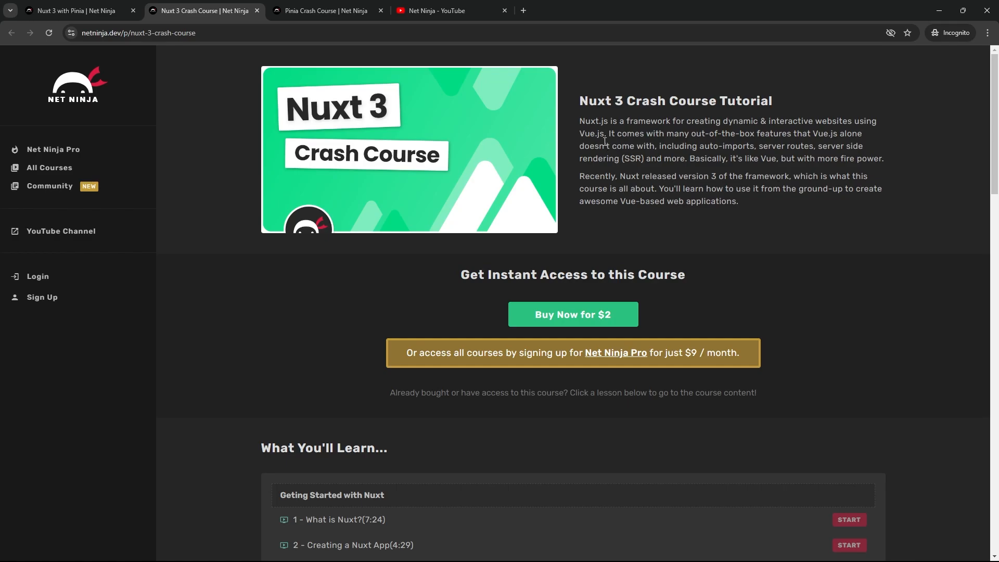
click(326, 10)
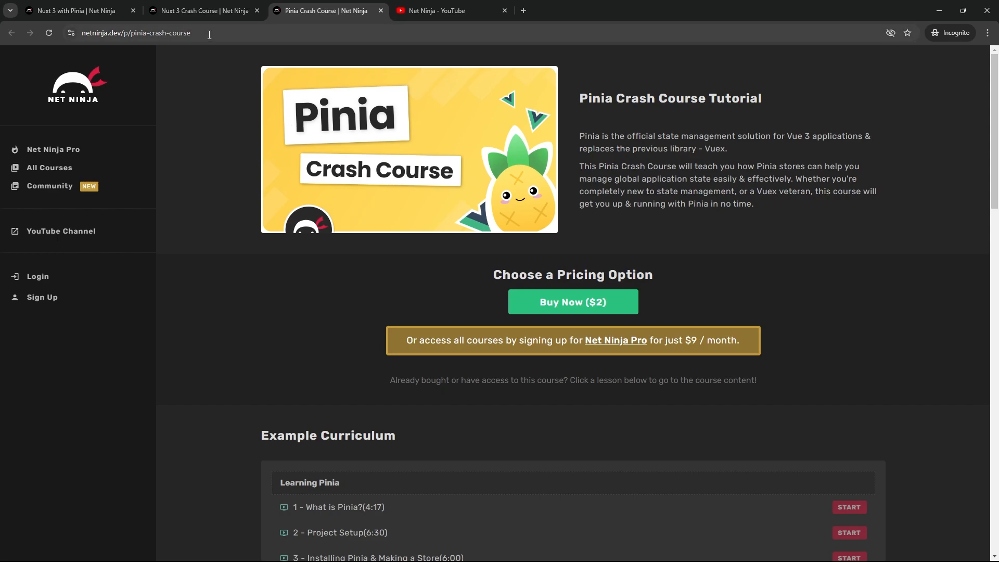
mouse_move(420, 151)
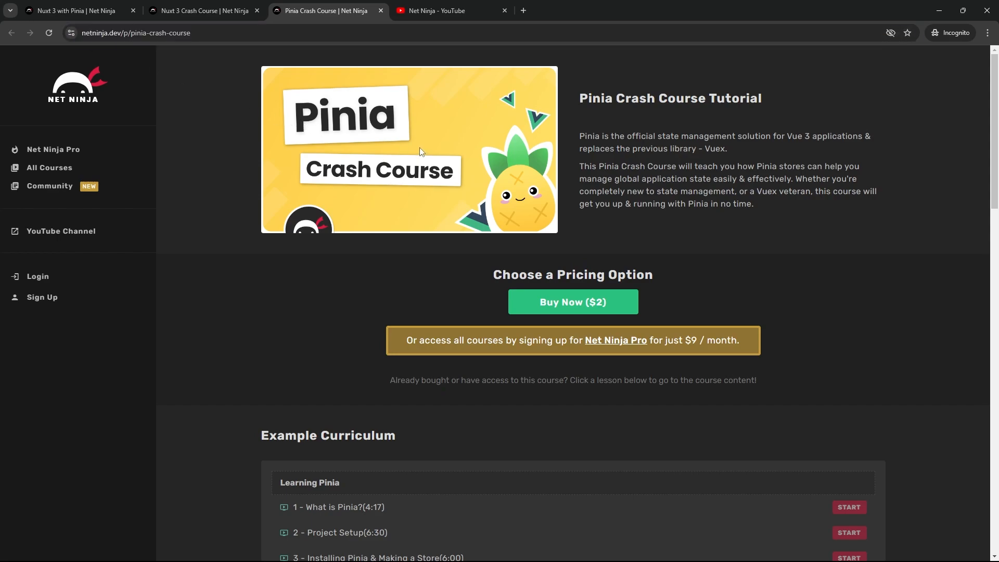
click(446, 11)
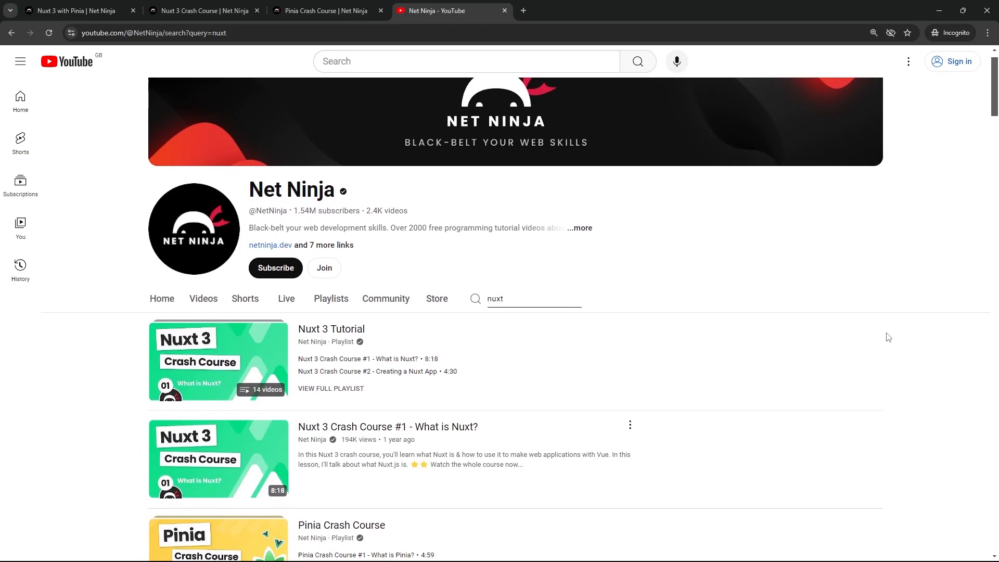
click(78, 11)
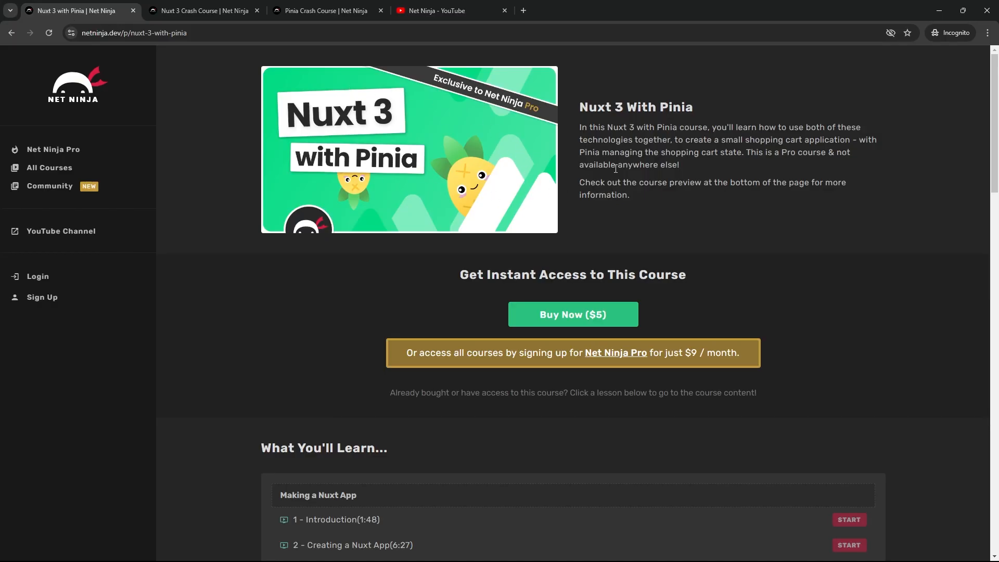
drag(605, 107, 693, 106)
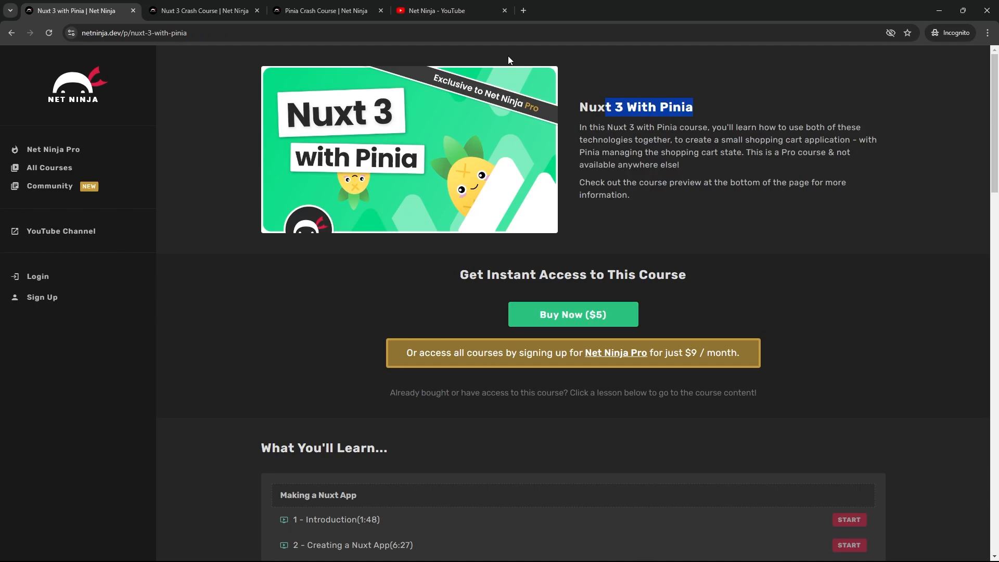
mouse_move(162, 53)
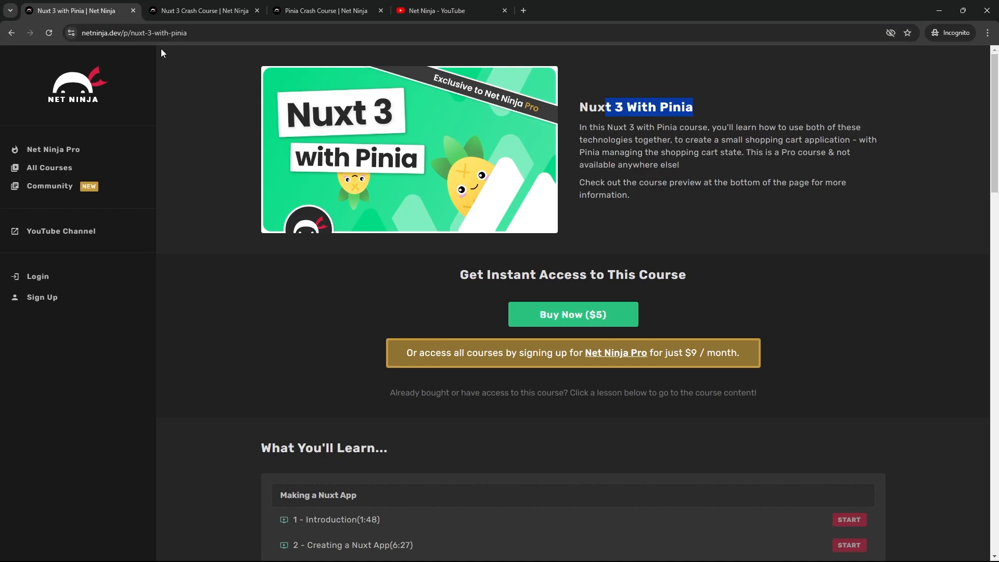
click(205, 11)
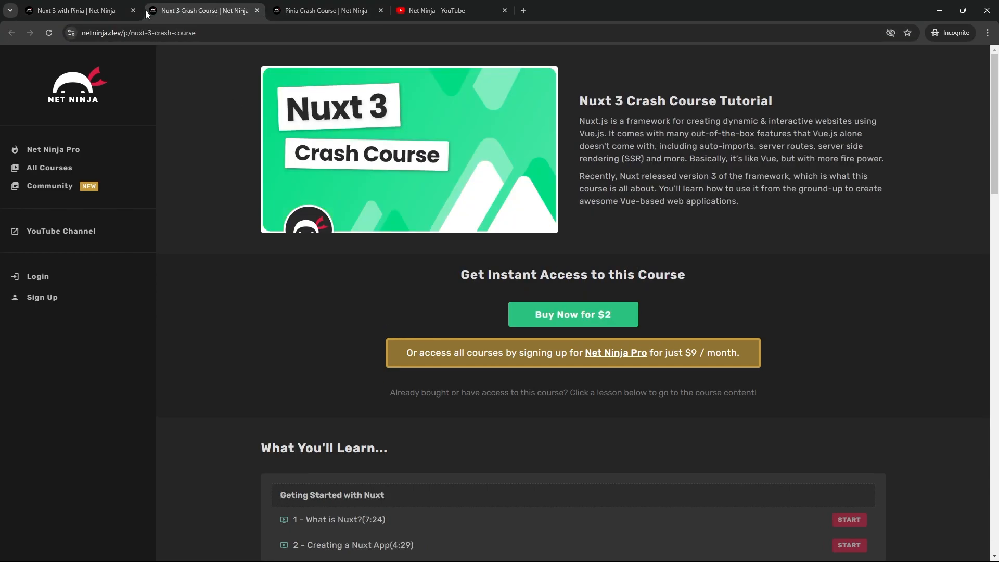
click(73, 10)
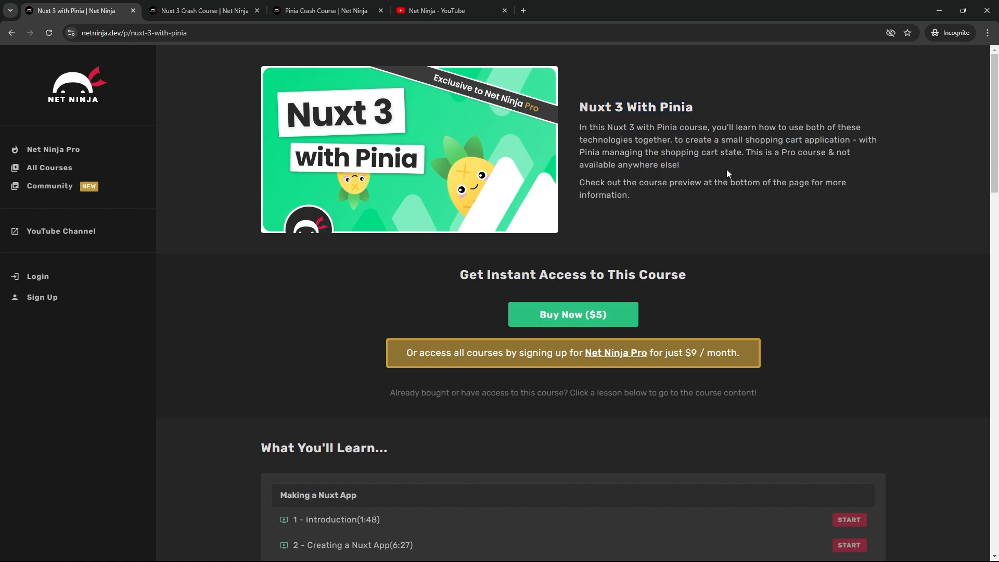
mouse_move(752, 176)
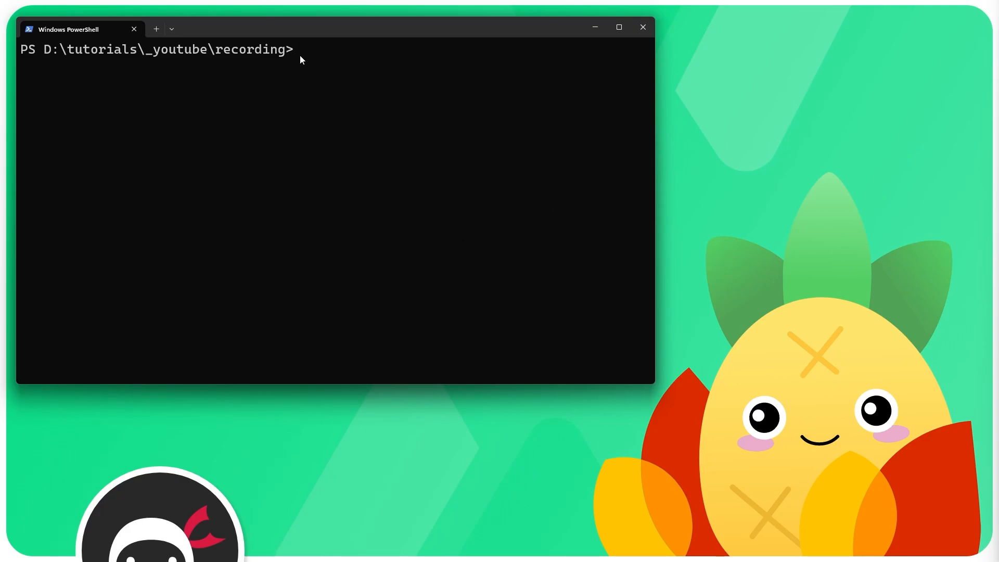
mouse_move(315, 54)
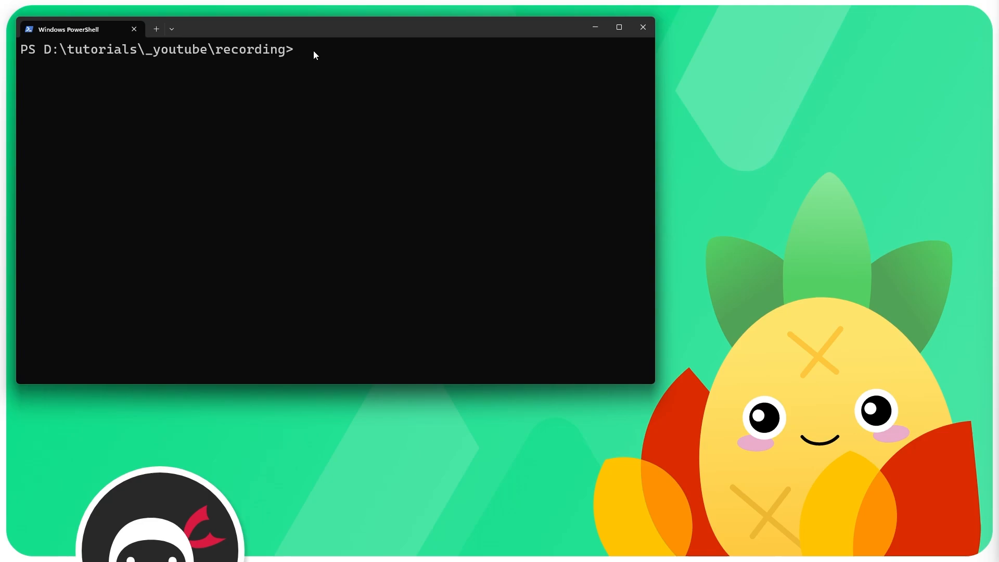
Step: Run 'npx nuxi@latest init habitsapp' and choose yarn as the package manager
text(npx)
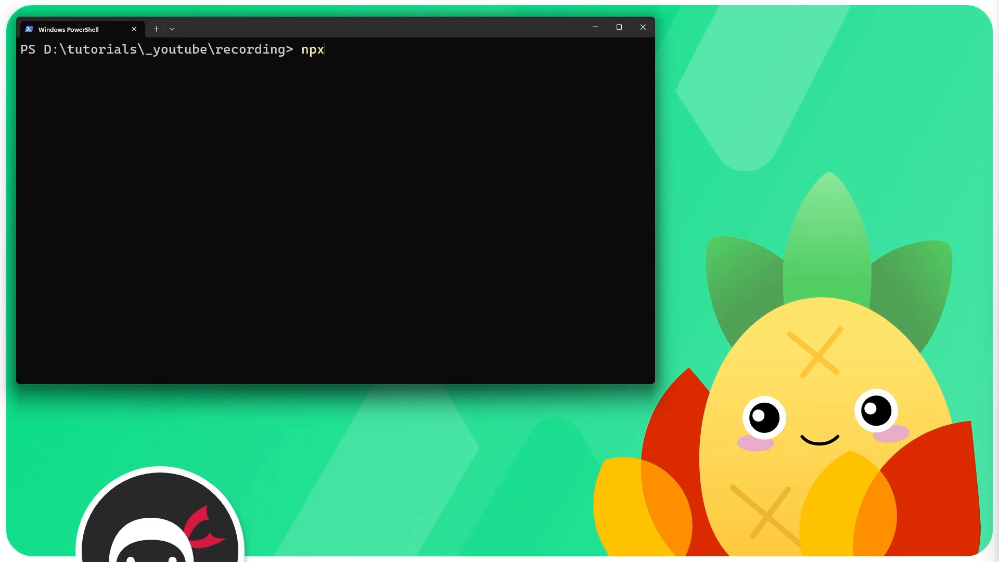
text(nuxi@)
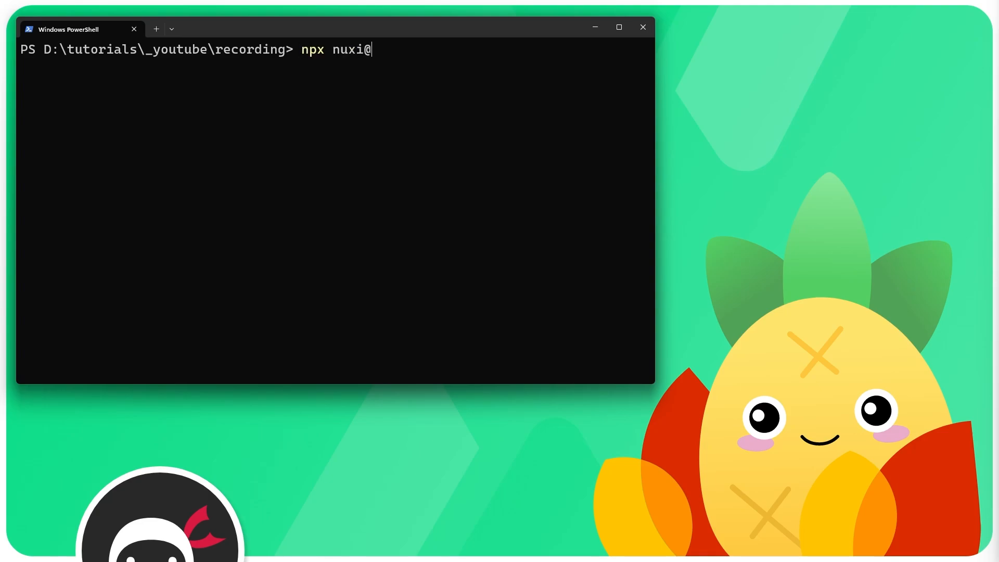
text(latest in)
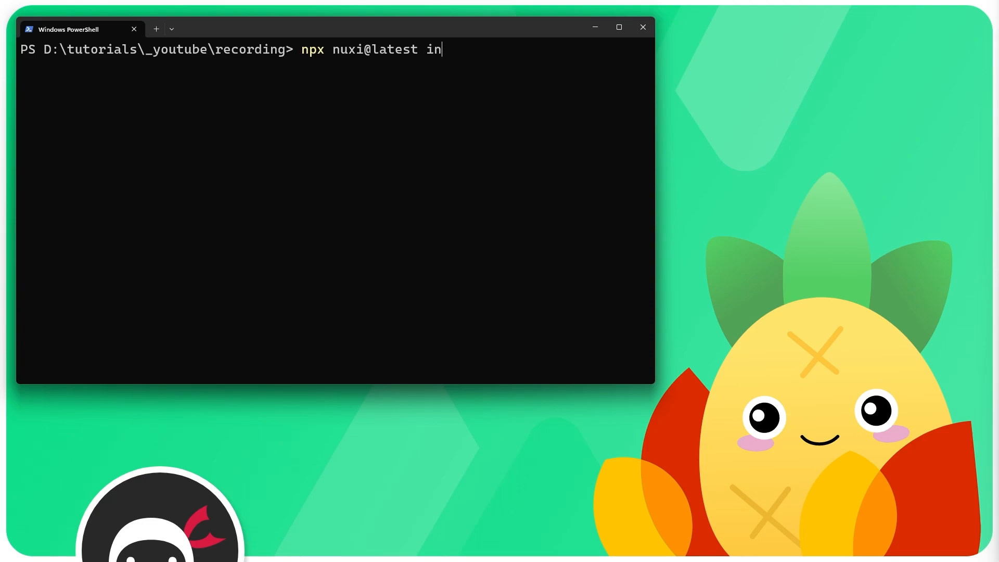
text(it)
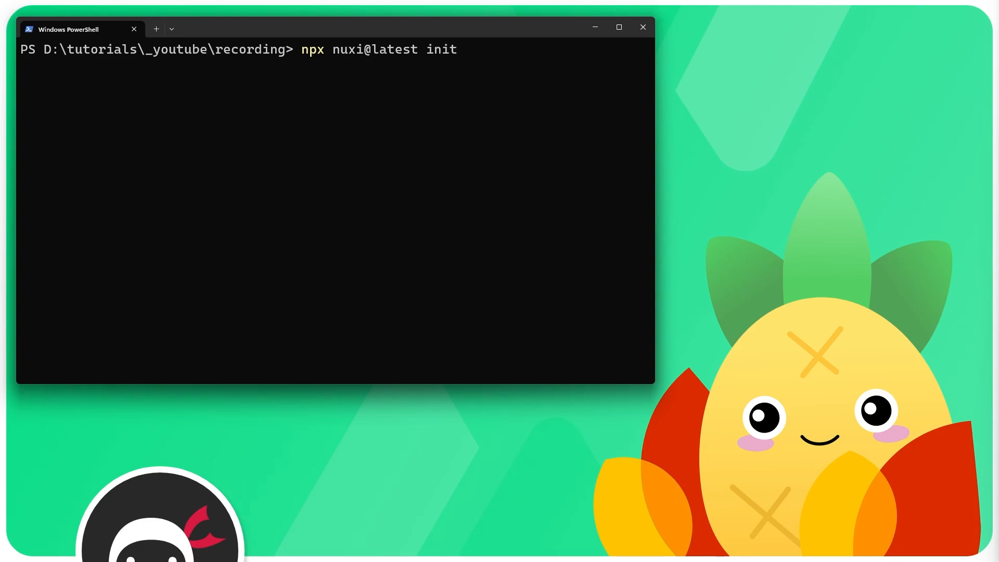
text(habit)
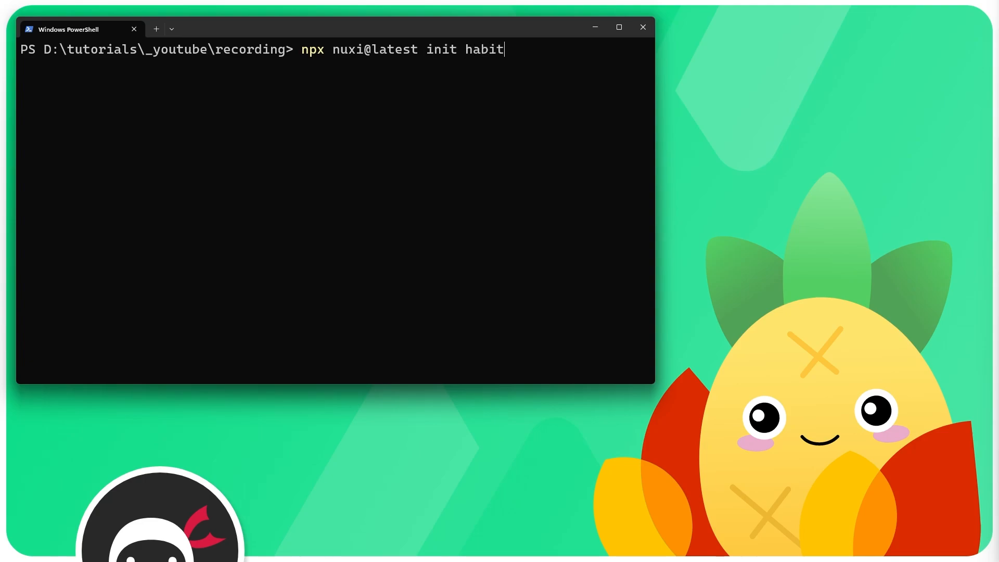
text(sapp)
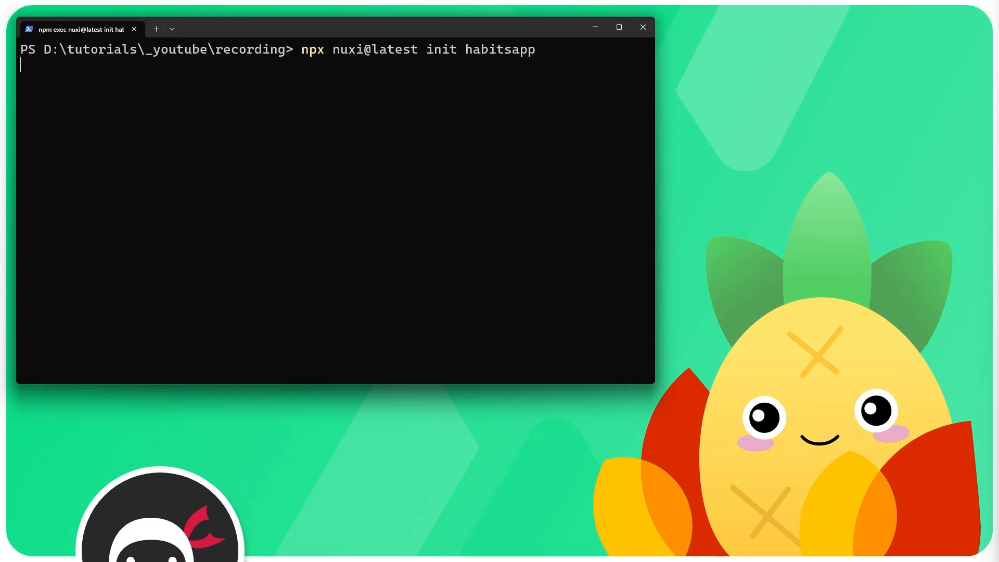
key(Enter)
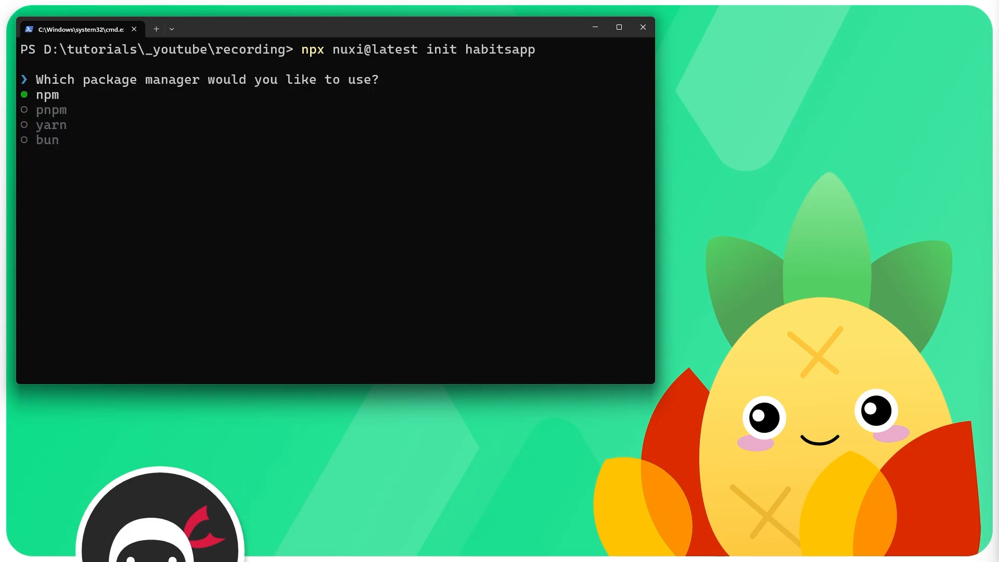
key(Down)
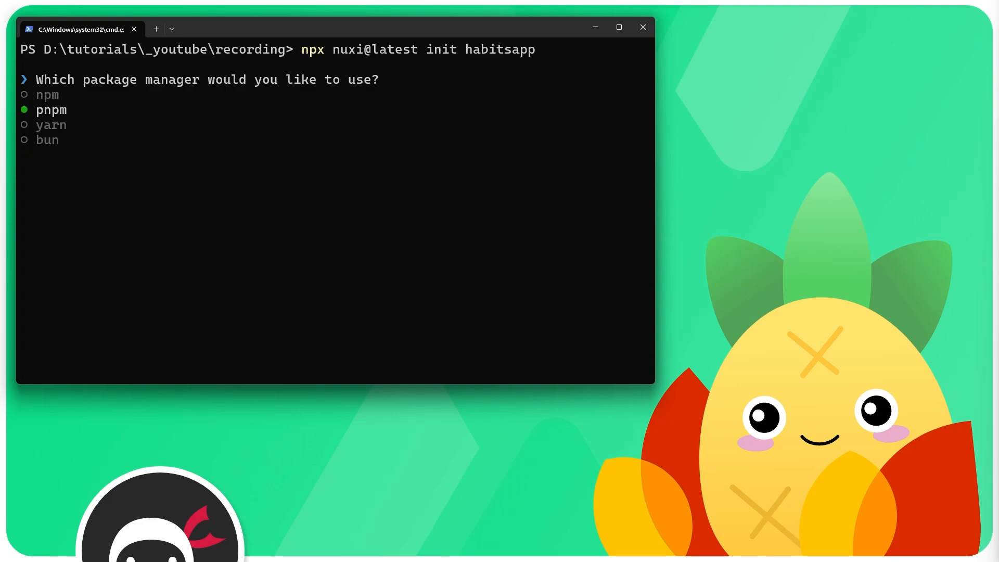
key(Down)
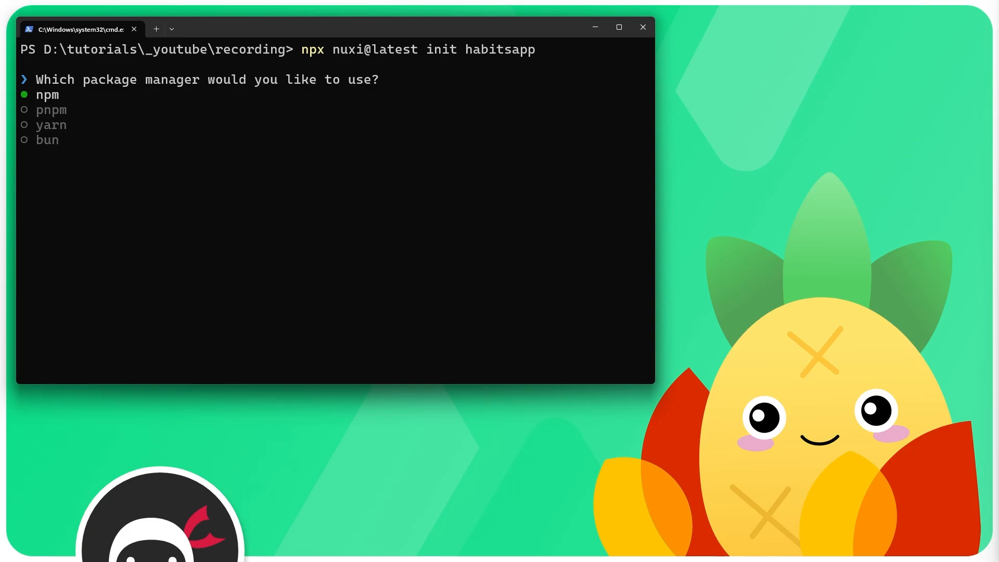
key(Down)
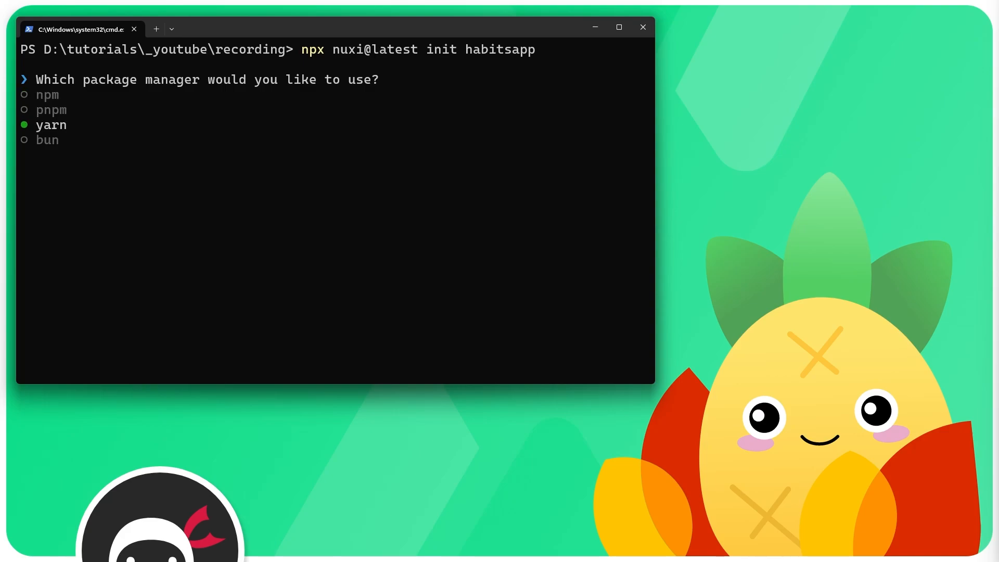
key(Enter)
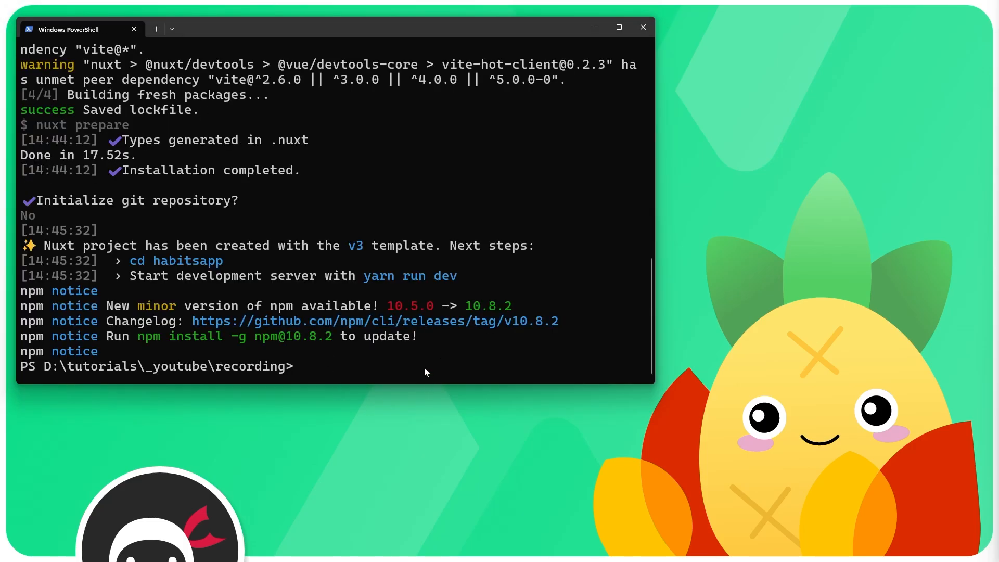
Step: Change into the habitsapp folder and launch VS Code on it with 'code .'
text(cd)
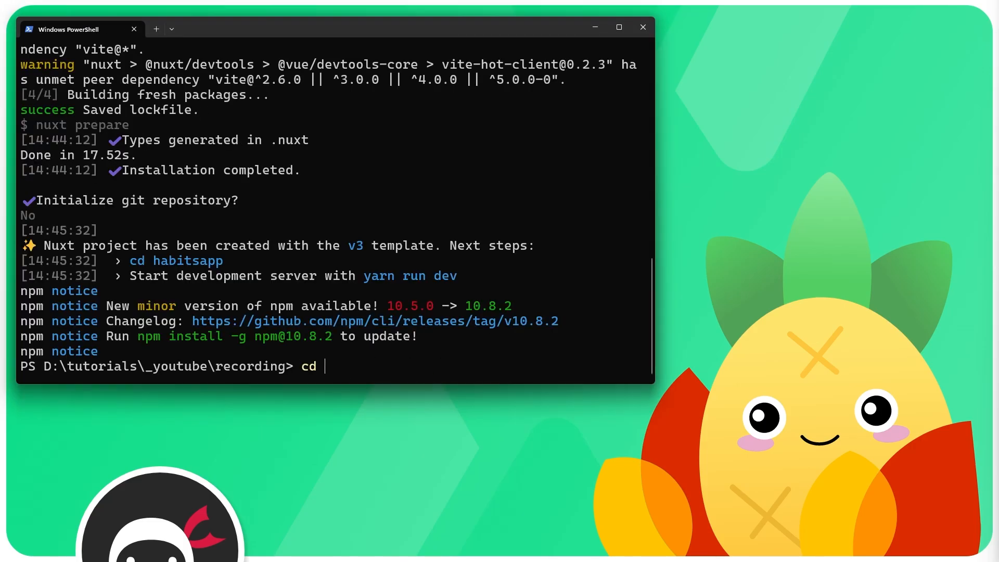
text(habitsapp)
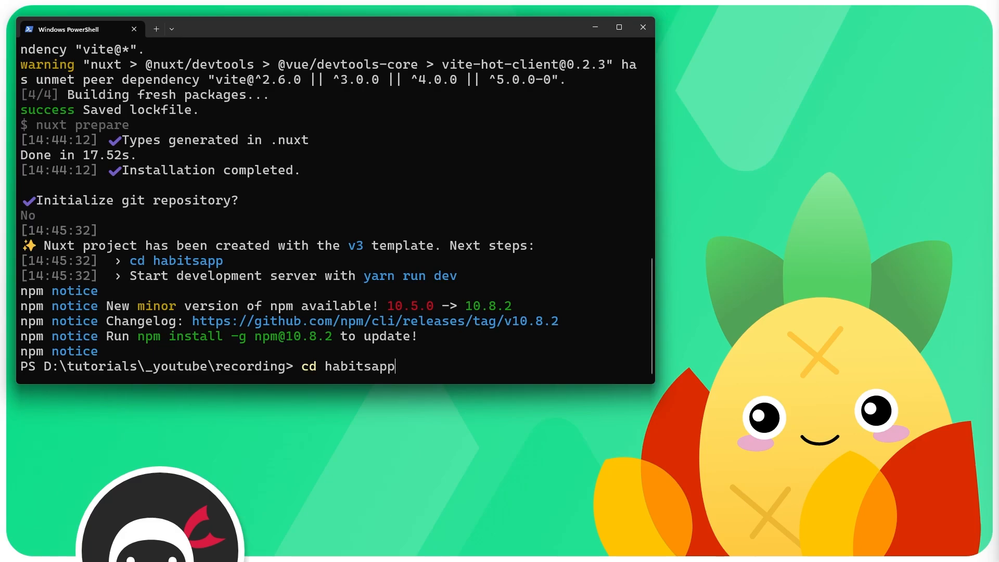
key(Enter)
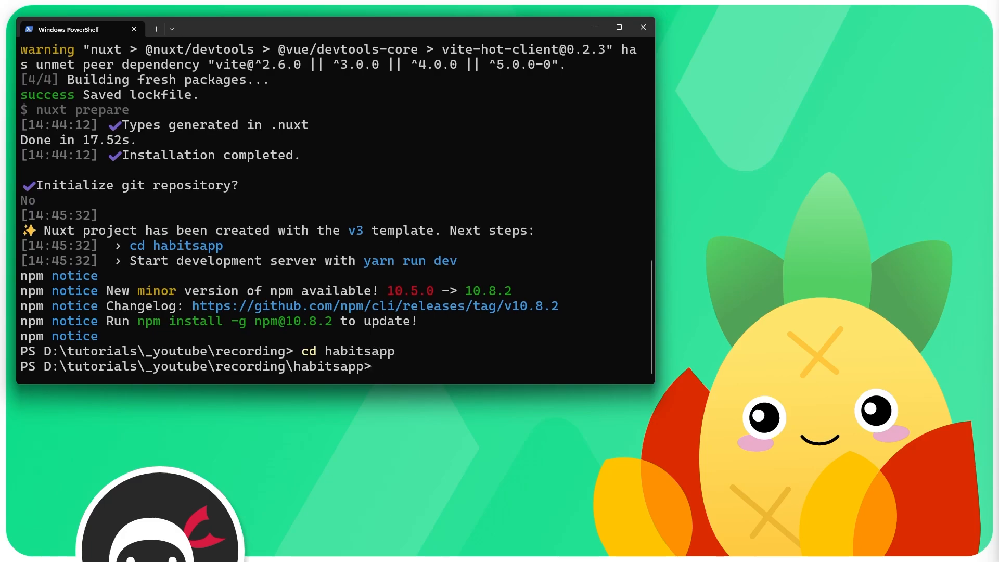
text(code)
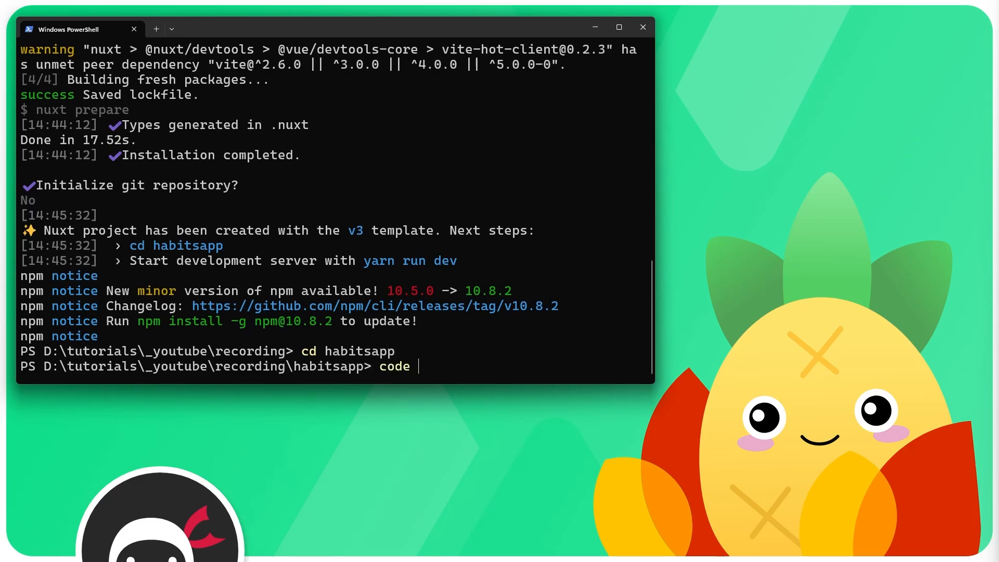
key(Enter)
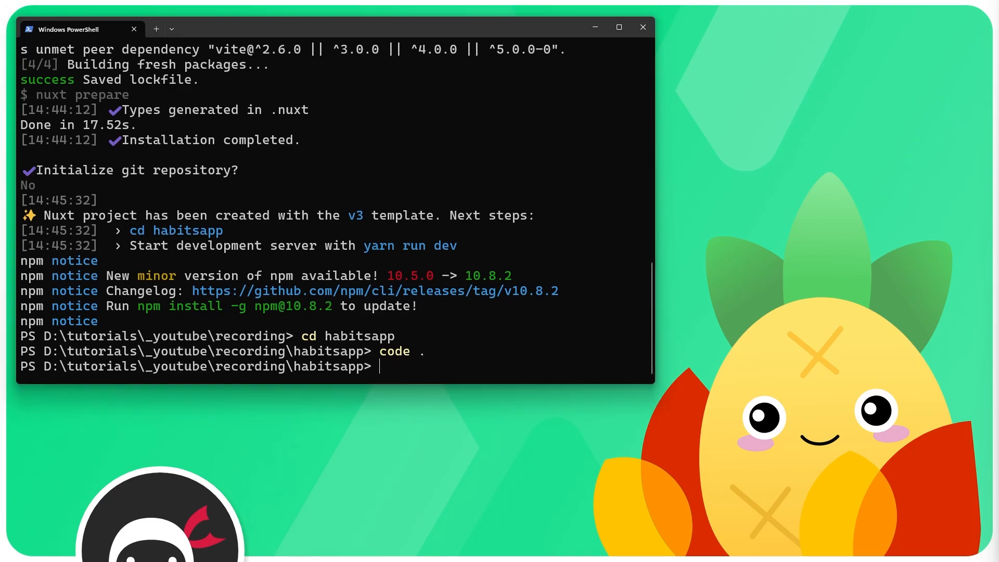
key(Enter)
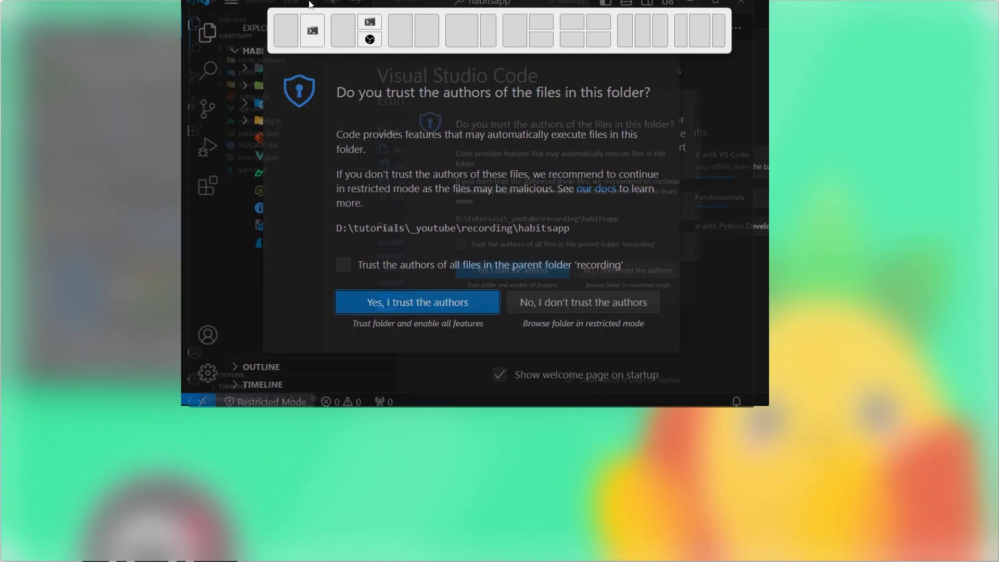
Step: Trust the habitsapp folder's authors, then view and close app.vue
click(418, 302)
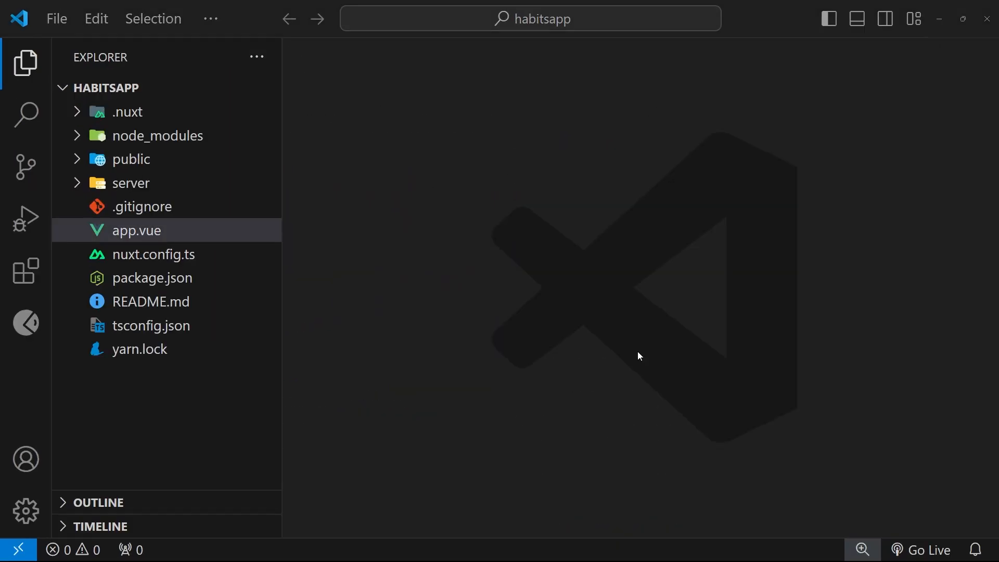
mouse_move(158, 186)
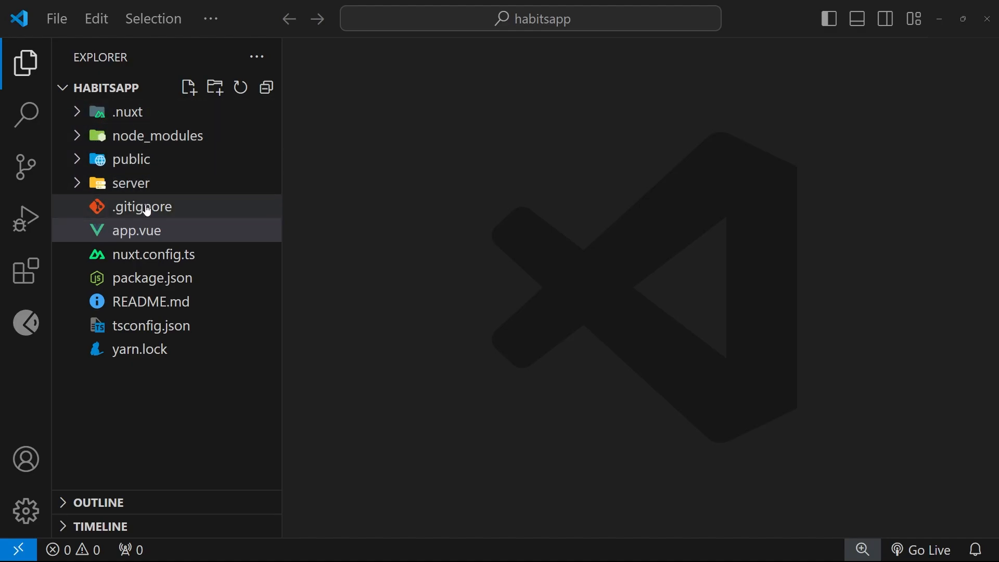
click(136, 231)
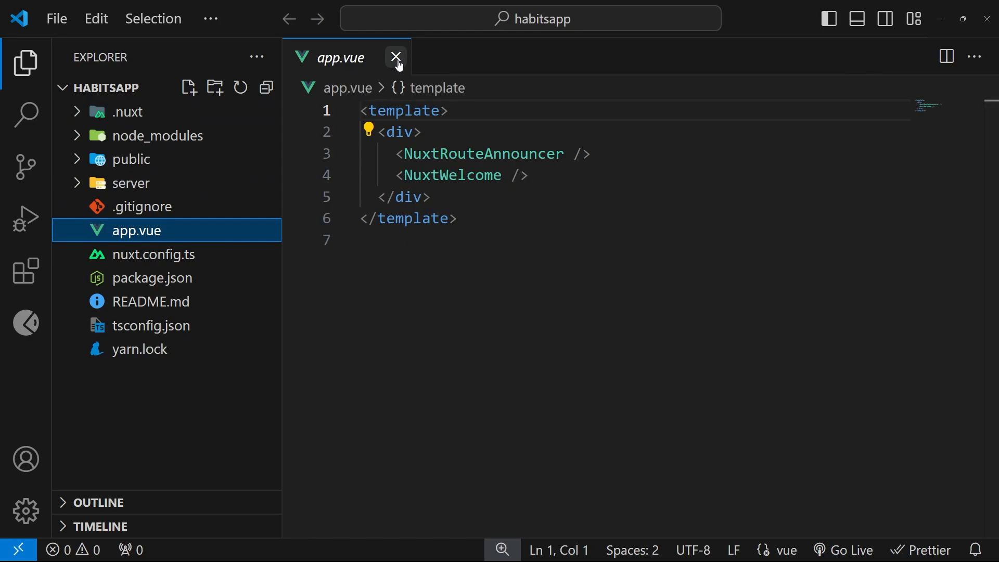
click(395, 57)
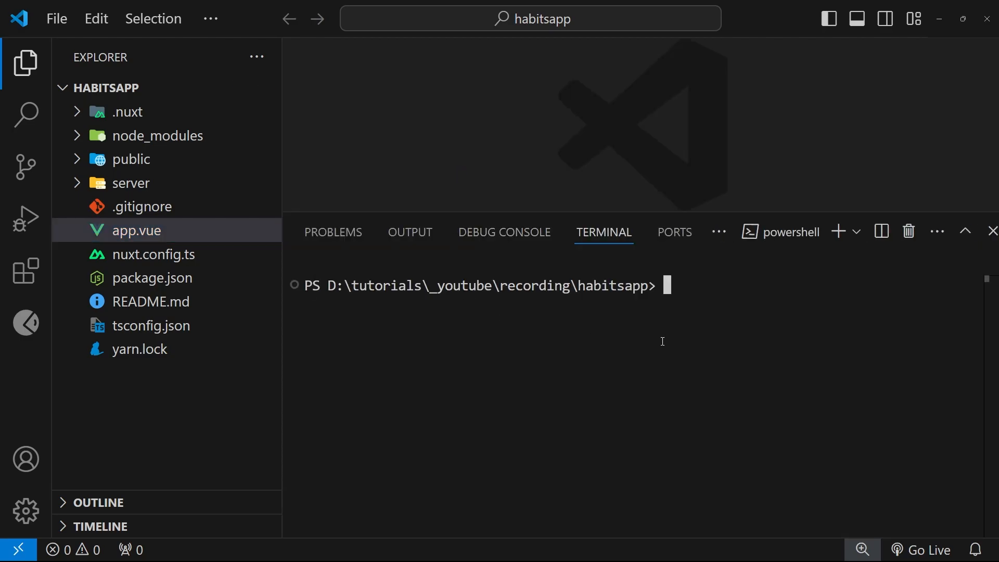
mouse_move(669, 357)
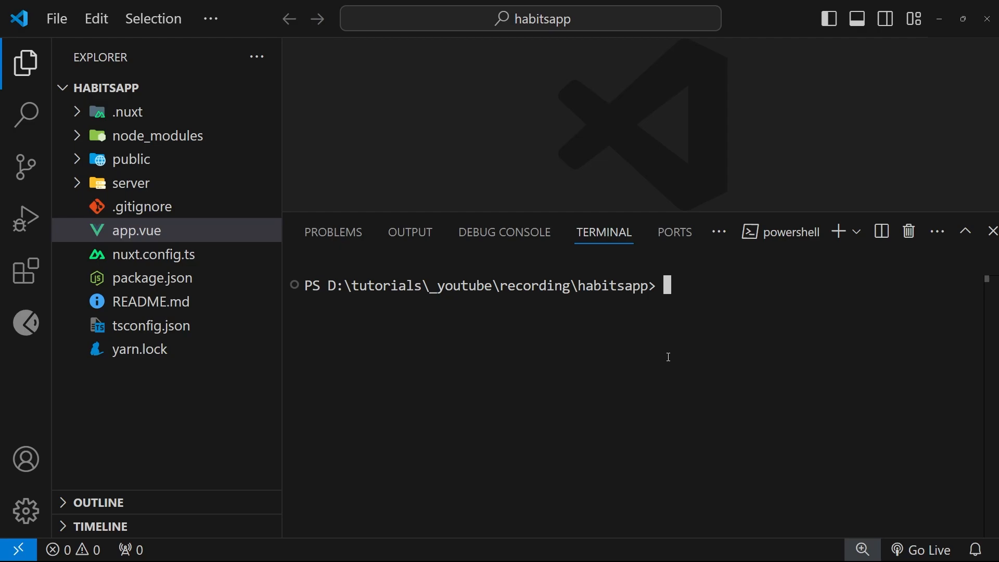
text(yarn a)
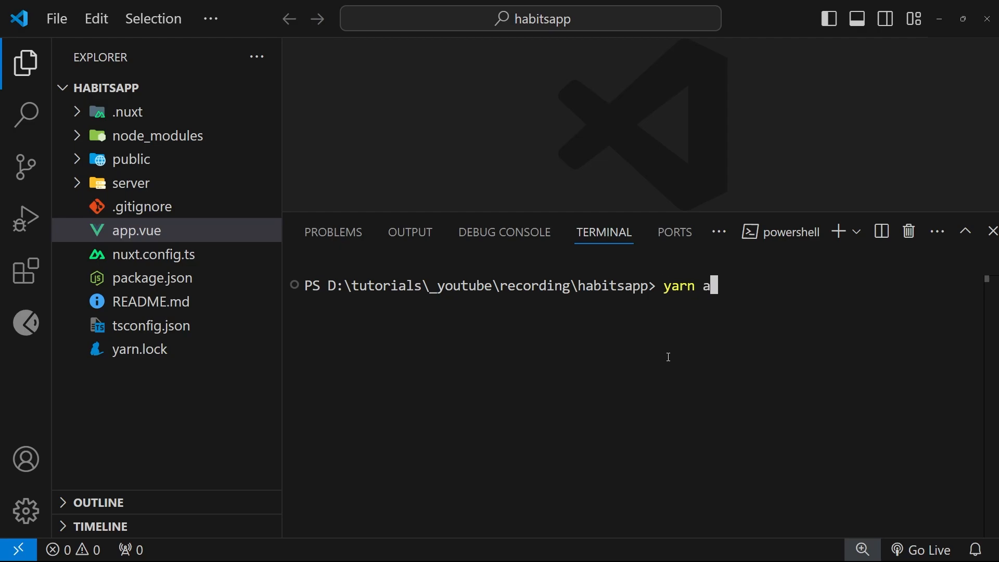
text(dd -D)
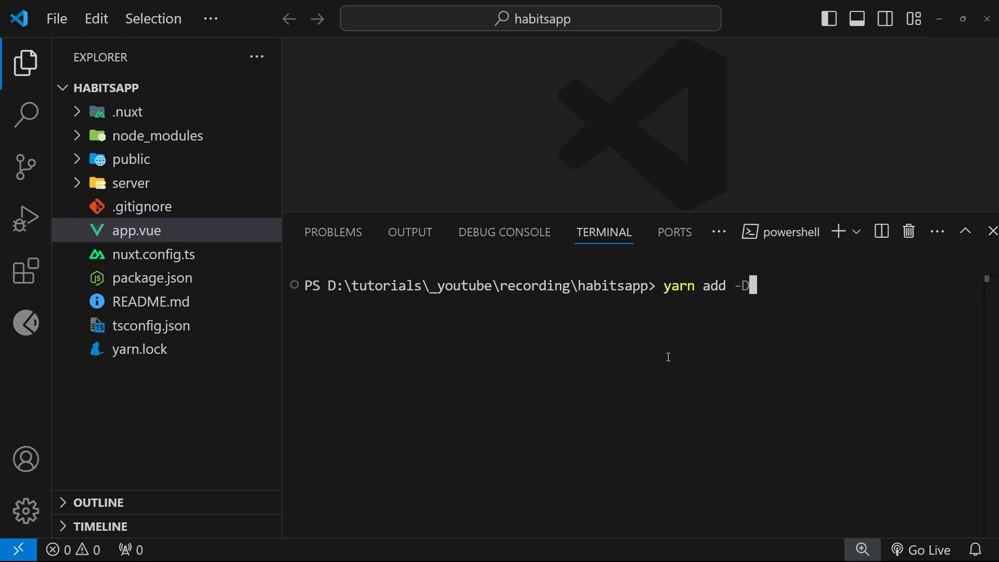
text(@n)
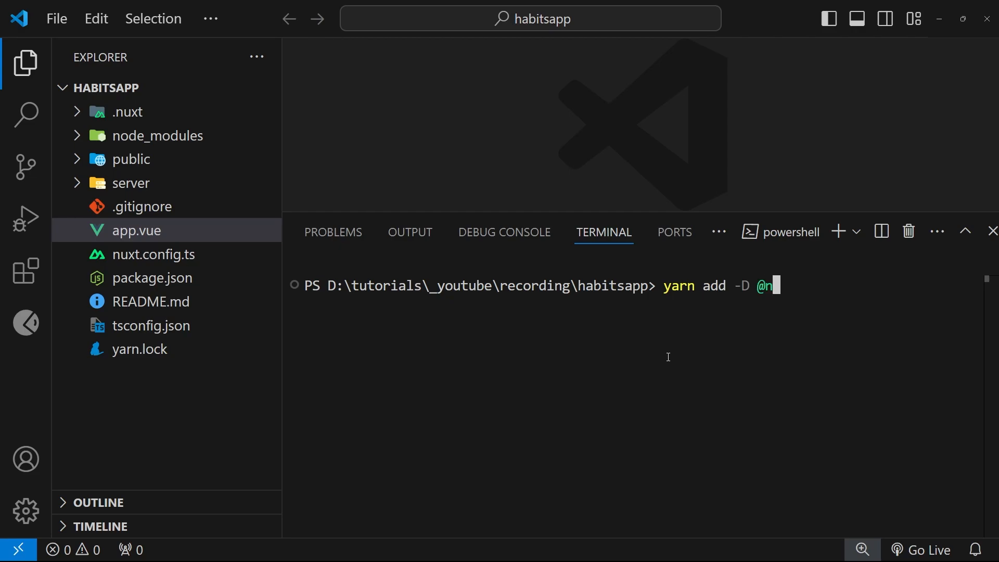
text(uxtjs/)
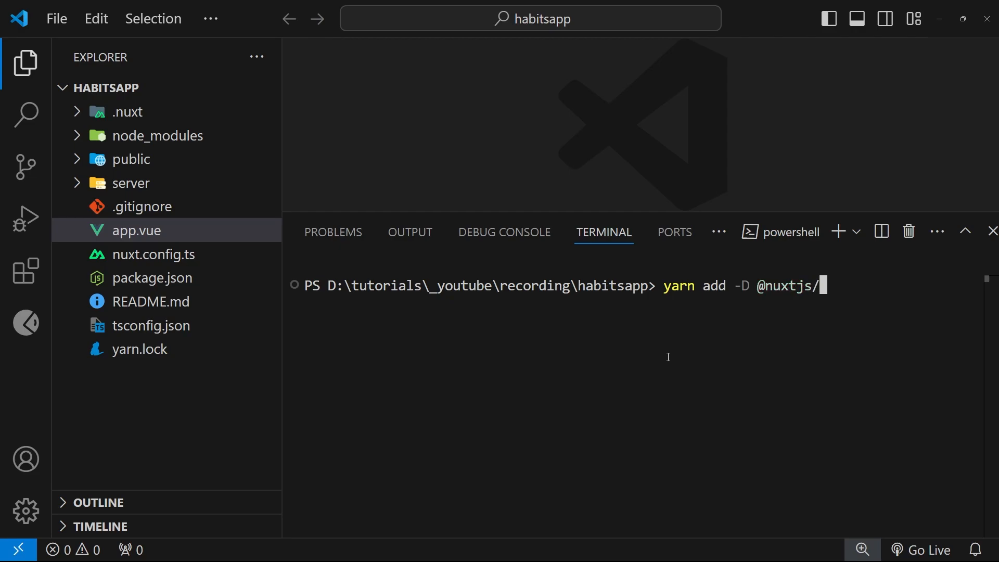
text(tailwind)
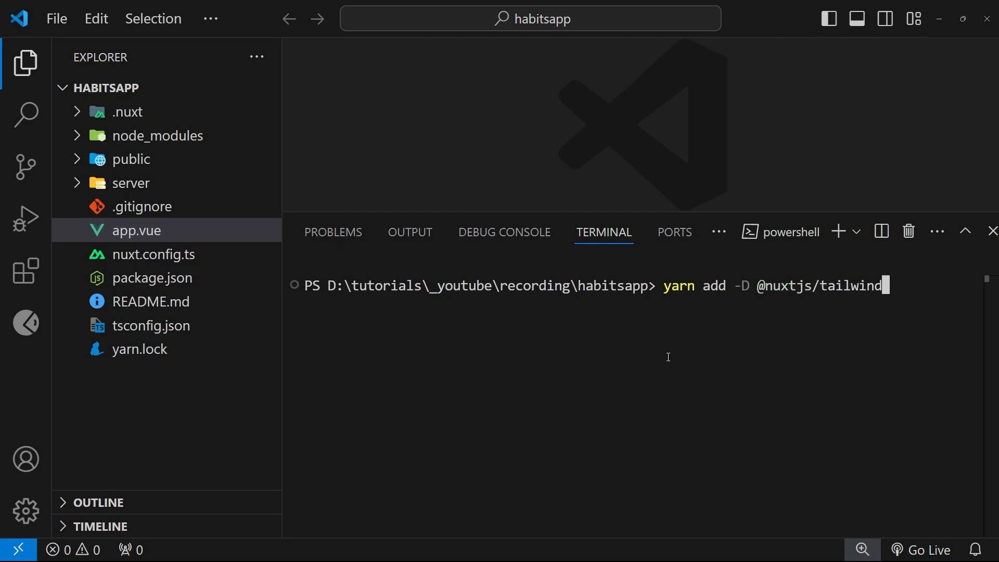
text(css)
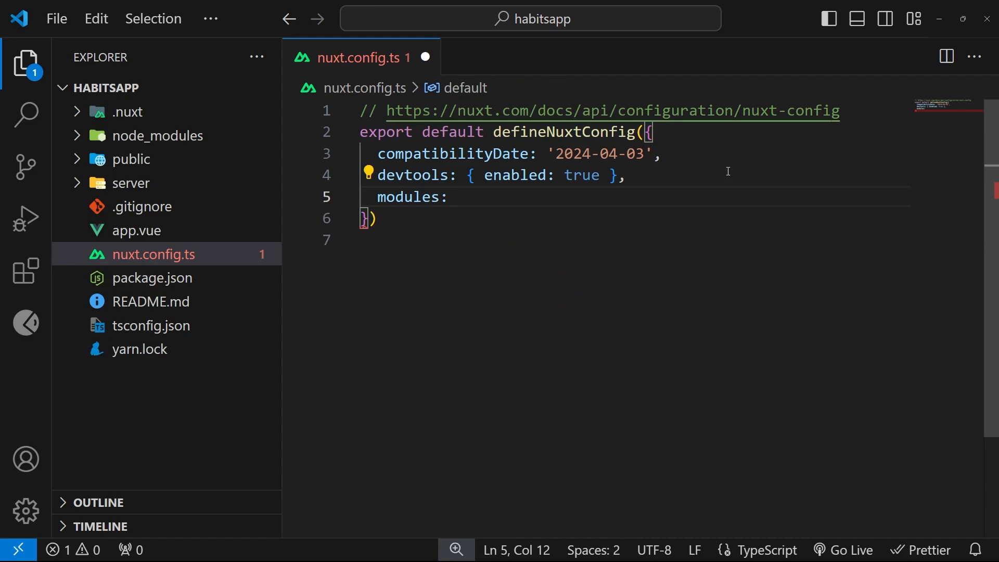
text([])
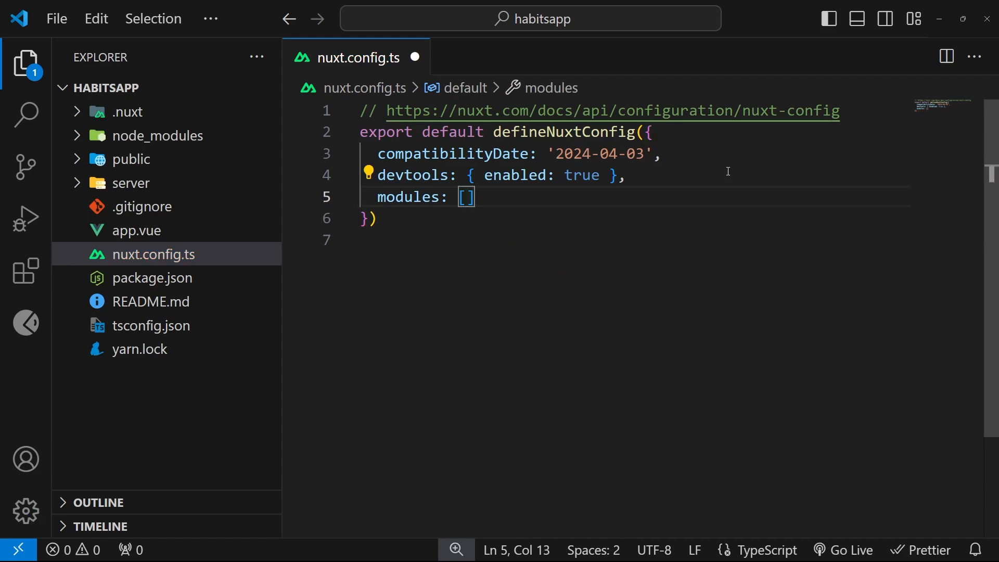
text('@nu')
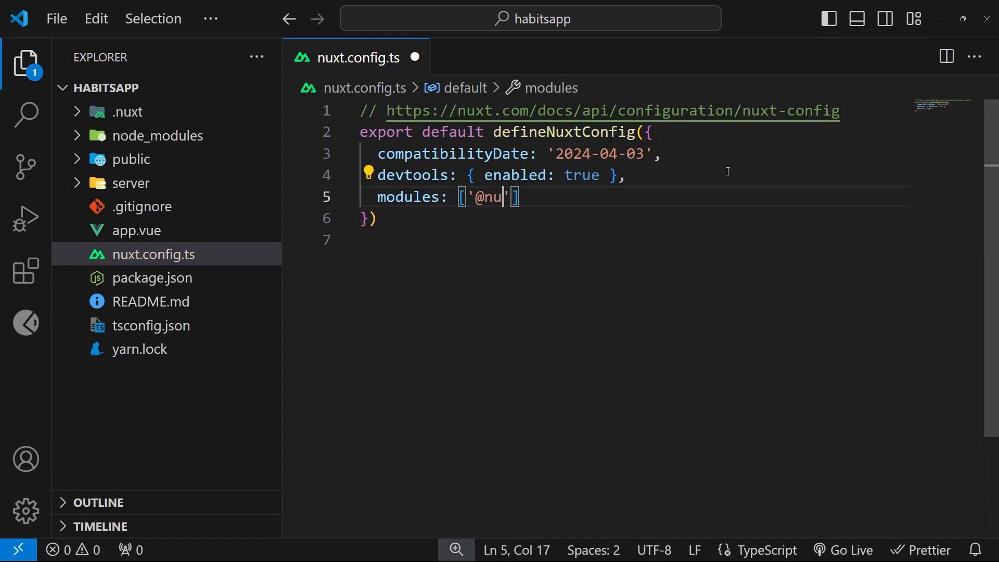
text(xtjs)
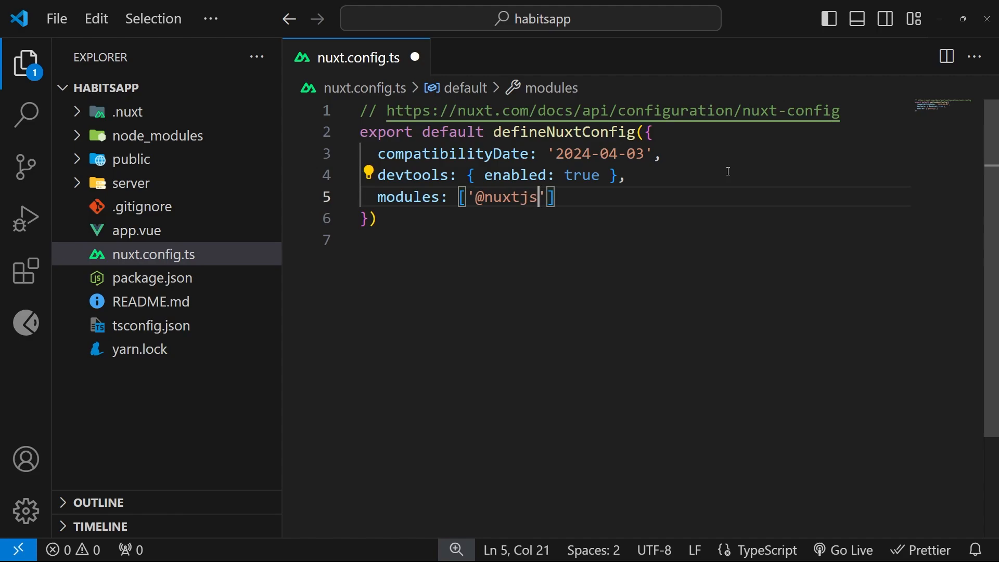
text(/tailwind)
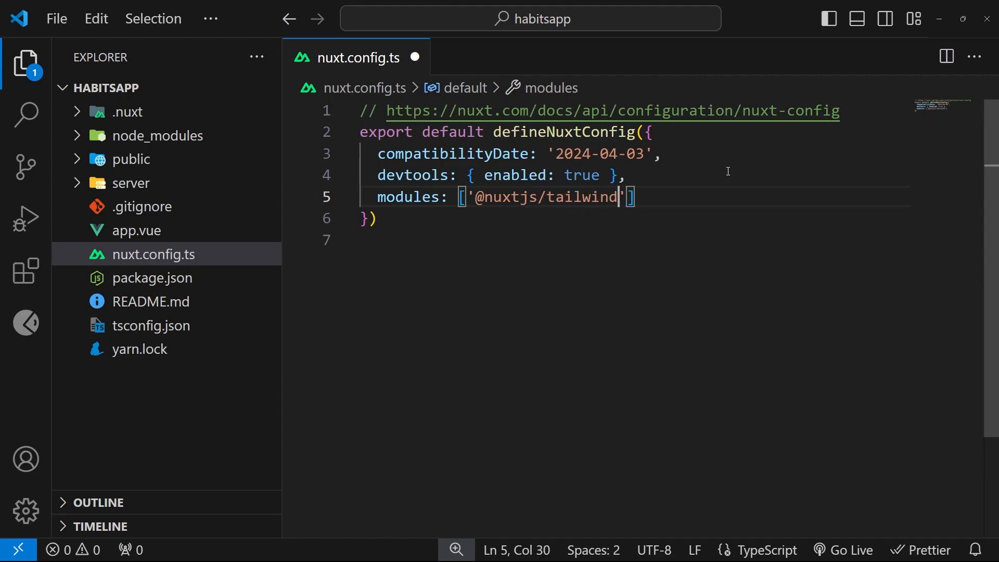
text(css)
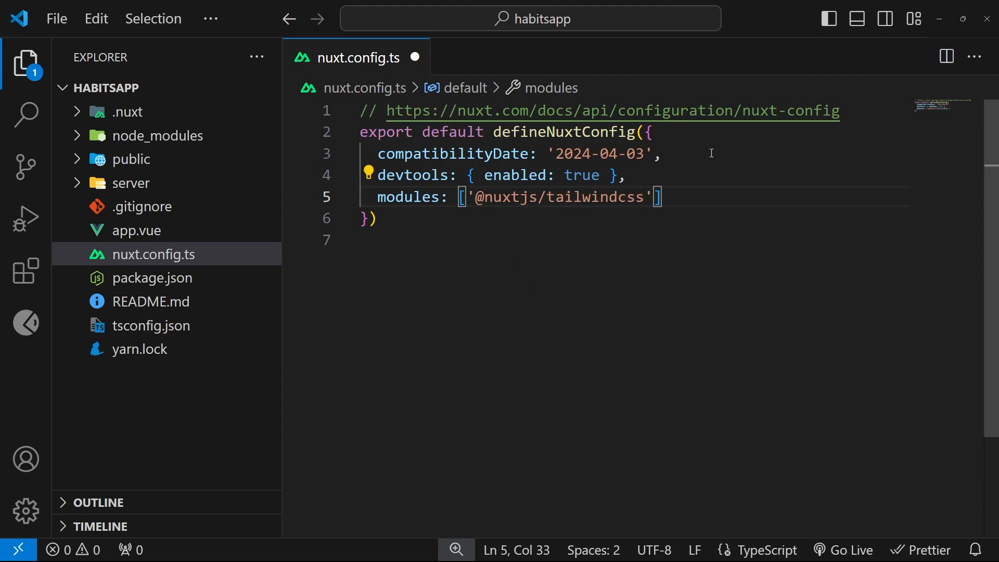
key(Ctrl+s)
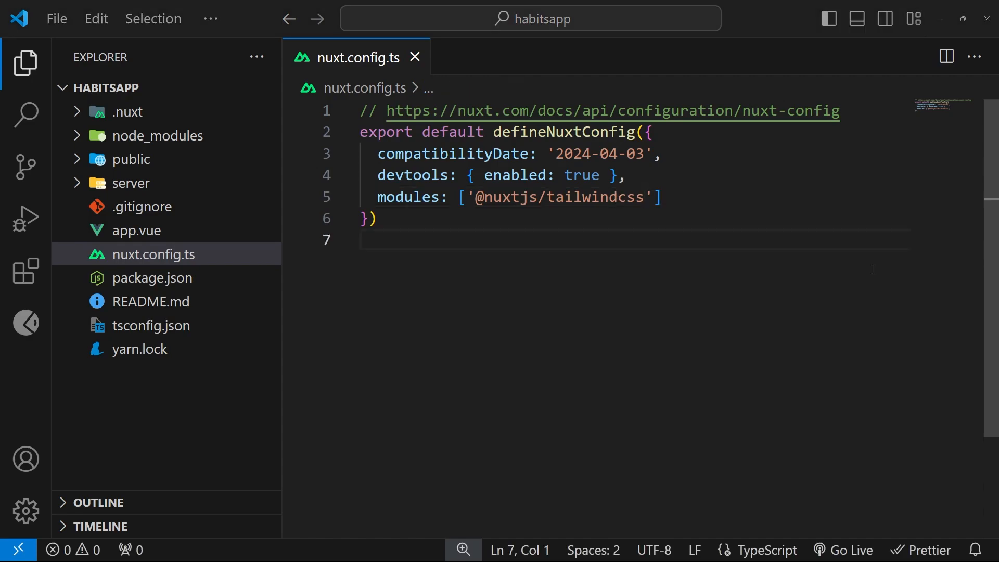
click(414, 58)
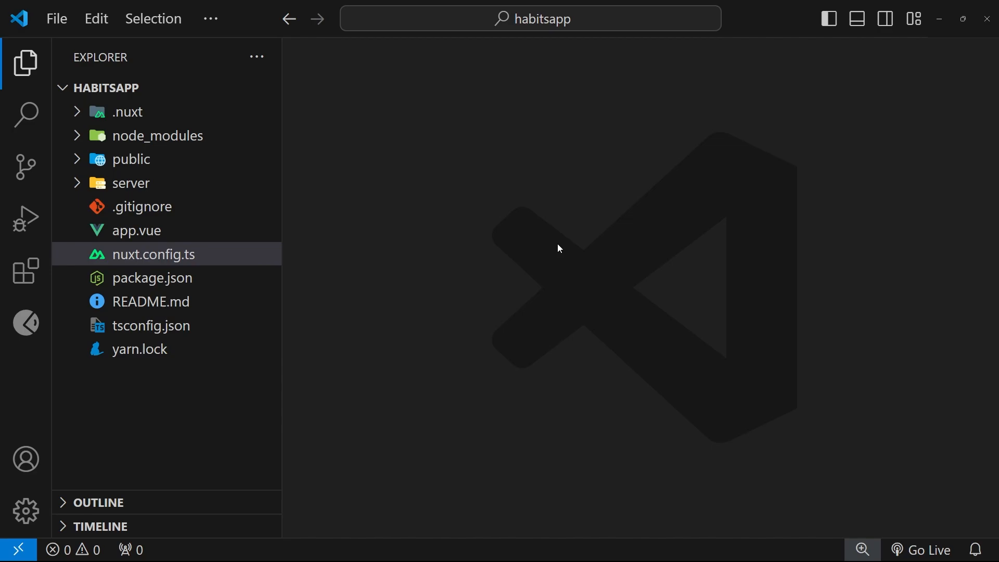
Step: Create a components folder containing a new HabitForm.vue file
click(207, 421)
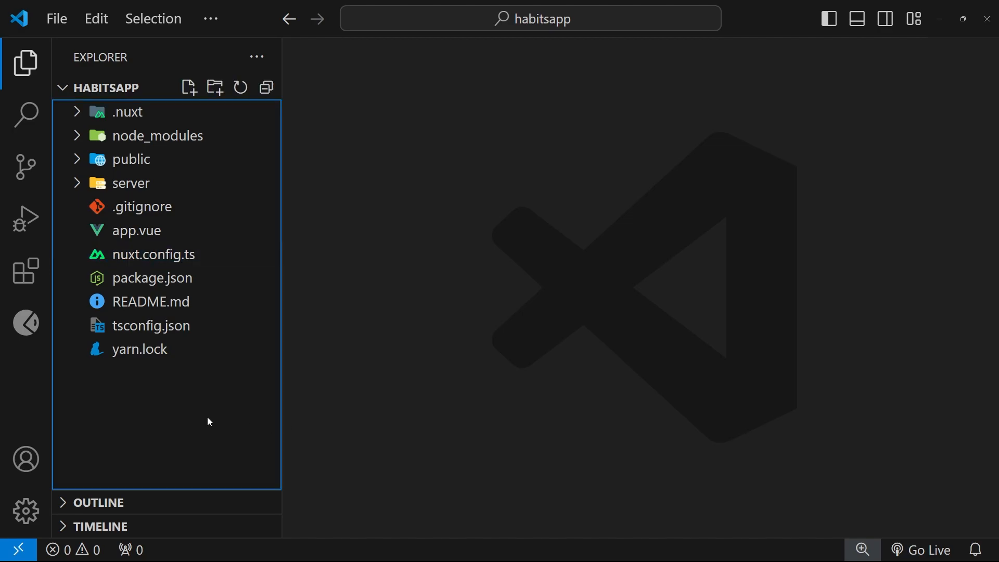
click(215, 87)
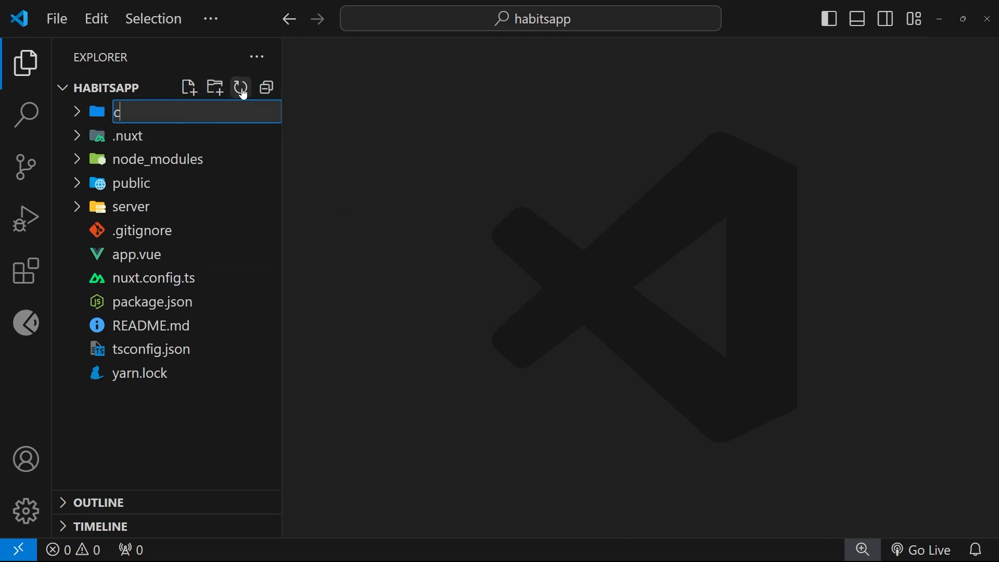
text(omponents)
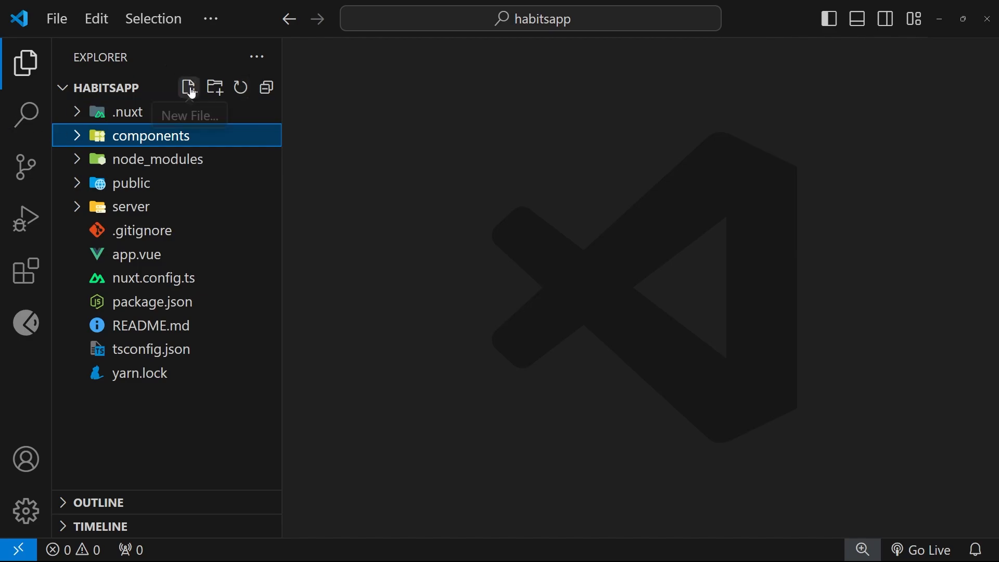
click(188, 88)
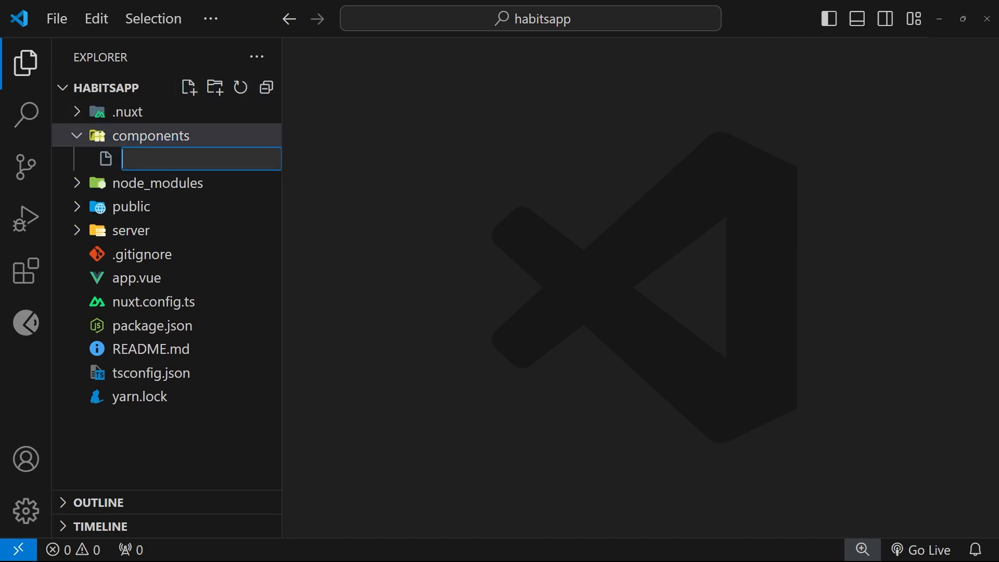
text(HabitForm.vue)
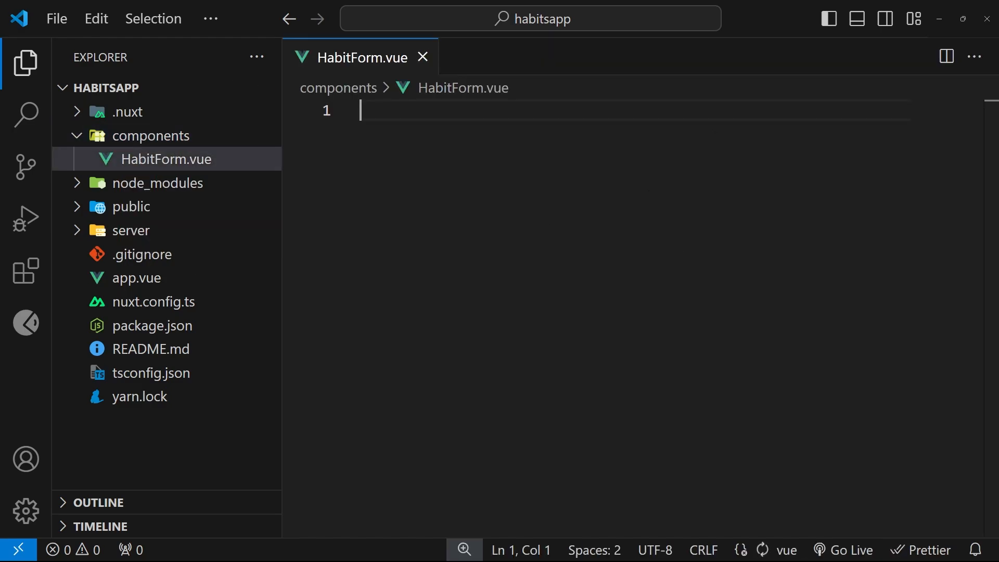
Step: Add a second component file, HabitList.vue, inside components
click(150, 136)
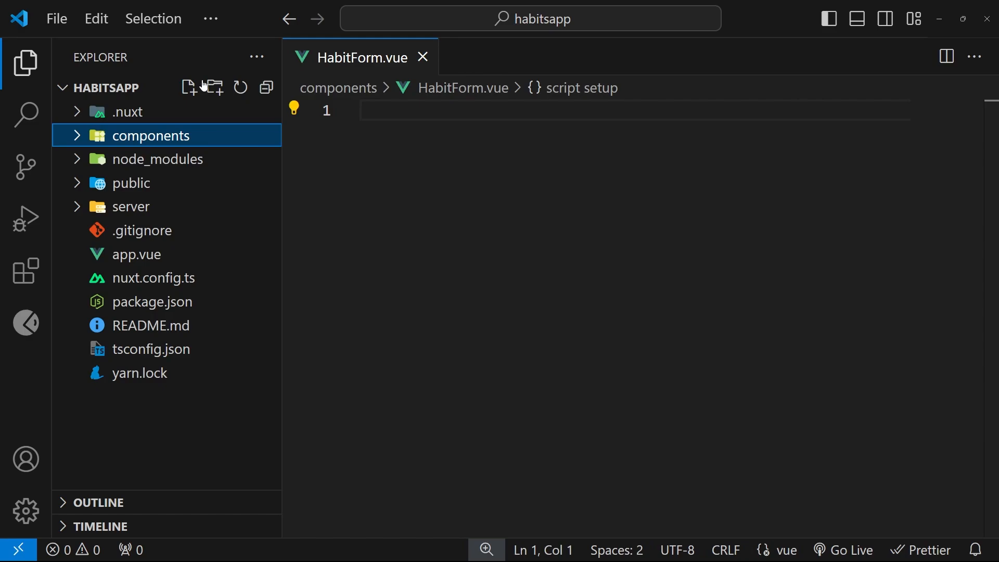
click(188, 87)
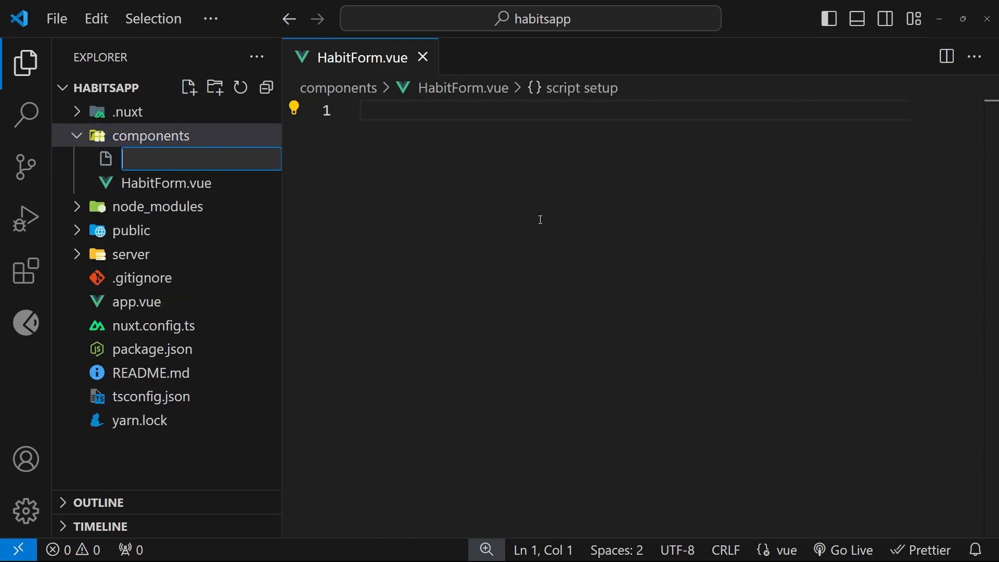
text(HabitList.vue)
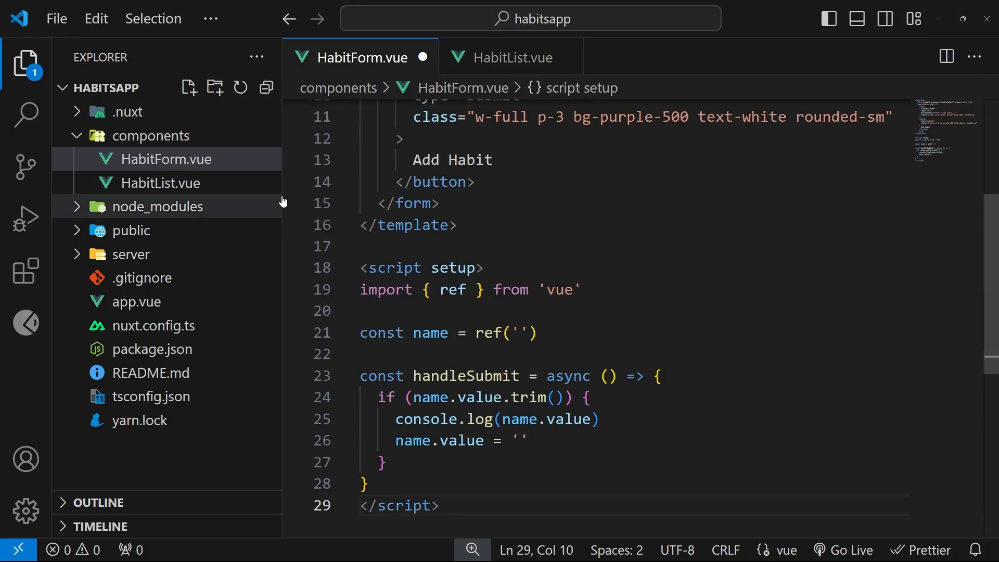
mouse_move(663, 245)
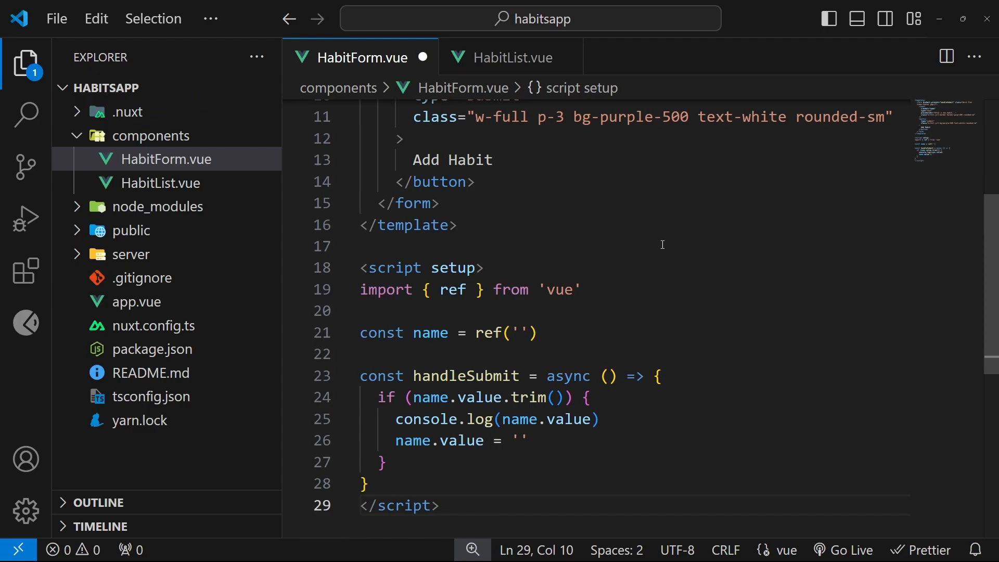
Step: Save HabitForm.vue and bring up the HabitList.vue tab
key(Ctrl+s)
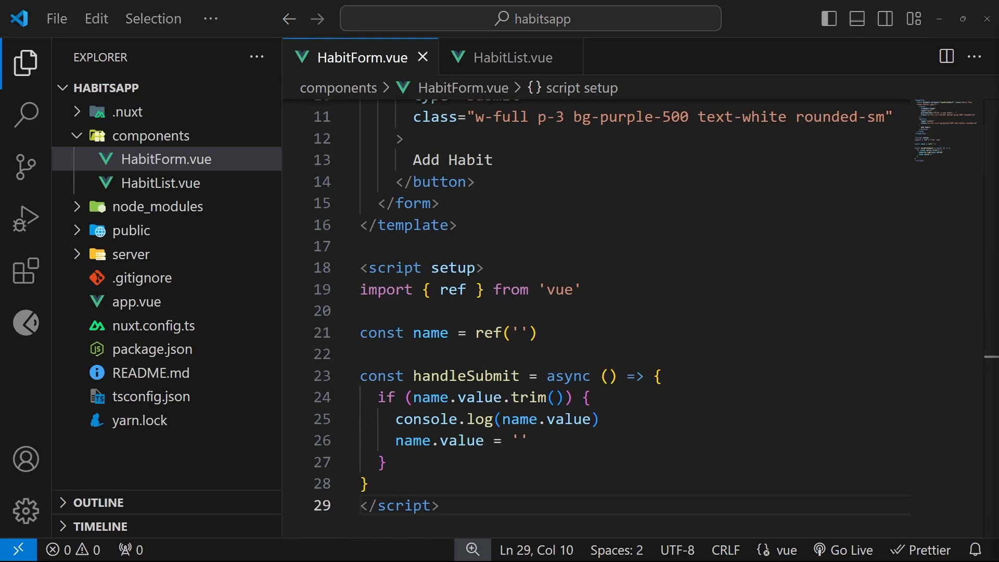
click(512, 57)
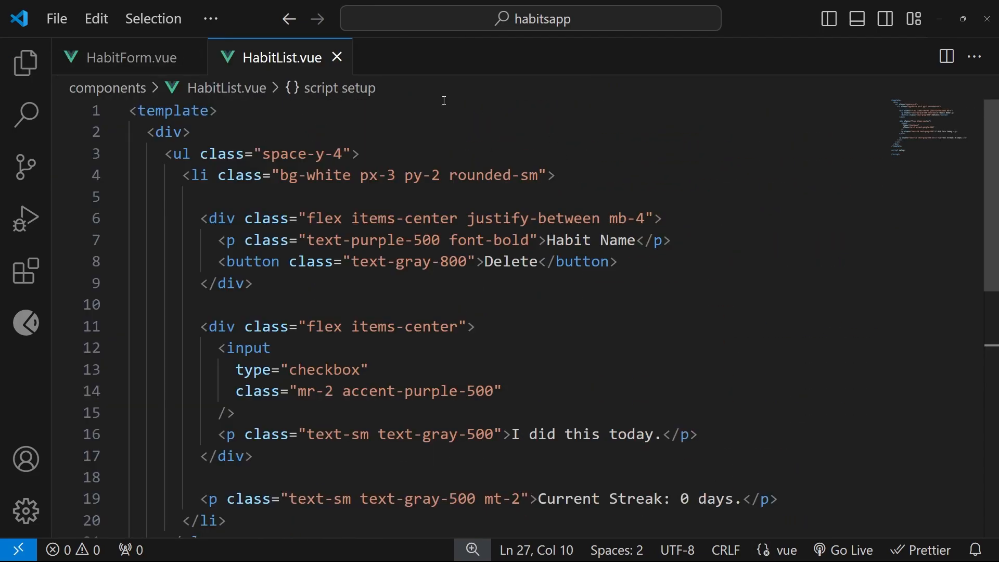
click(130, 58)
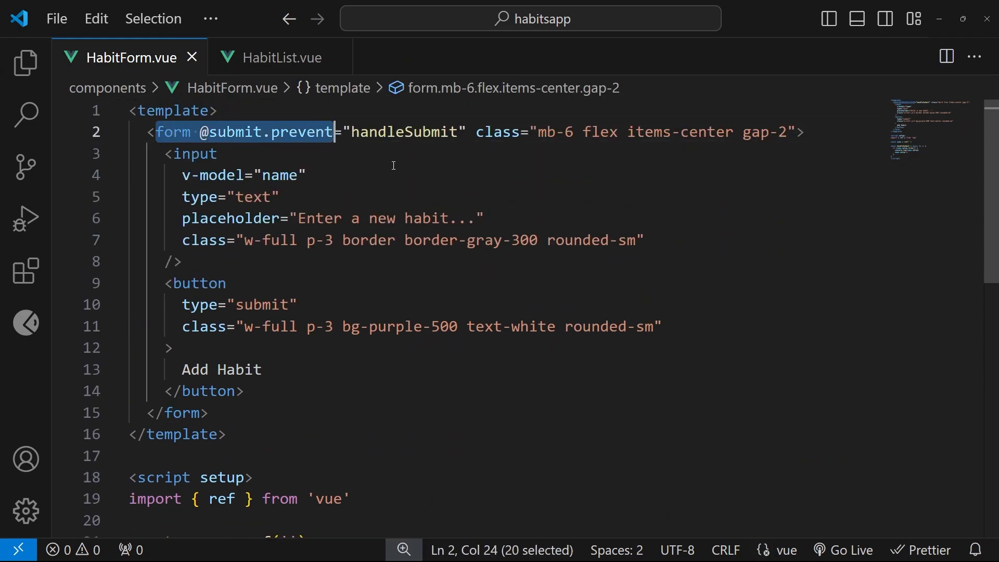
double_click(404, 132)
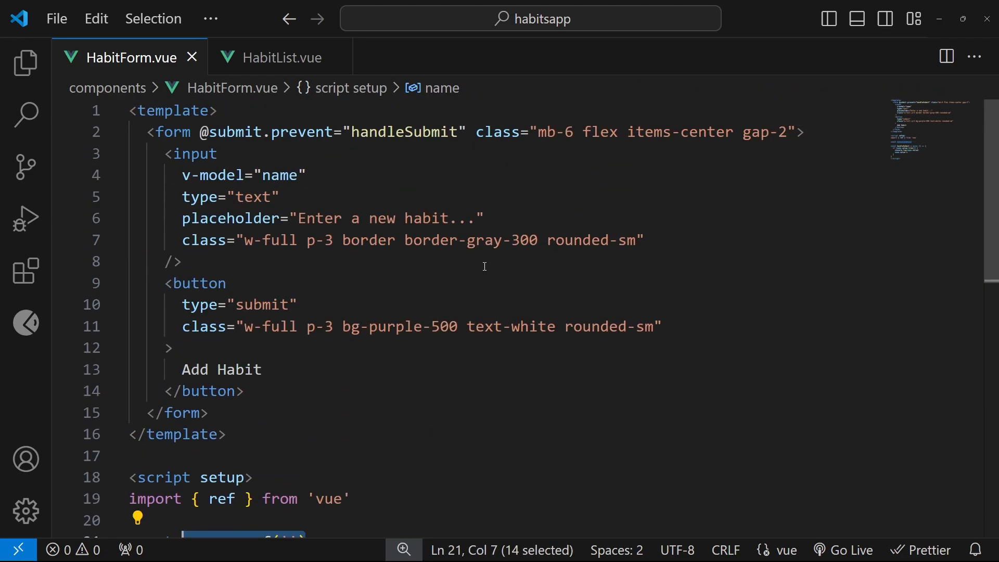
mouse_move(359, 224)
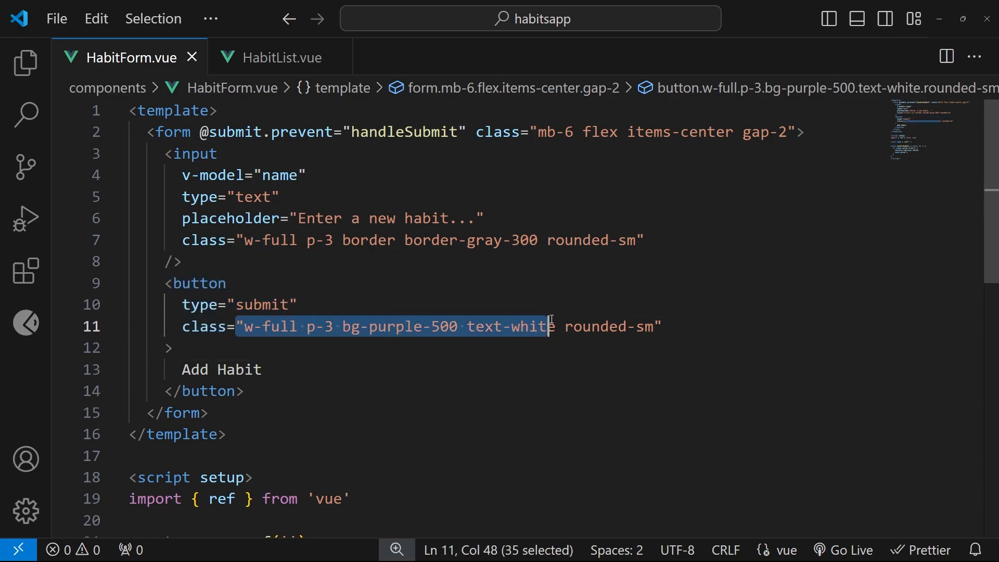
scroll(down, 3)
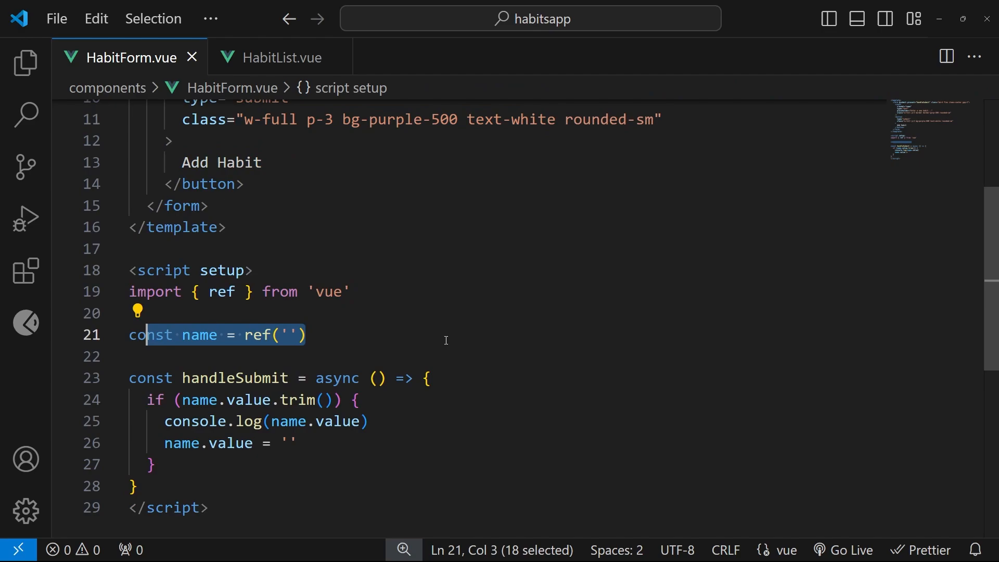
scroll(down, 3)
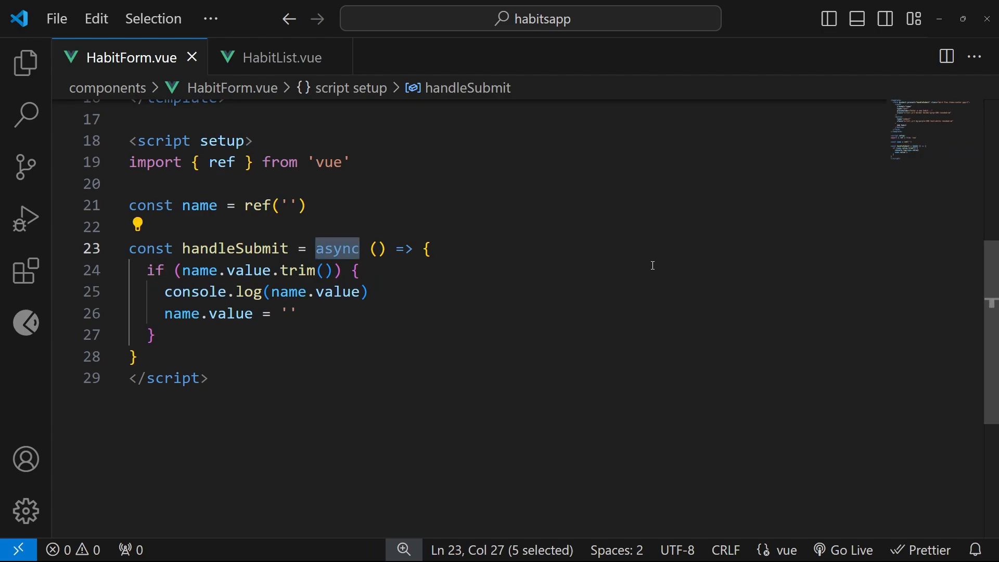
drag(147, 271, 153, 335)
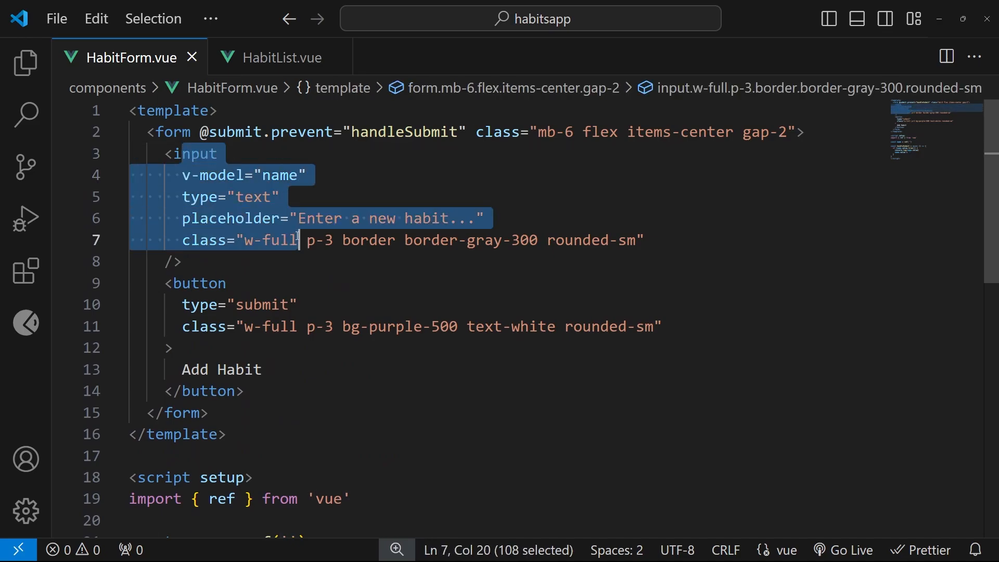
scroll(down, 3)
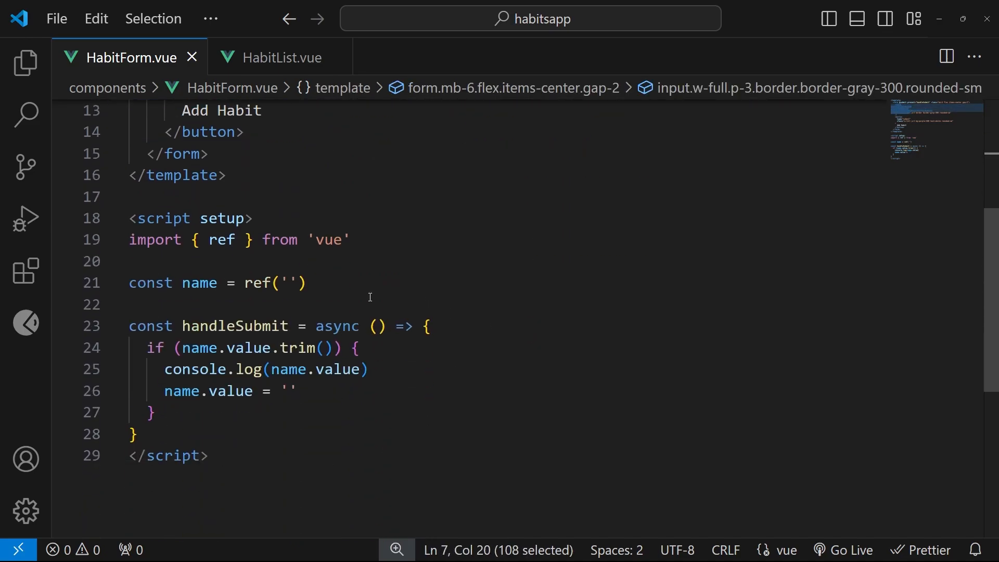
mouse_move(489, 365)
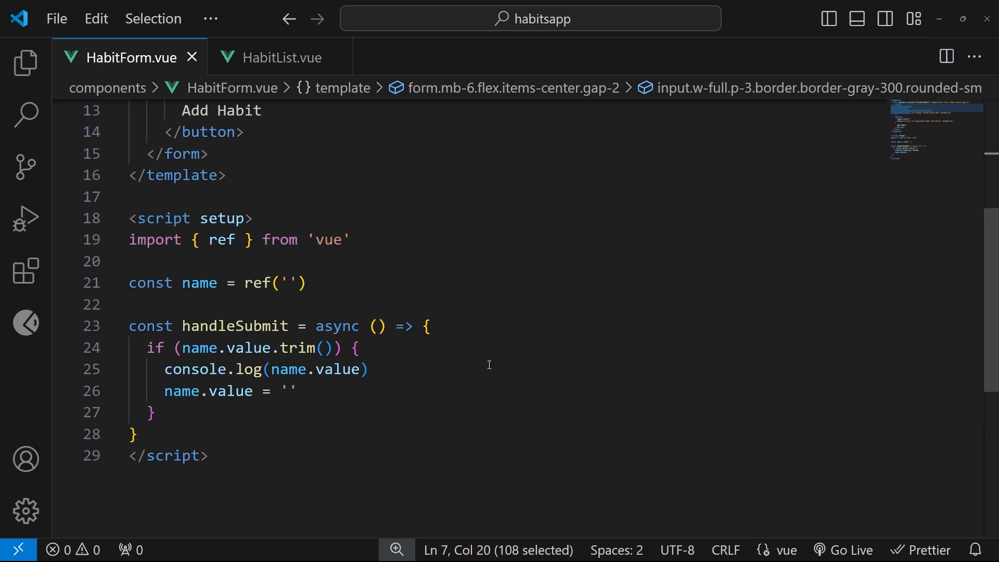
click(280, 57)
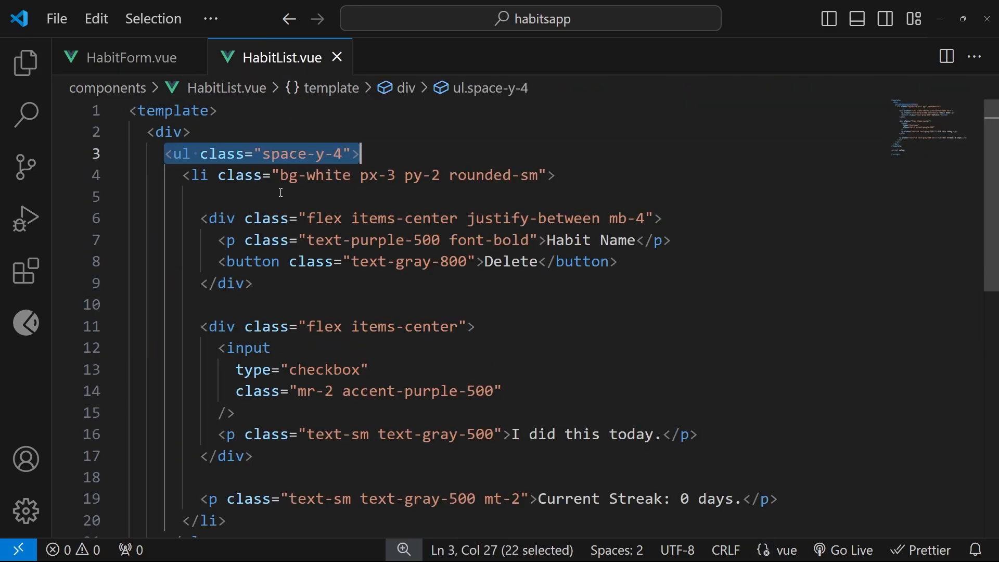
Step: Review HabitList.vue's li, Delete button and checkbox markup, then its empty script setup
click(477, 326)
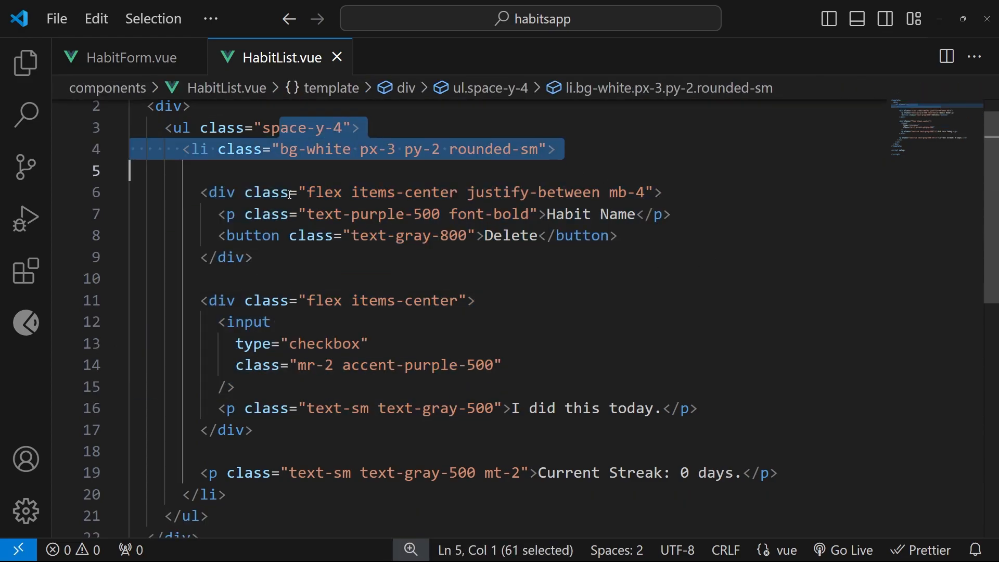
click(592, 236)
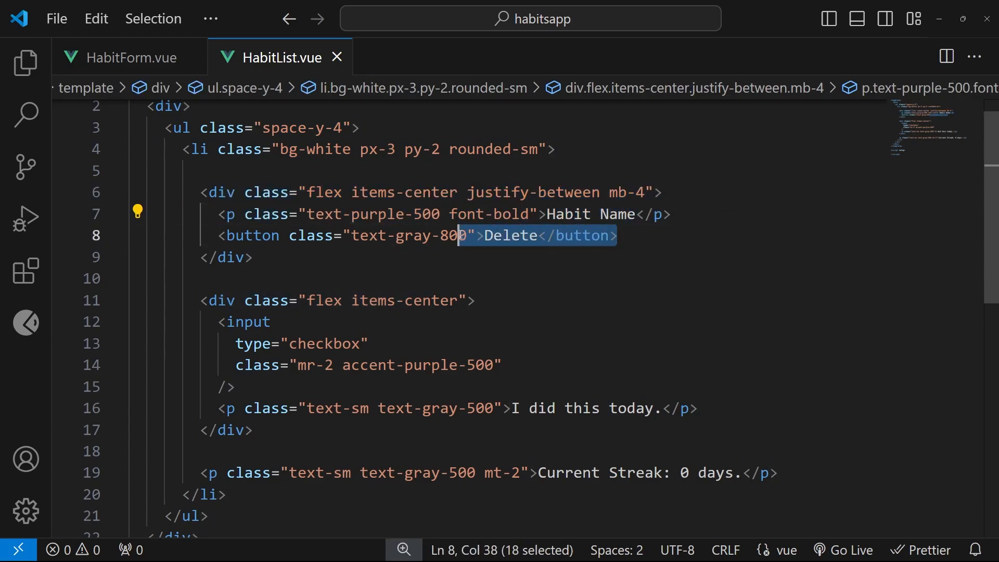
scroll(down, 3)
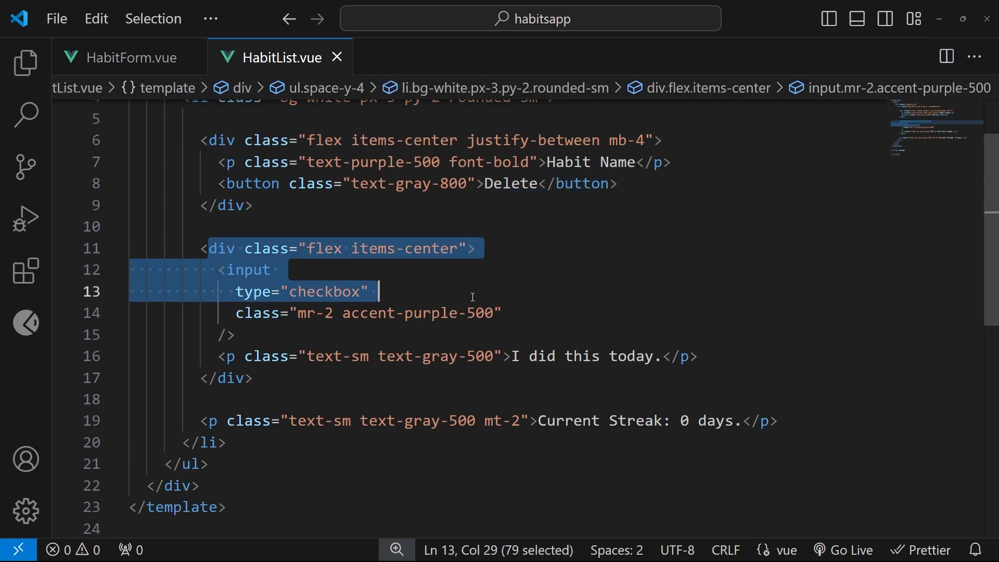
click(392, 293)
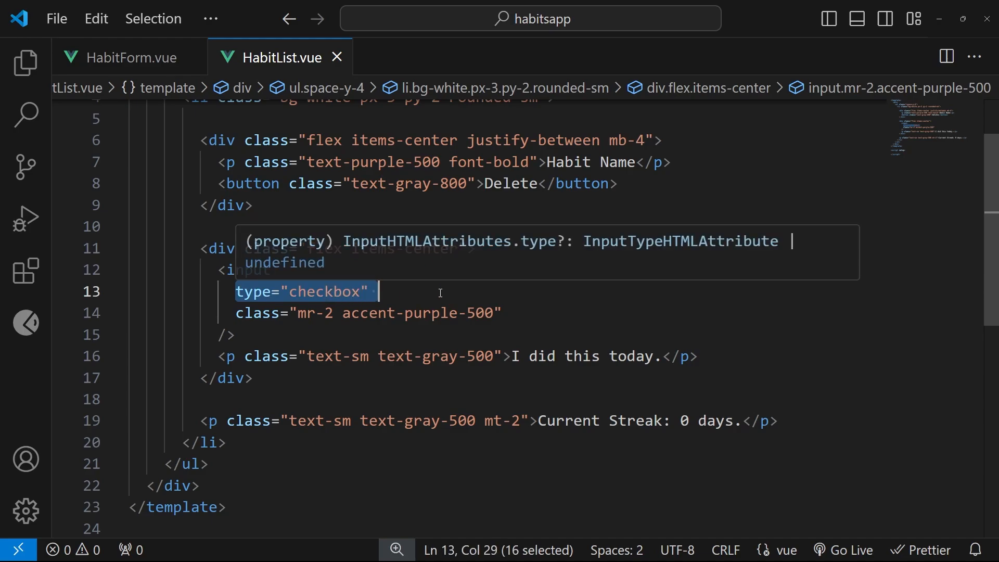
mouse_move(589, 300)
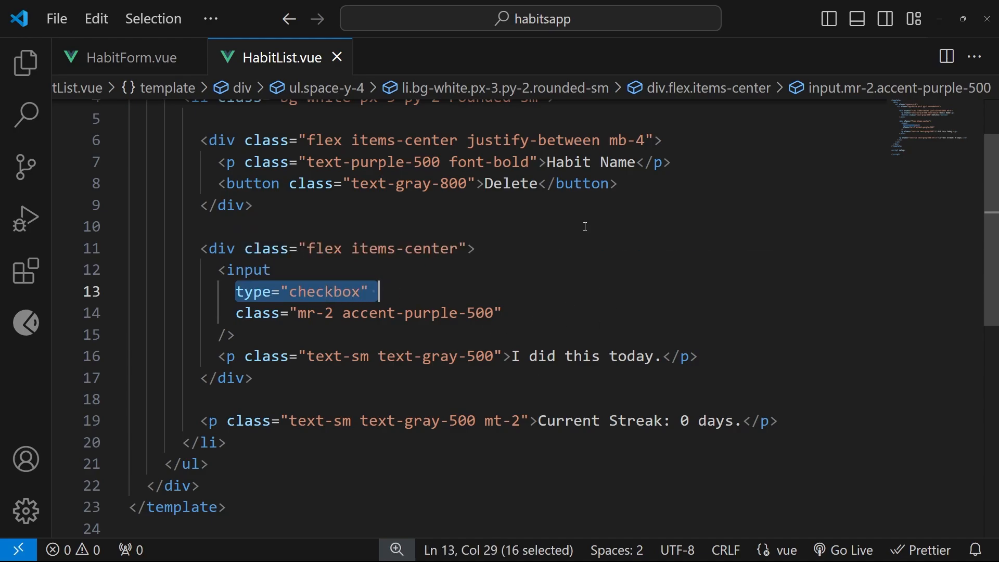
mouse_move(263, 358)
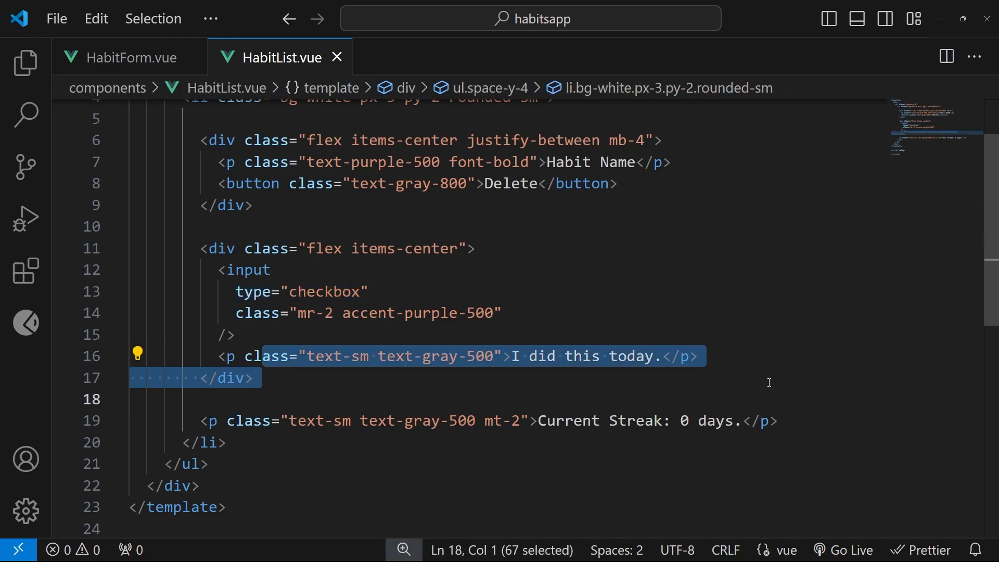
click(266, 421)
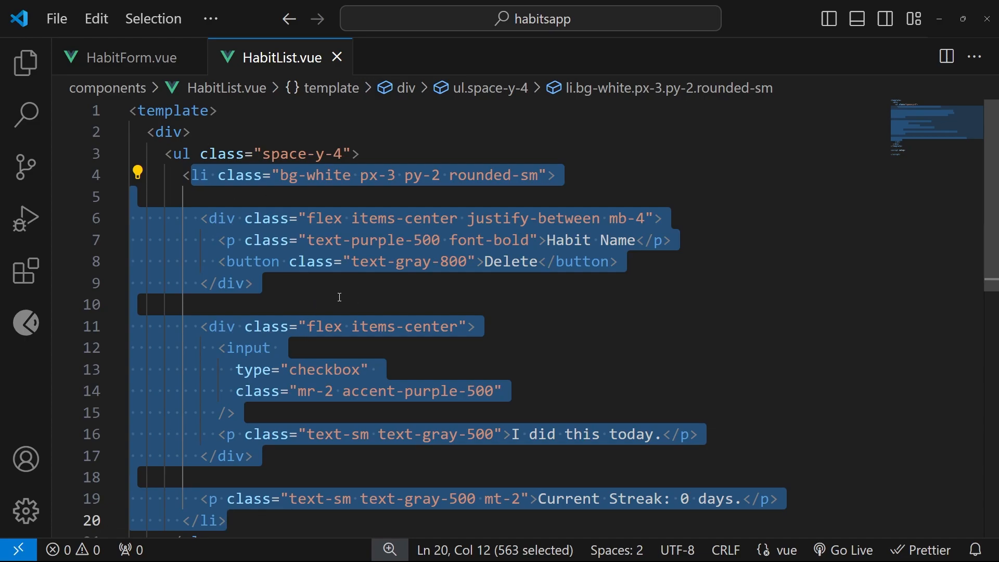
click(550, 240)
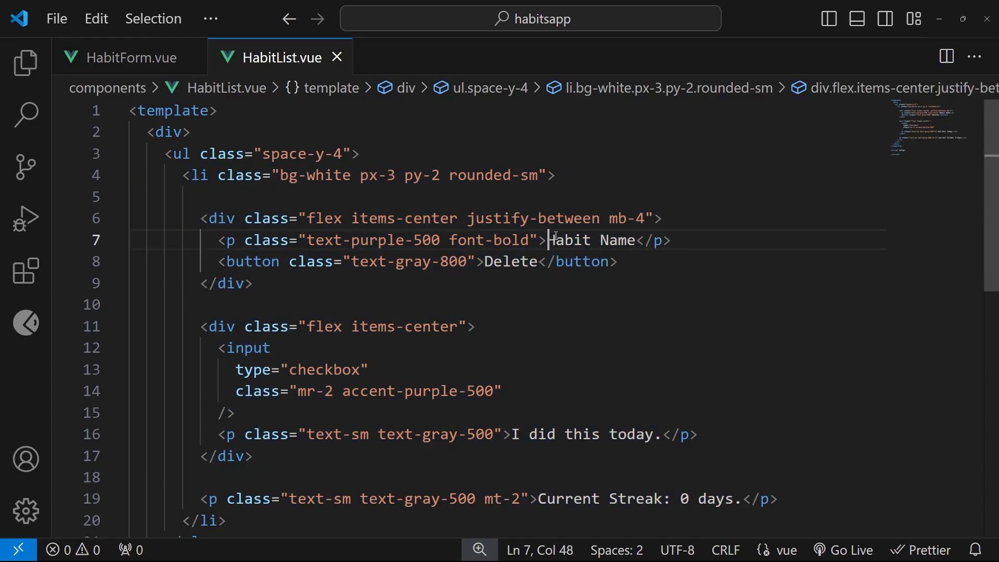
click(591, 434)
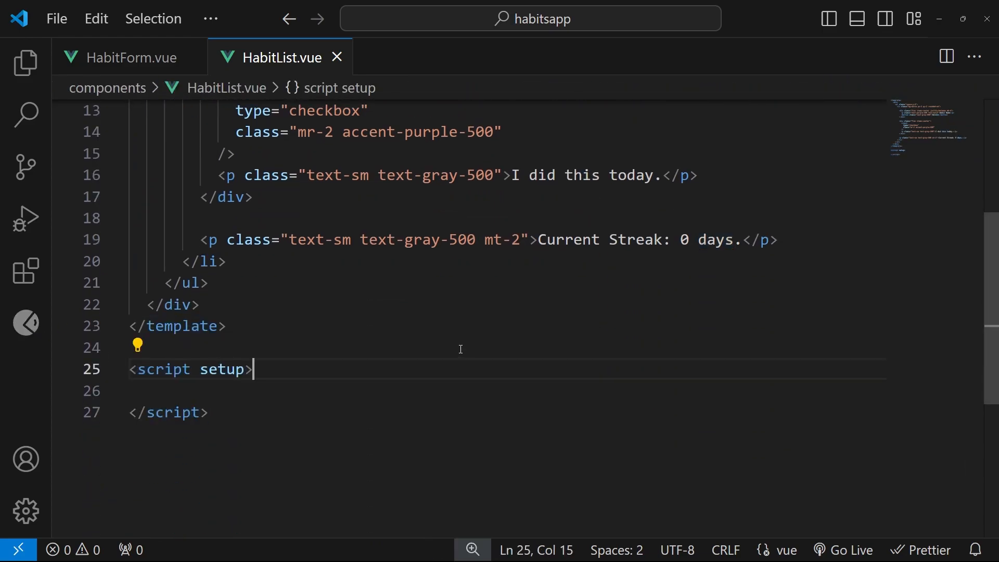
Step: Show the project file tree, collapse components, and add a new pages folder
click(24, 62)
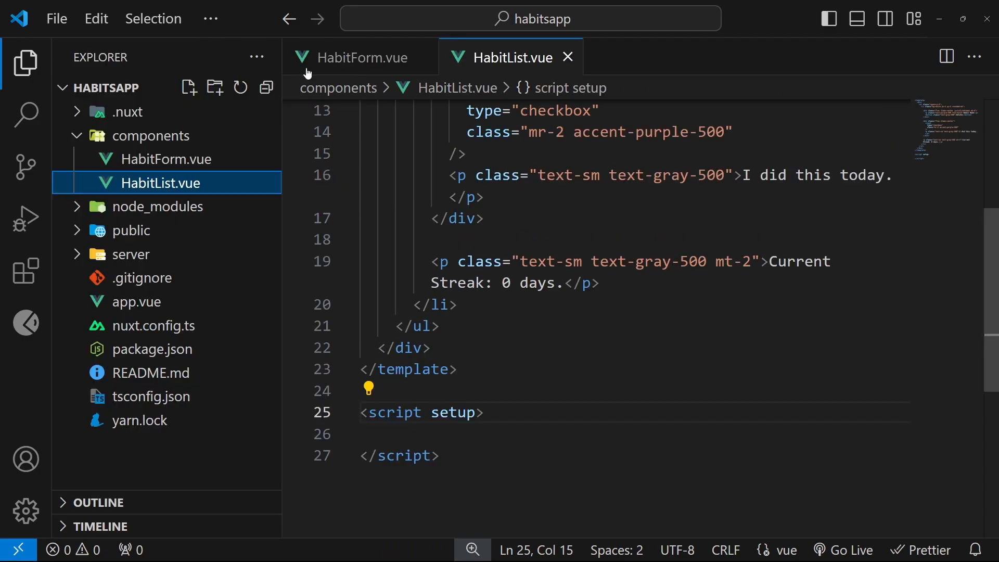
click(150, 135)
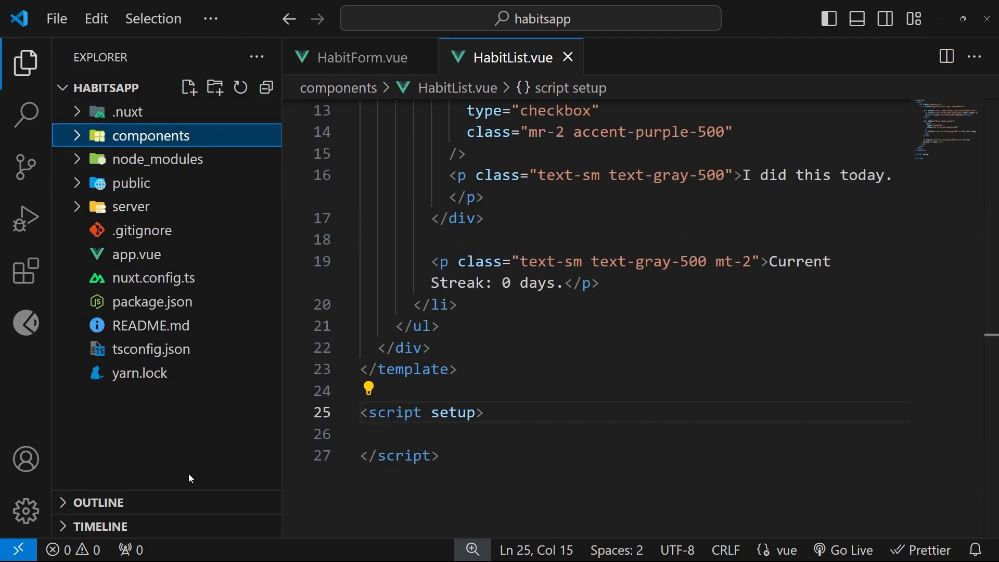
click(214, 88)
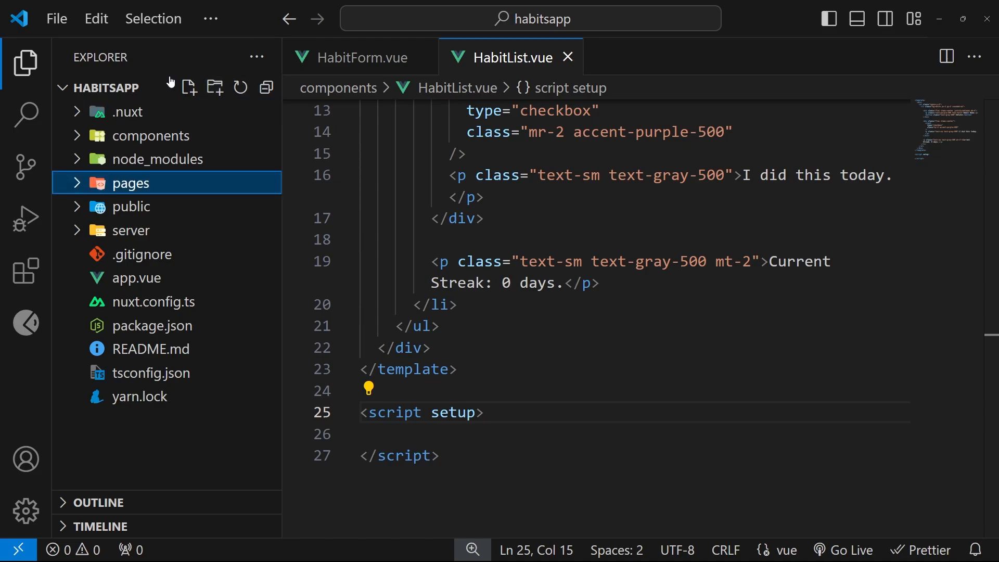
Step: Add pages/index.vue with a Habit Tracker heading, HabitForm, HabitList and grey body background
click(189, 86)
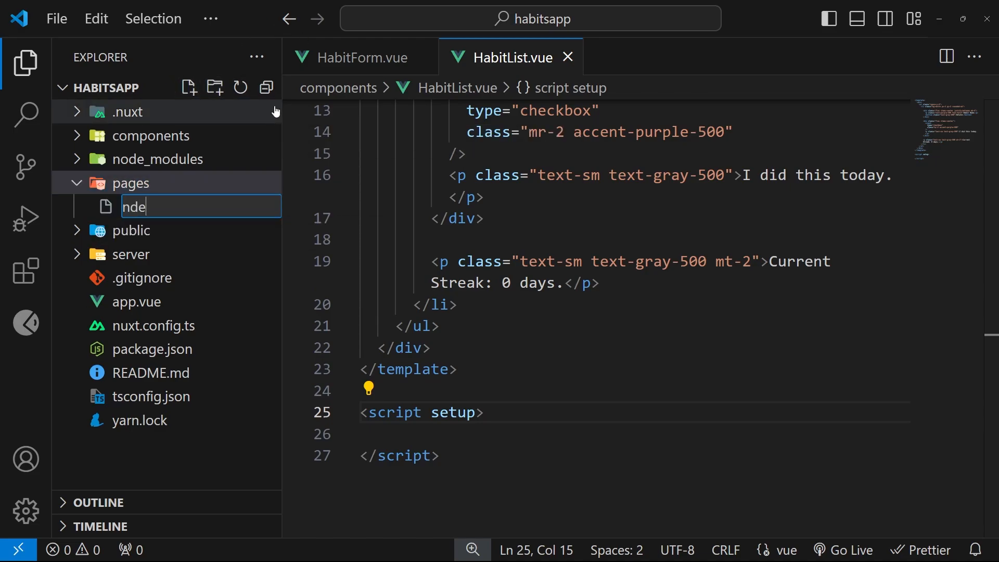
text(index.)
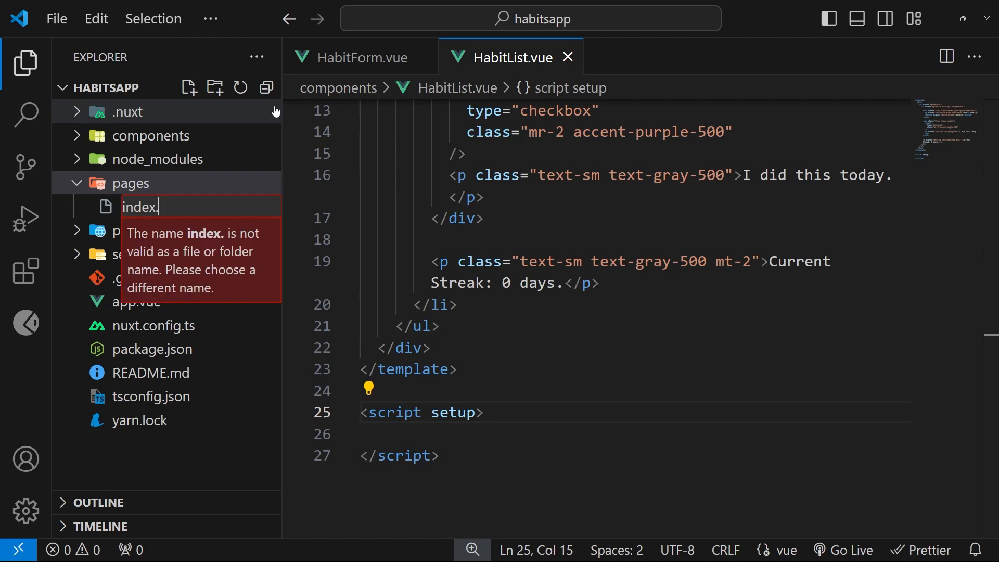
text(vue)
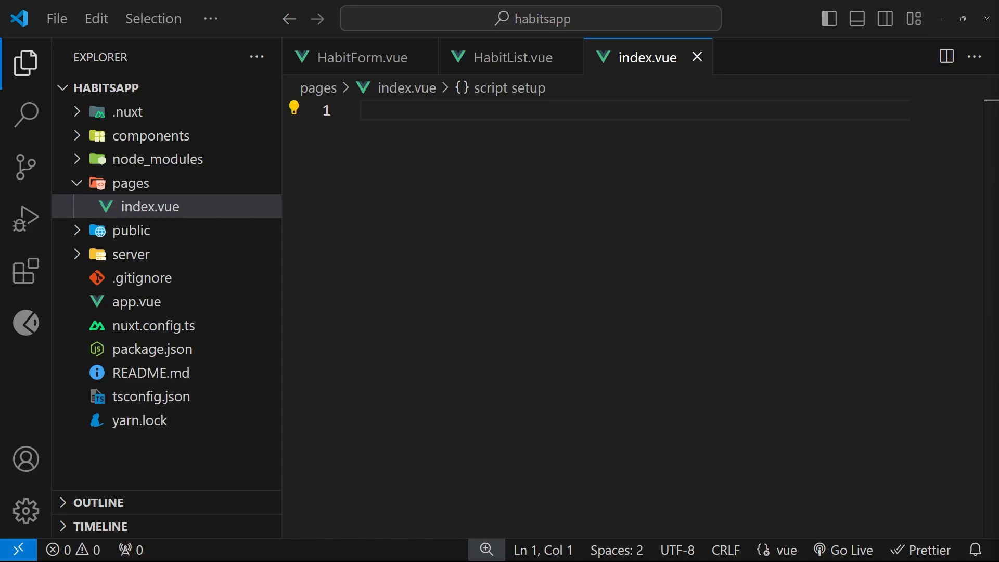
mouse_move(529, 142)
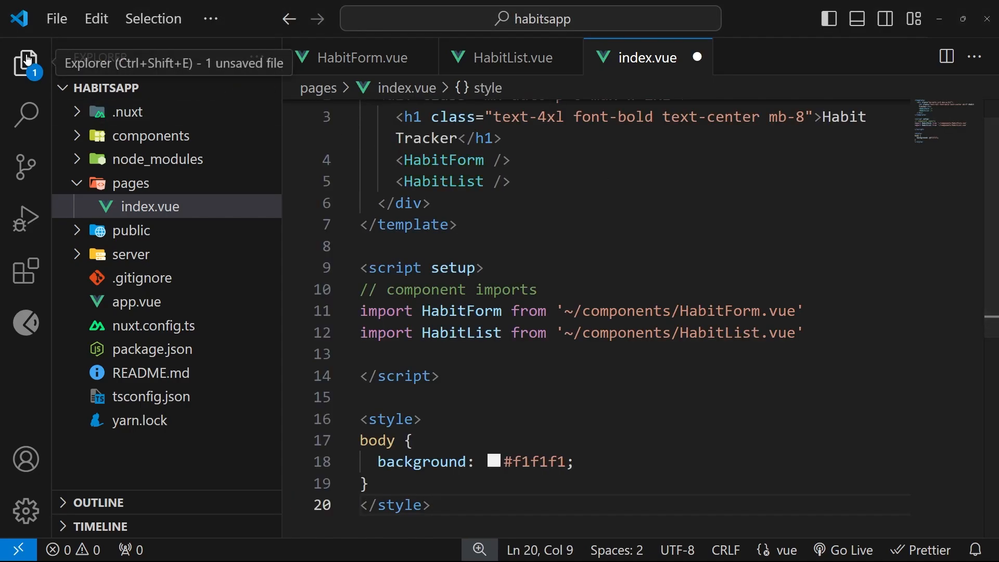
click(26, 56)
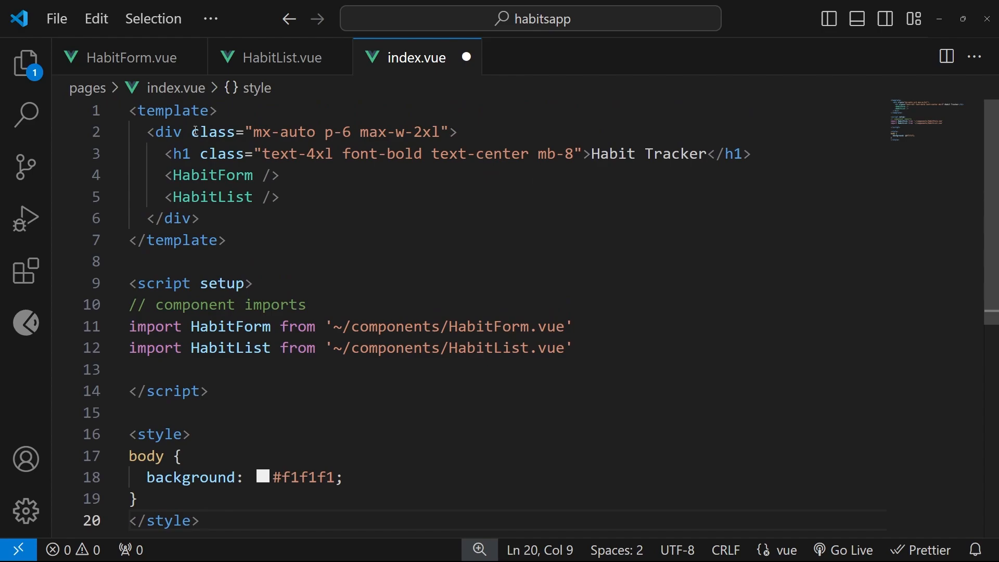
click(193, 154)
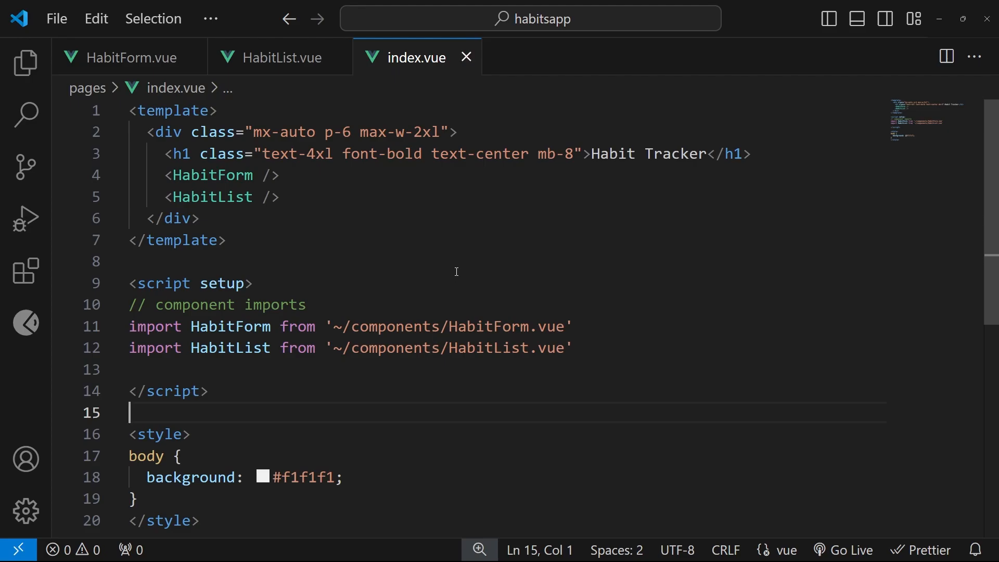
click(130, 58)
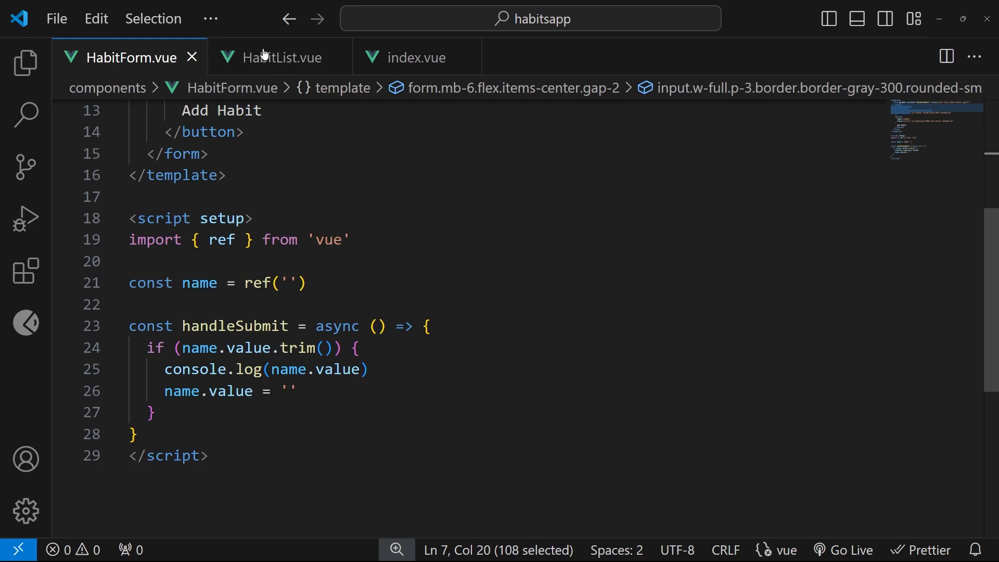
click(412, 57)
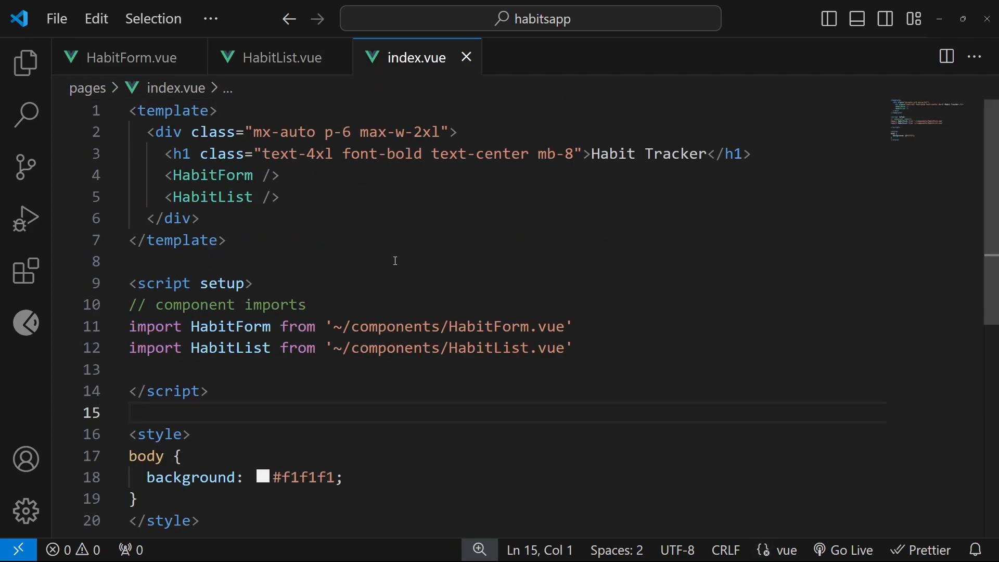
click(24, 61)
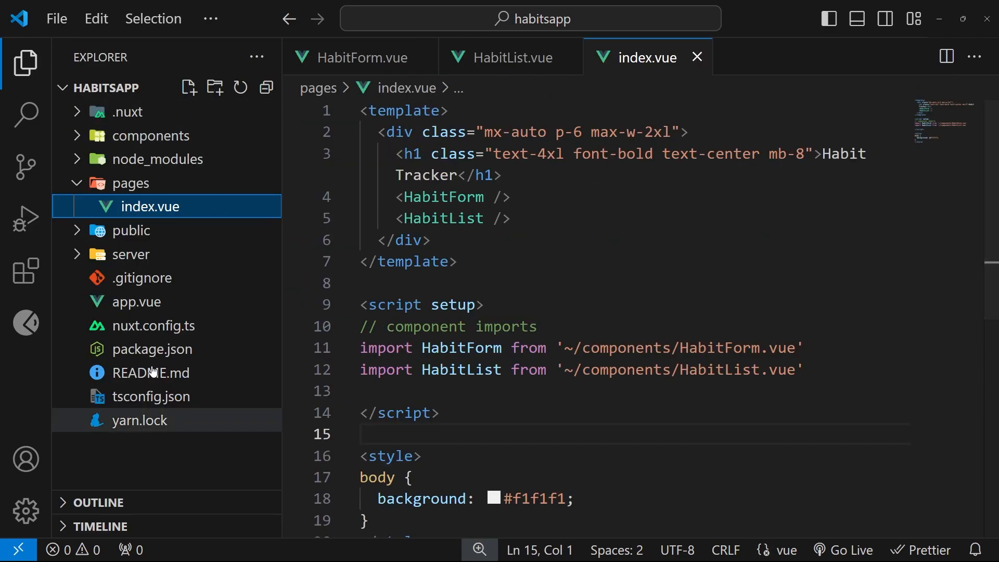
Step: Replace NuxtRouteAnnouncer and NuxtWelcome in app.vue with <NuxtPage /> and save
click(136, 302)
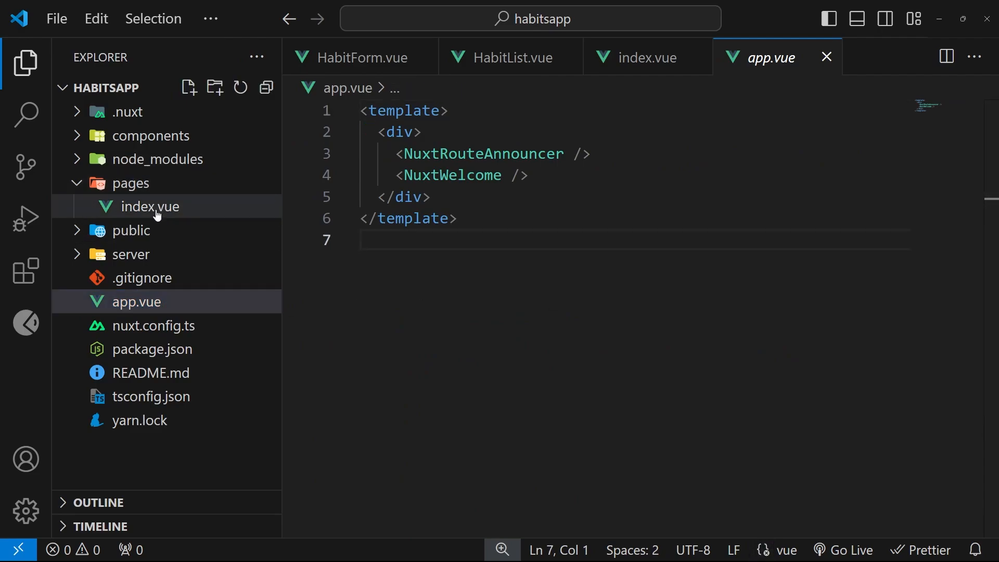
drag(398, 154, 529, 176)
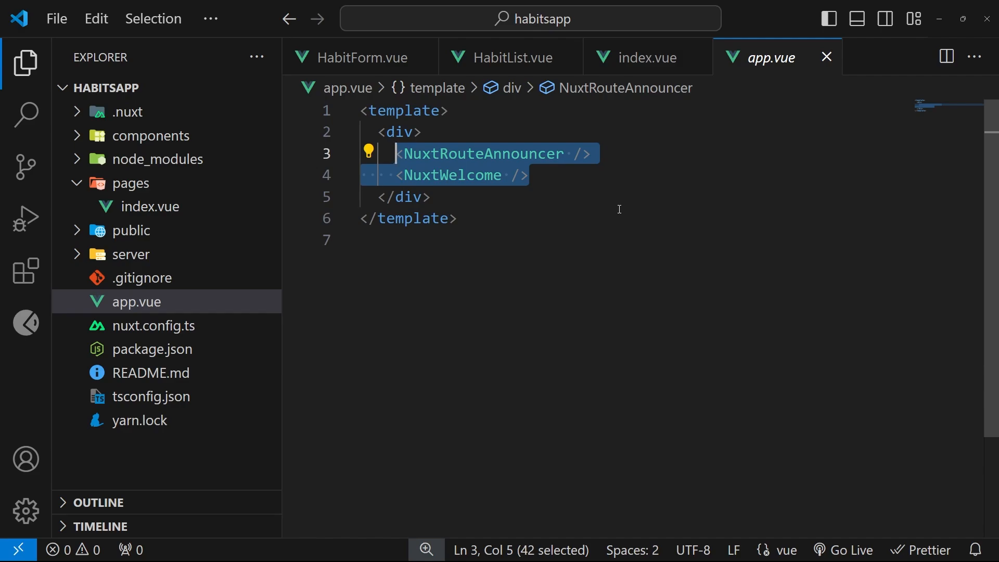
key(Delete)
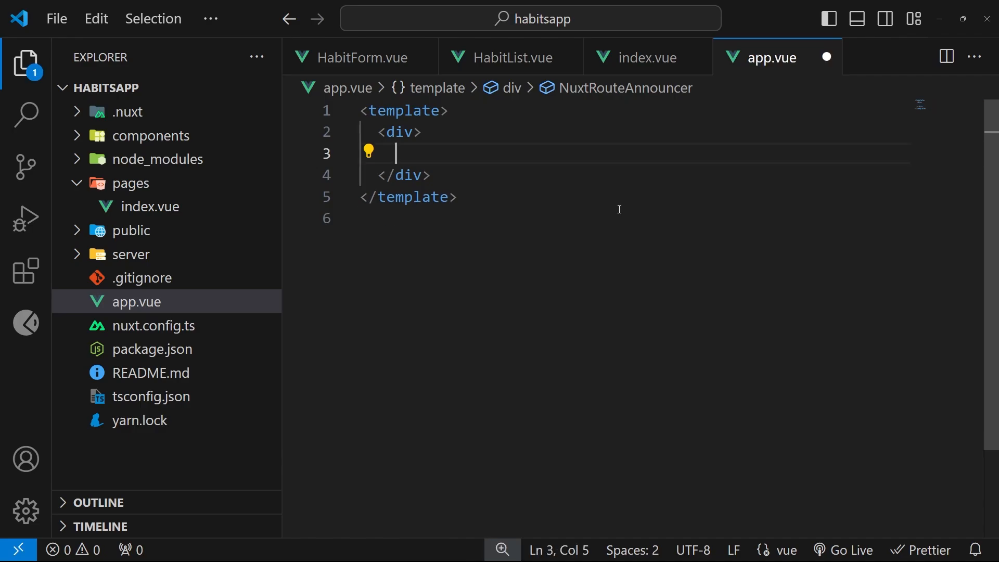
text(<NuxtPage />)
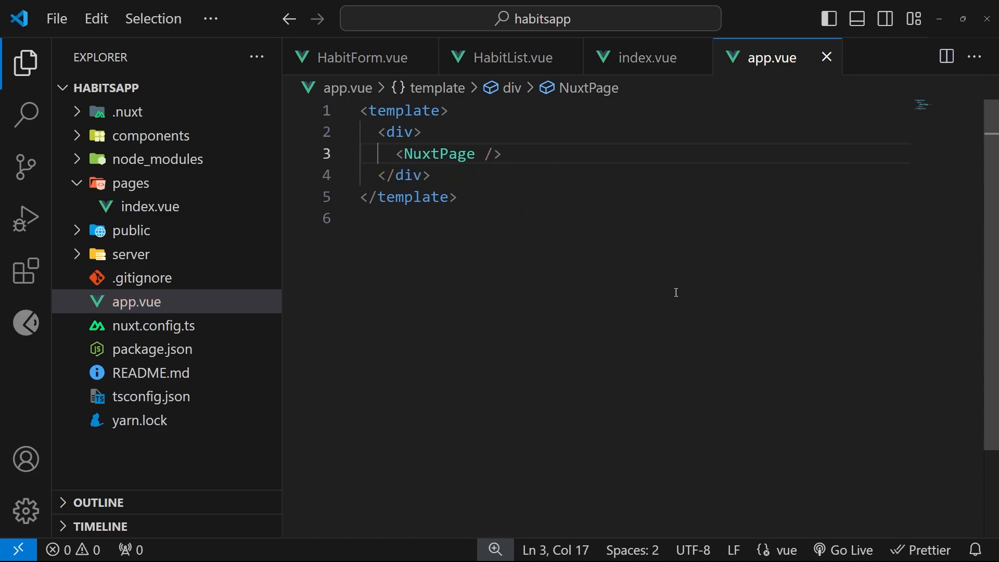
mouse_move(572, 207)
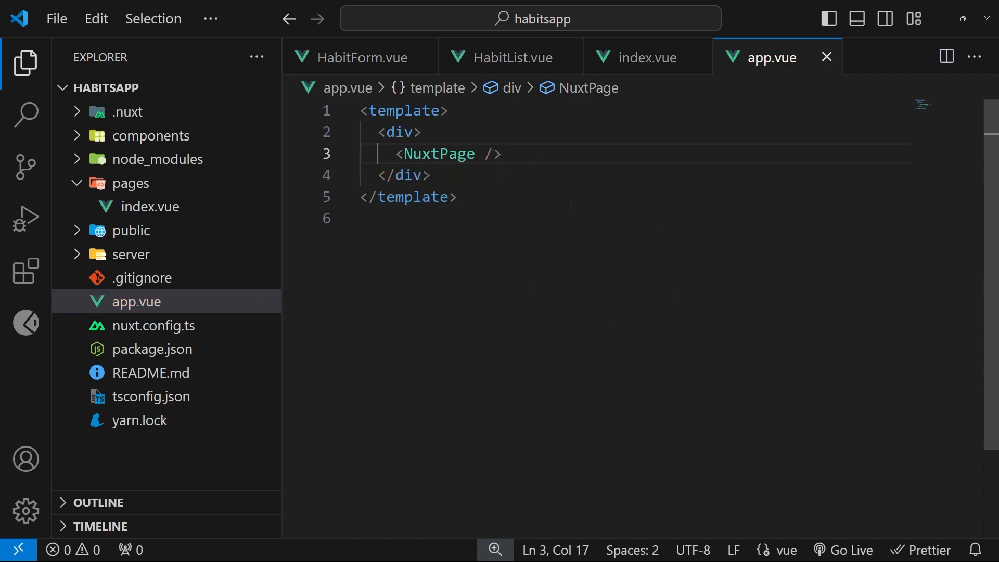
mouse_move(177, 210)
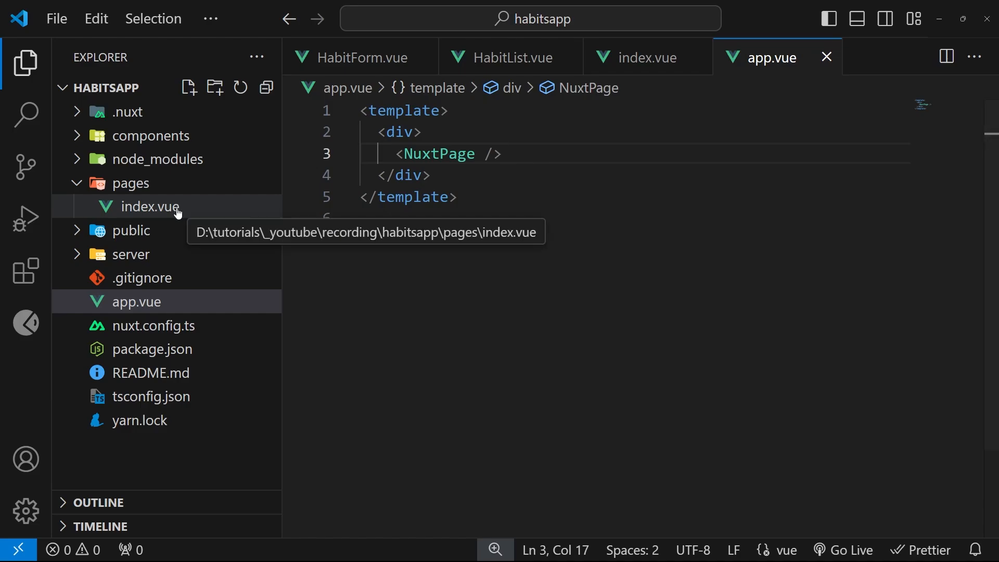
click(151, 136)
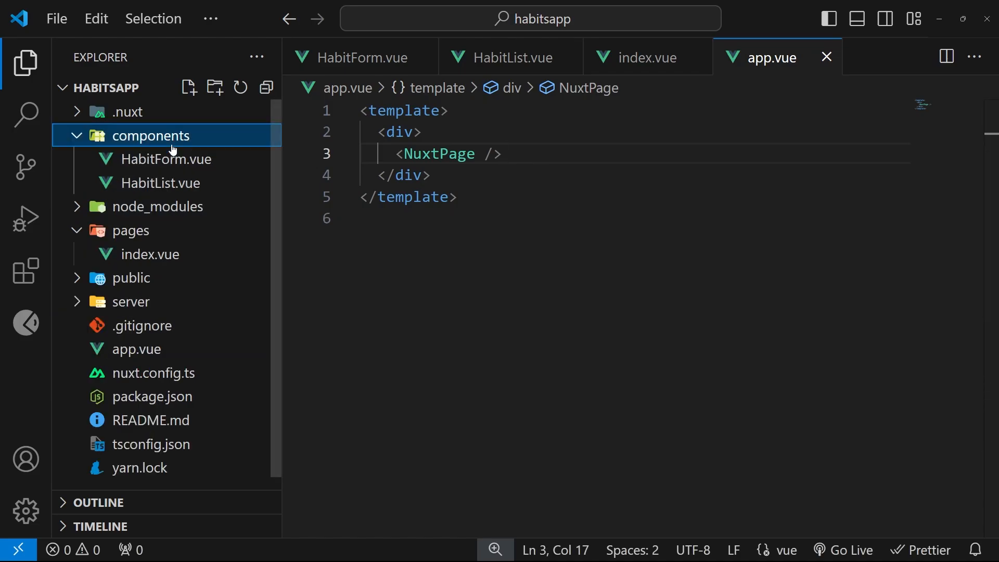
click(151, 136)
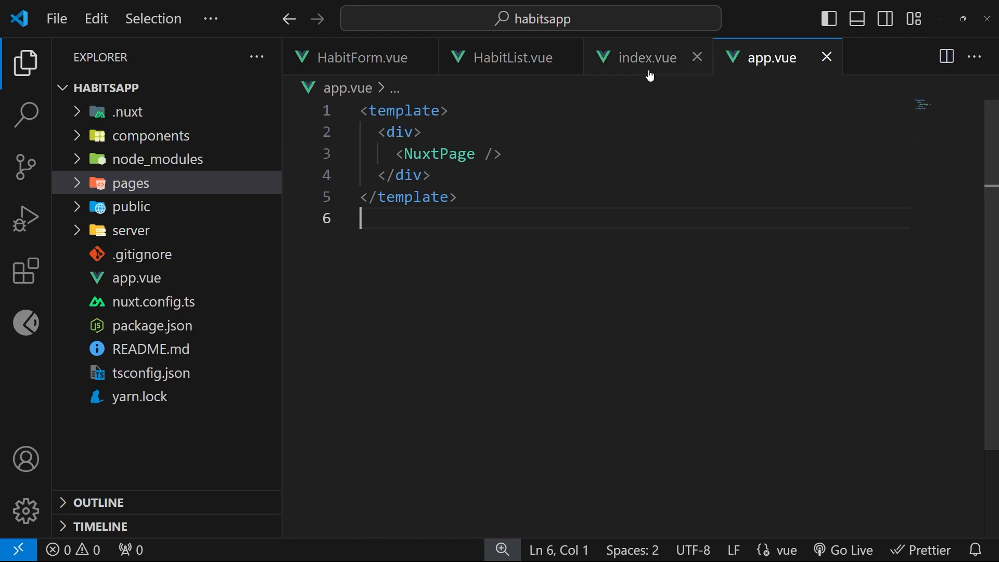
Step: Browse the pinia-with-firestore repository's lesson-1 branch files on GitHub
click(361, 56)
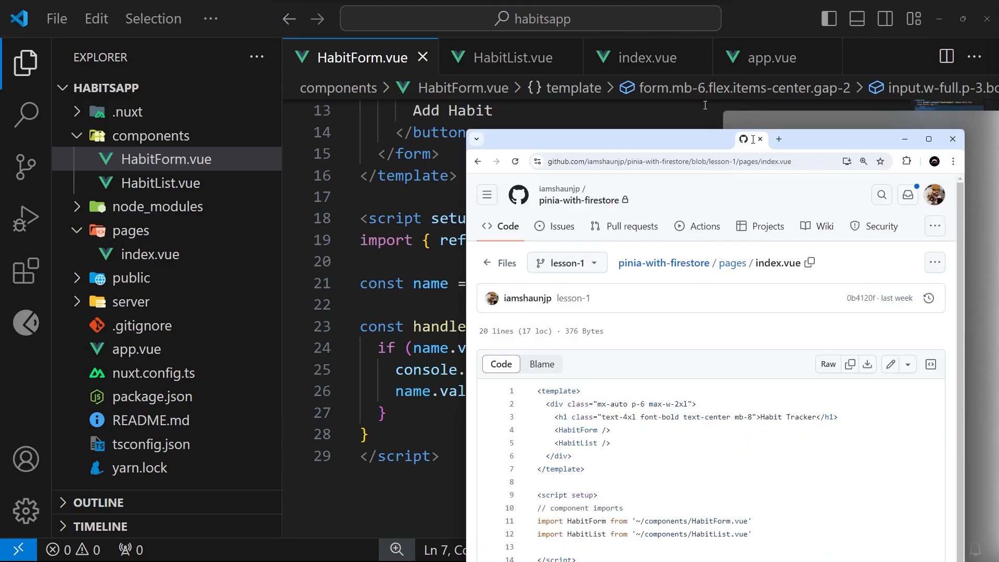
click(929, 139)
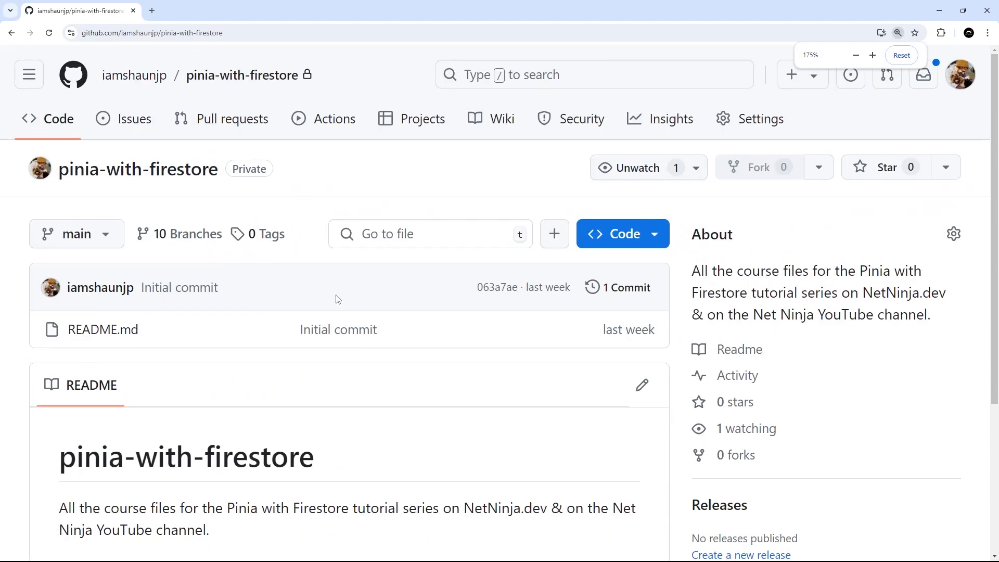
click(77, 234)
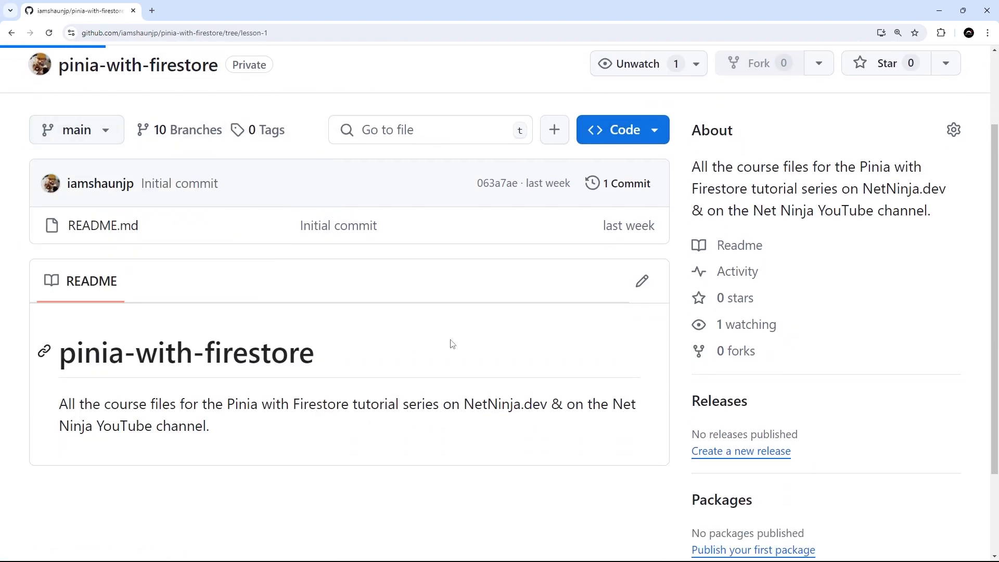
click(76, 129)
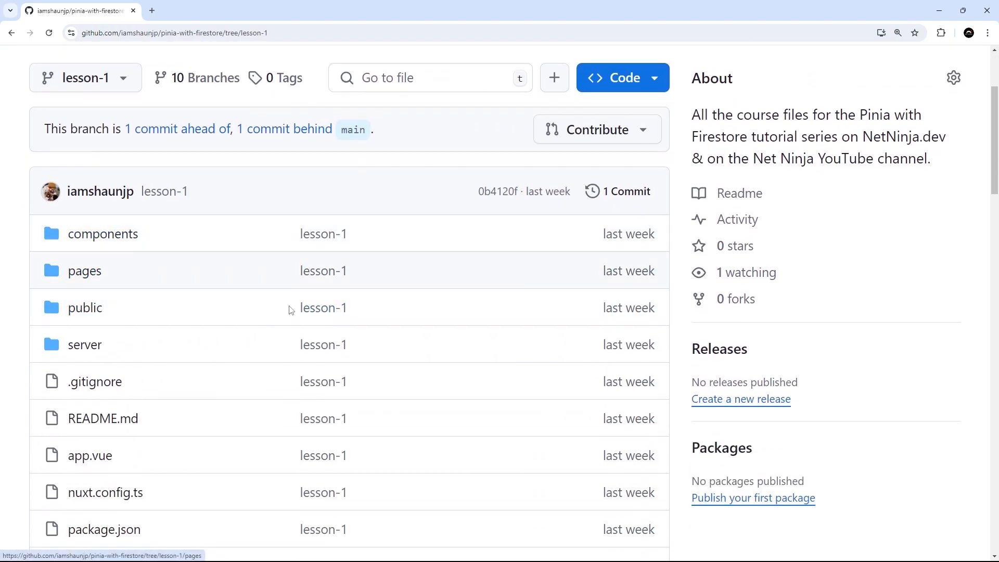
click(85, 77)
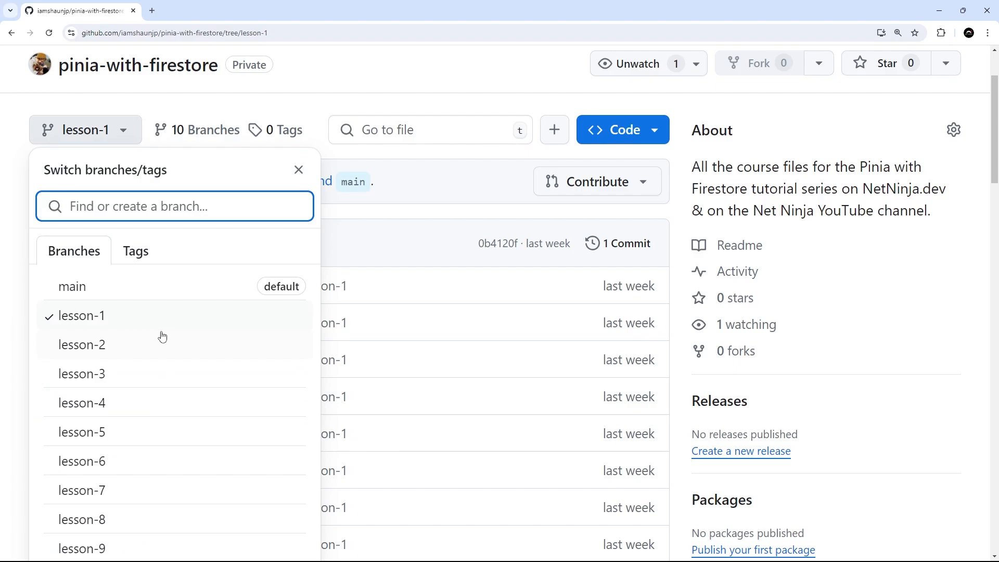
click(81, 403)
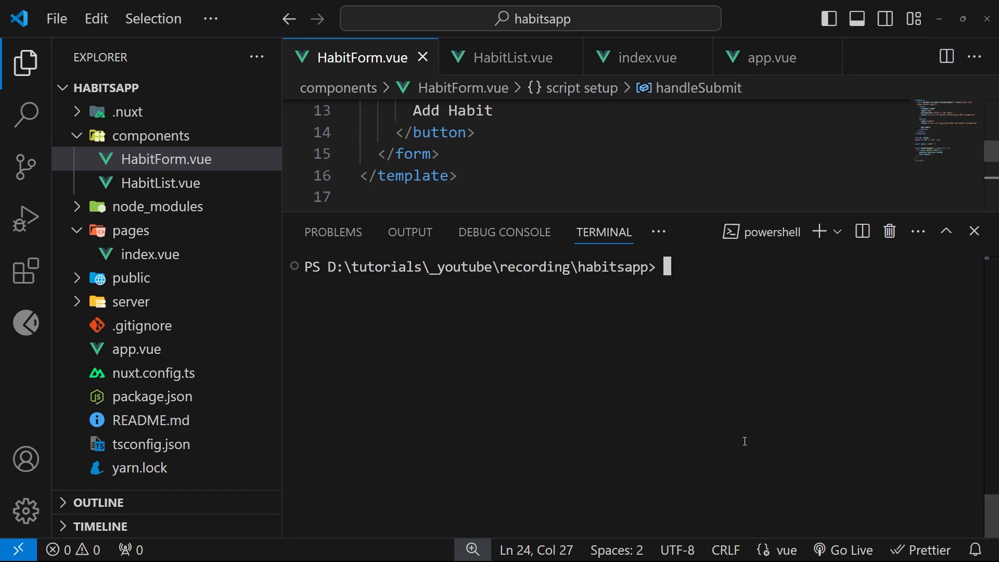
Step: Run 'yarn dev' in the terminal and select the localhost:3001 Local URL
text(yarn dev)
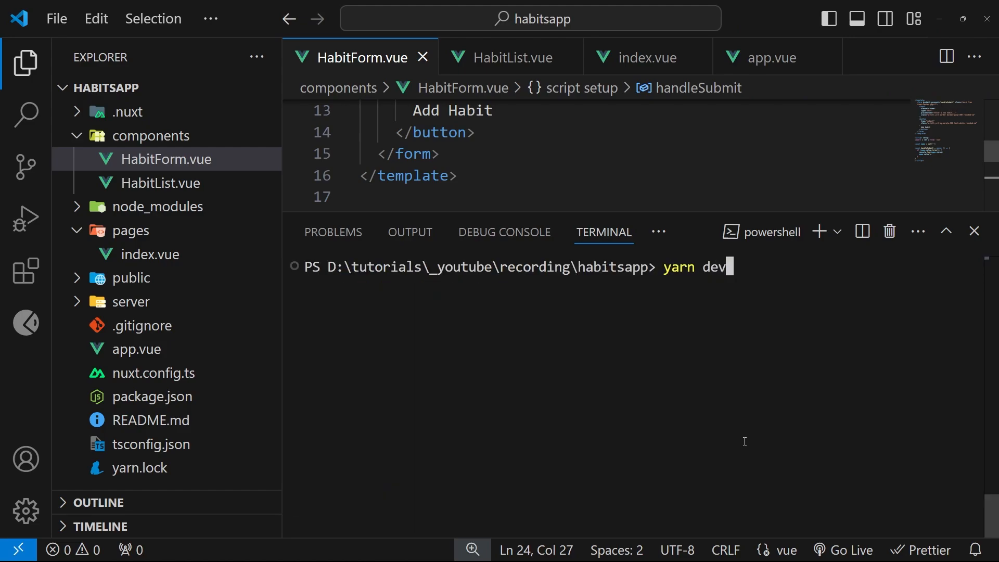
key(Enter)
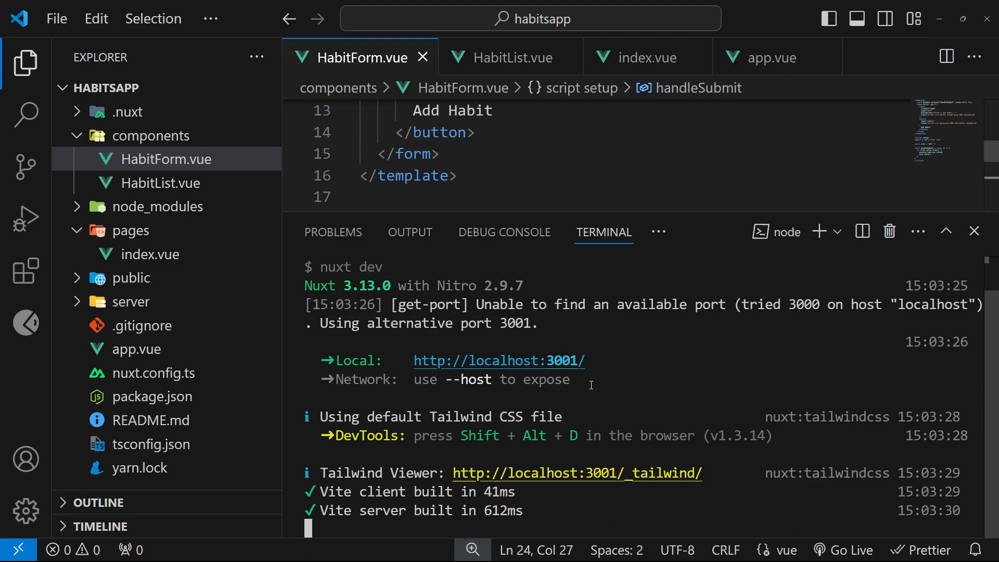
scroll(down, 3)
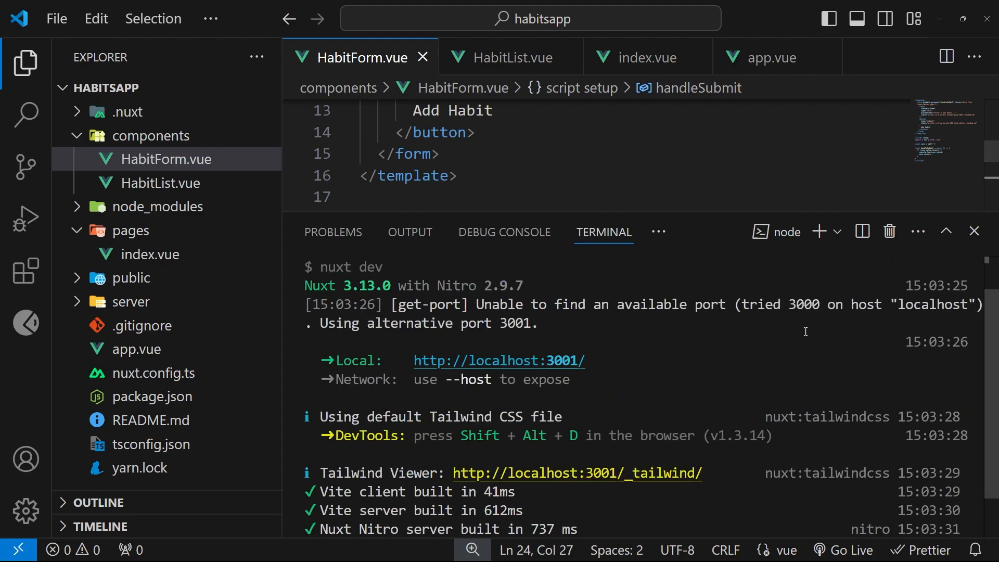
double_click(499, 361)
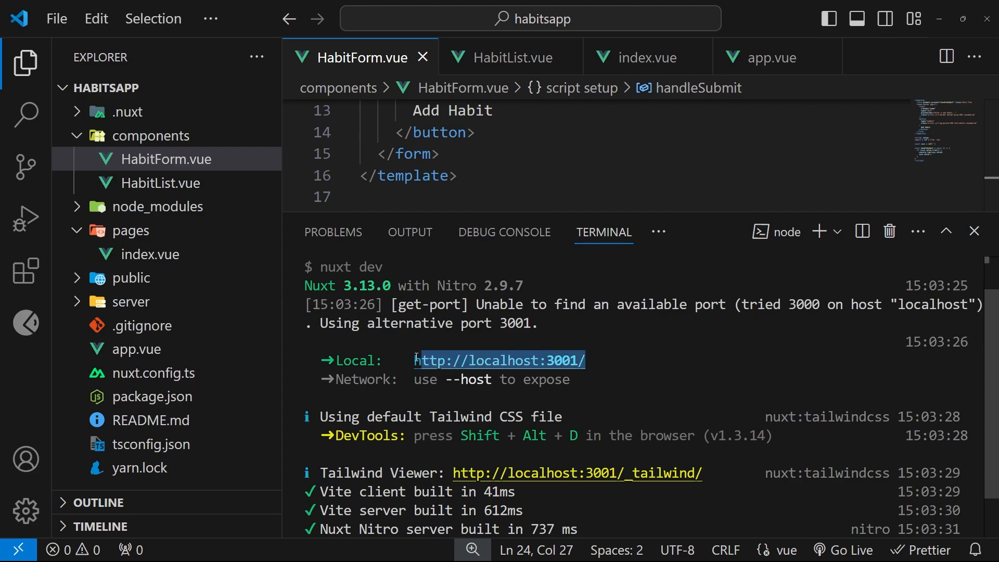
Step: At localhost:3001, add habit 'code daily' and confirm it logs in the DevTools console
click(499, 361)
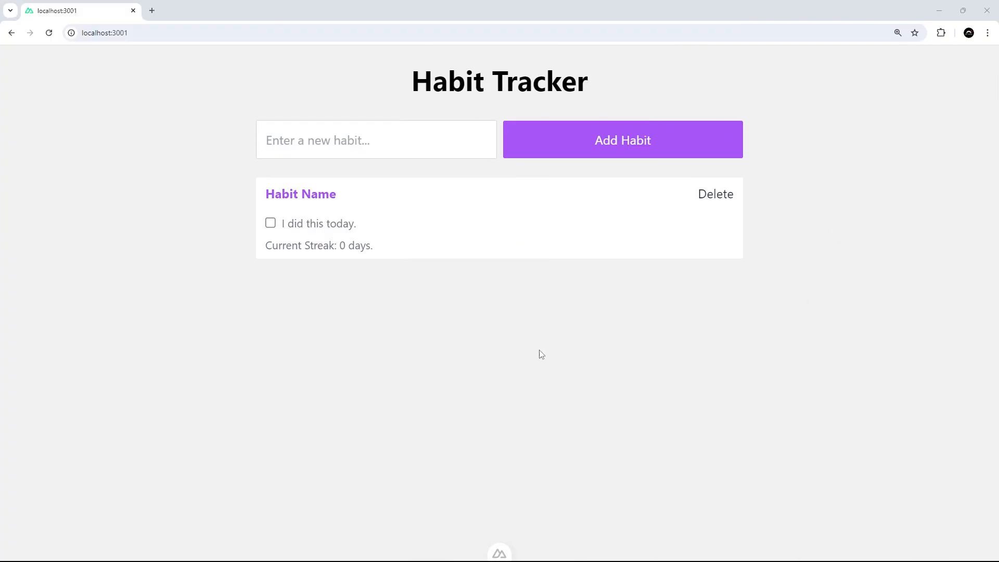
mouse_move(341, 167)
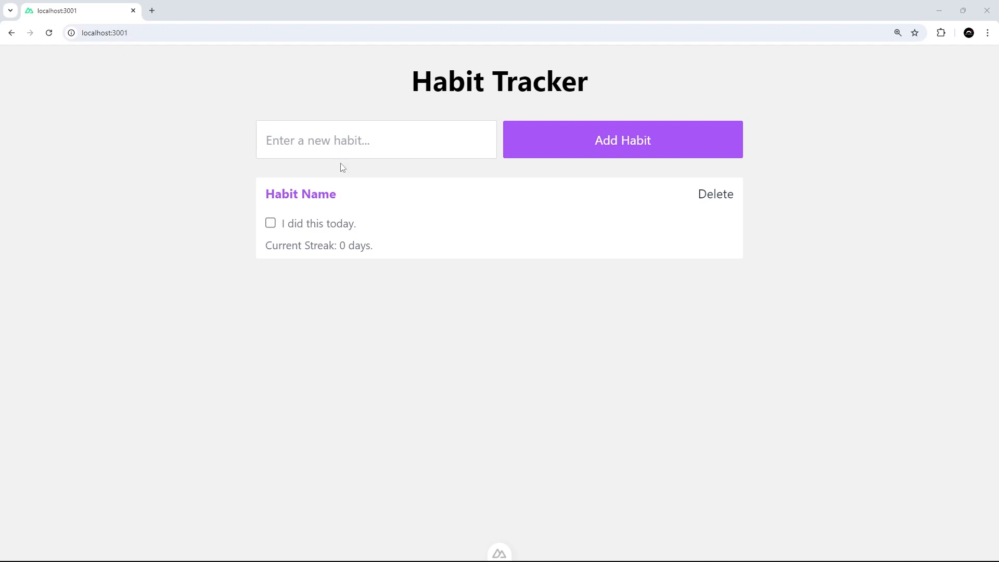
mouse_move(731, 204)
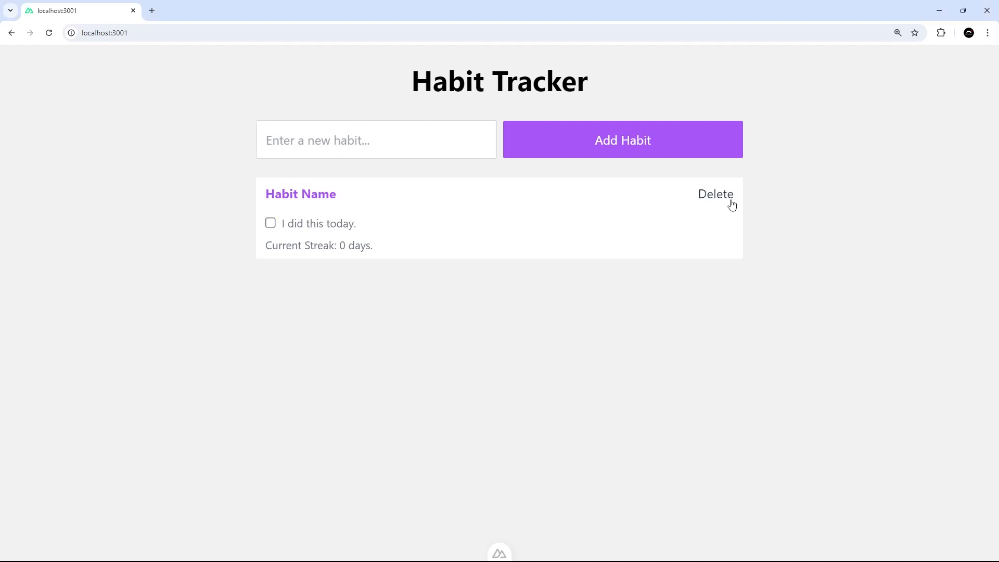
click(375, 140)
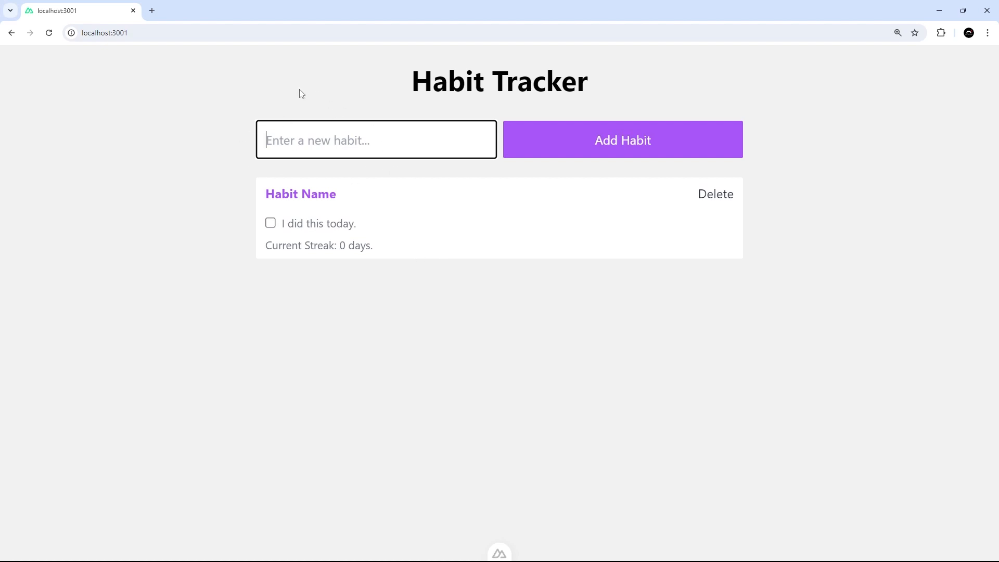
mouse_move(790, 373)
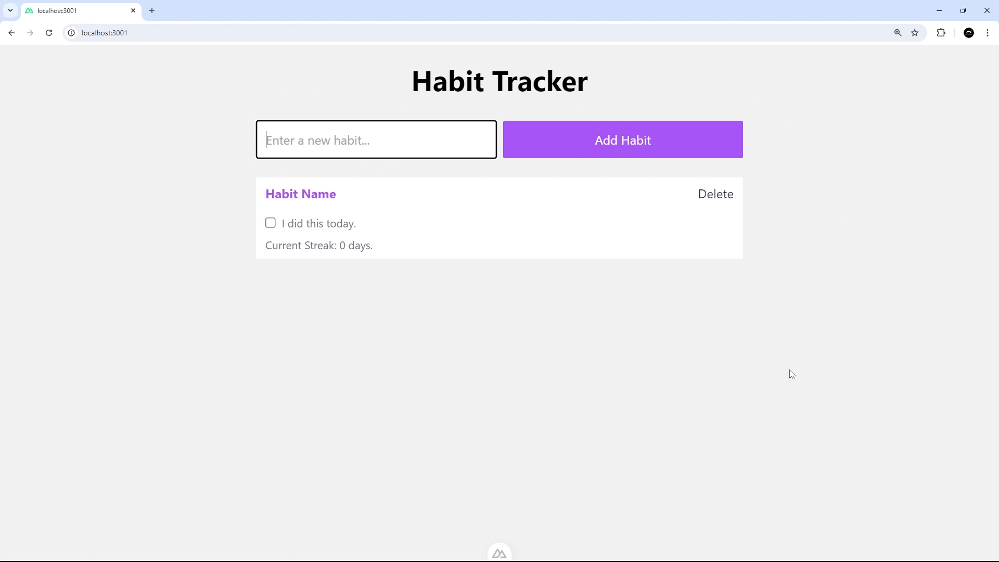
key(F12)
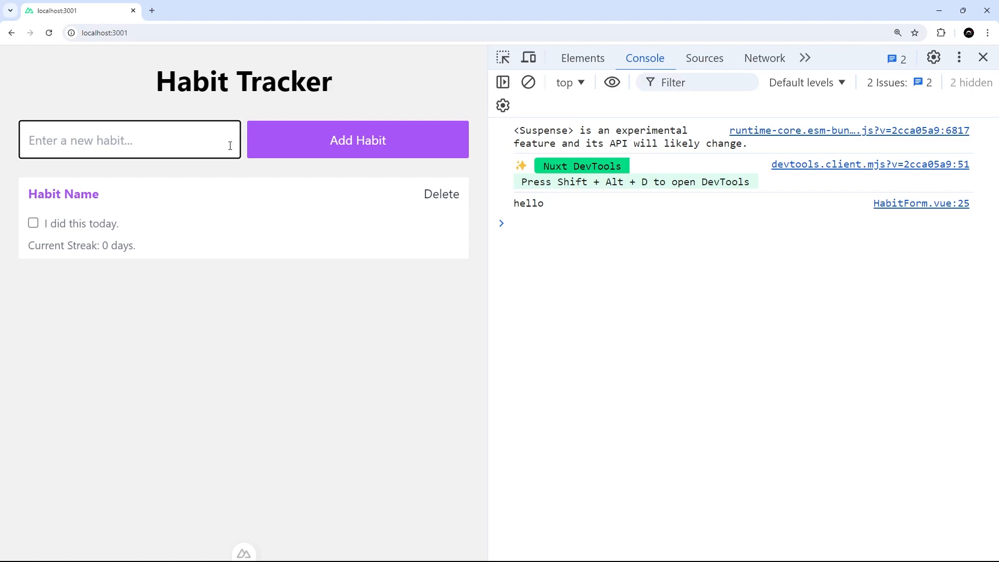
text(code daily)
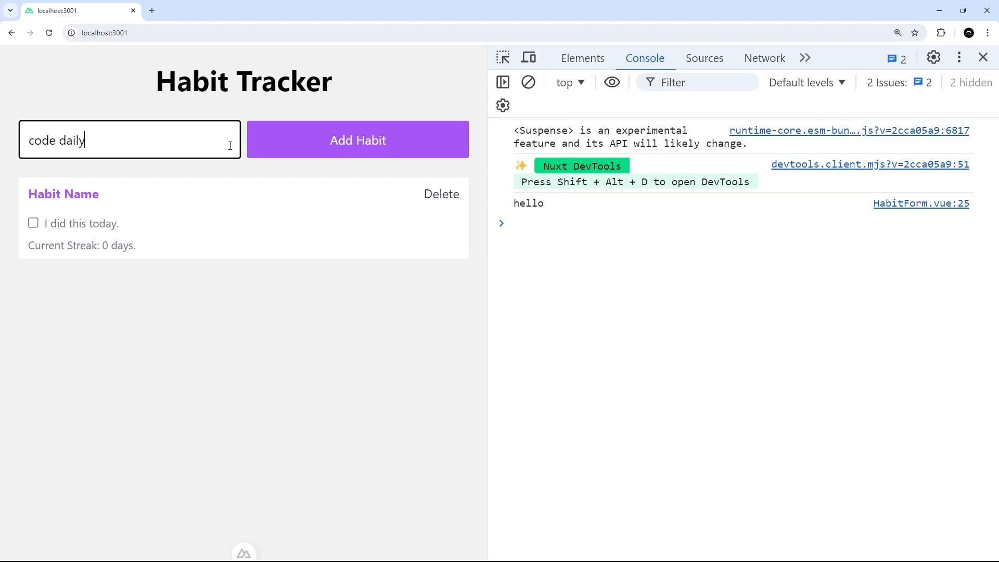
click(358, 140)
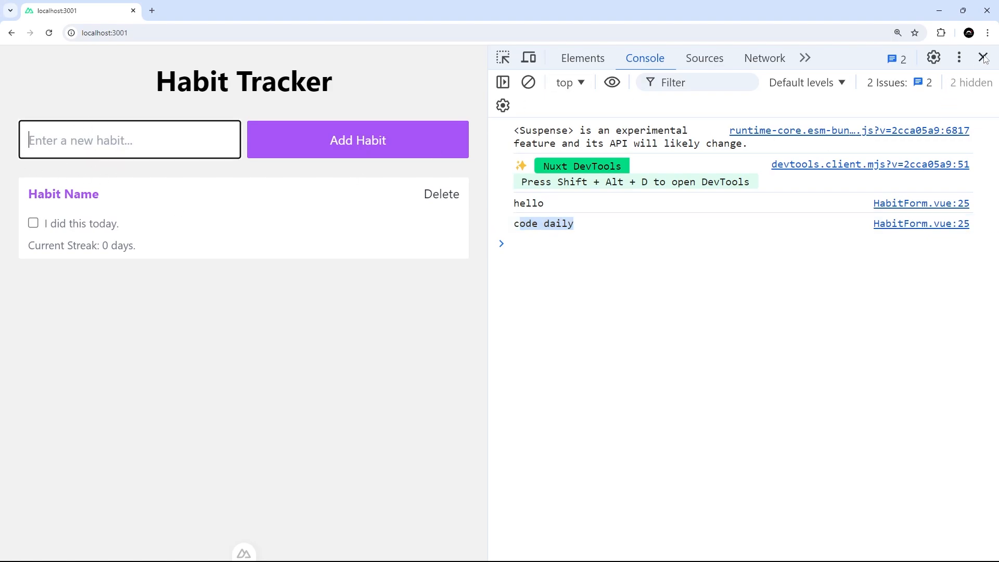
click(981, 56)
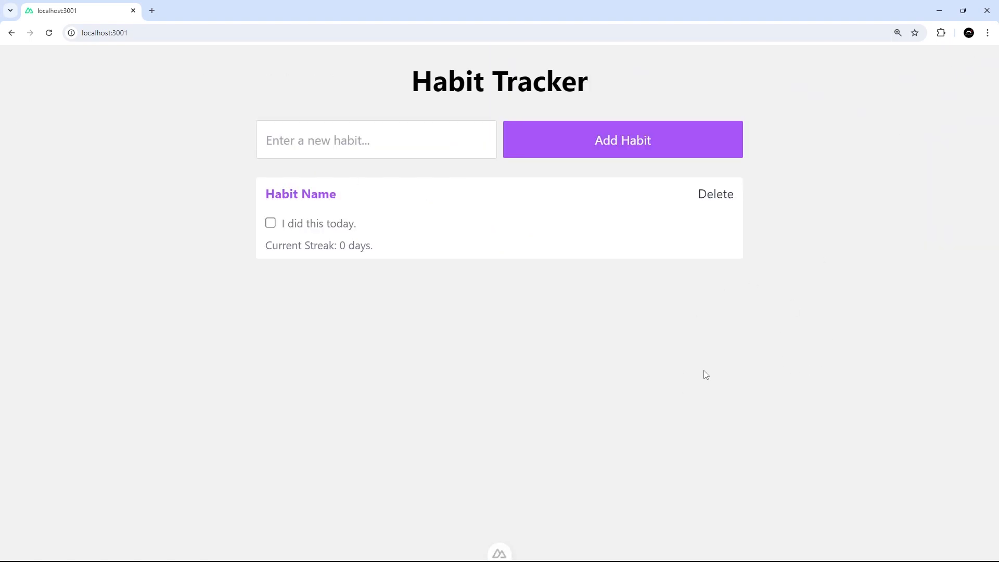